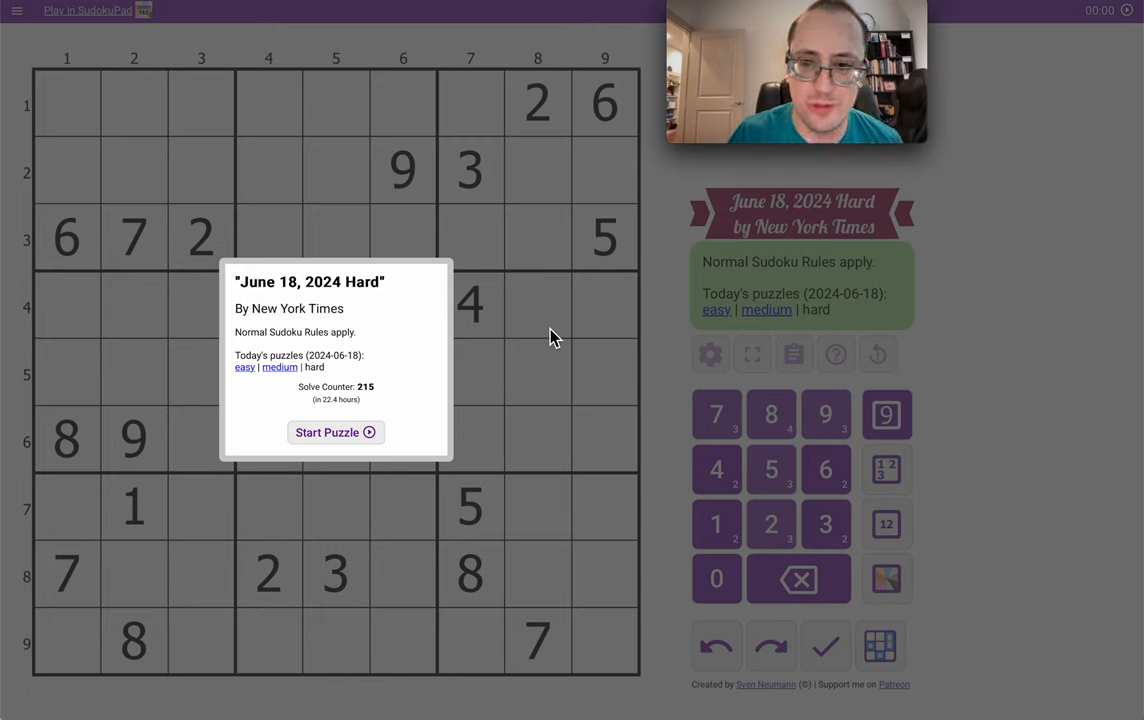
mouse_move(408, 398)
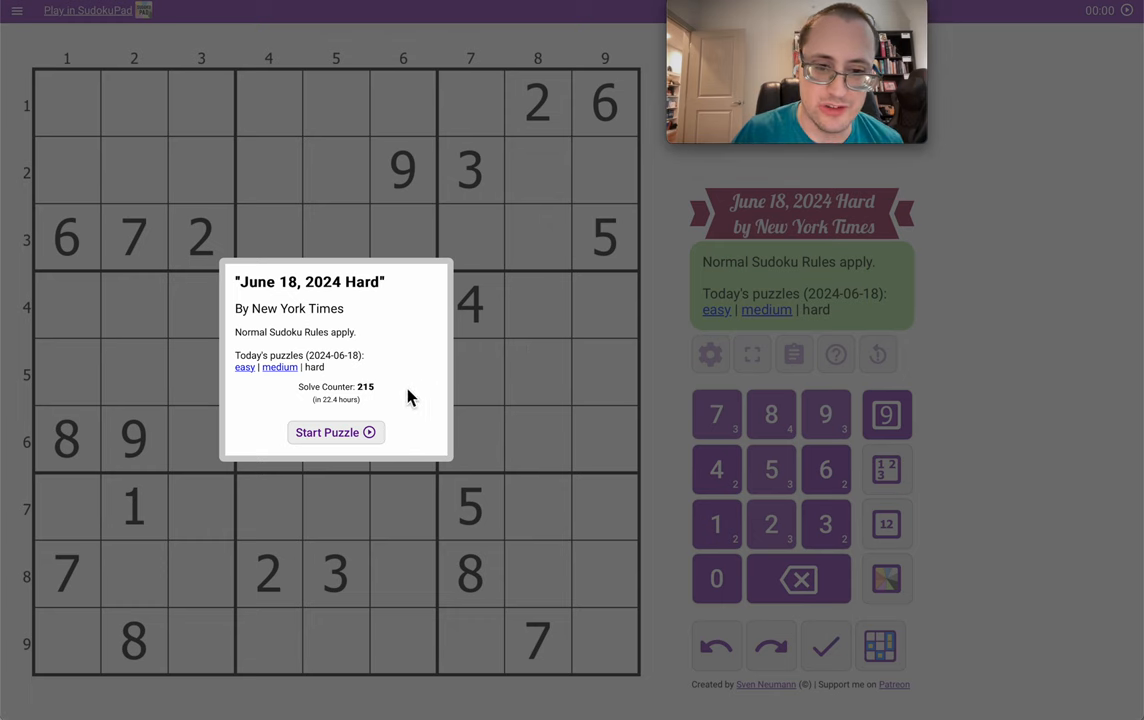
Step: Start the June 18, 2024 Hard puzzle from the intro card so the timer runs
click(336, 432)
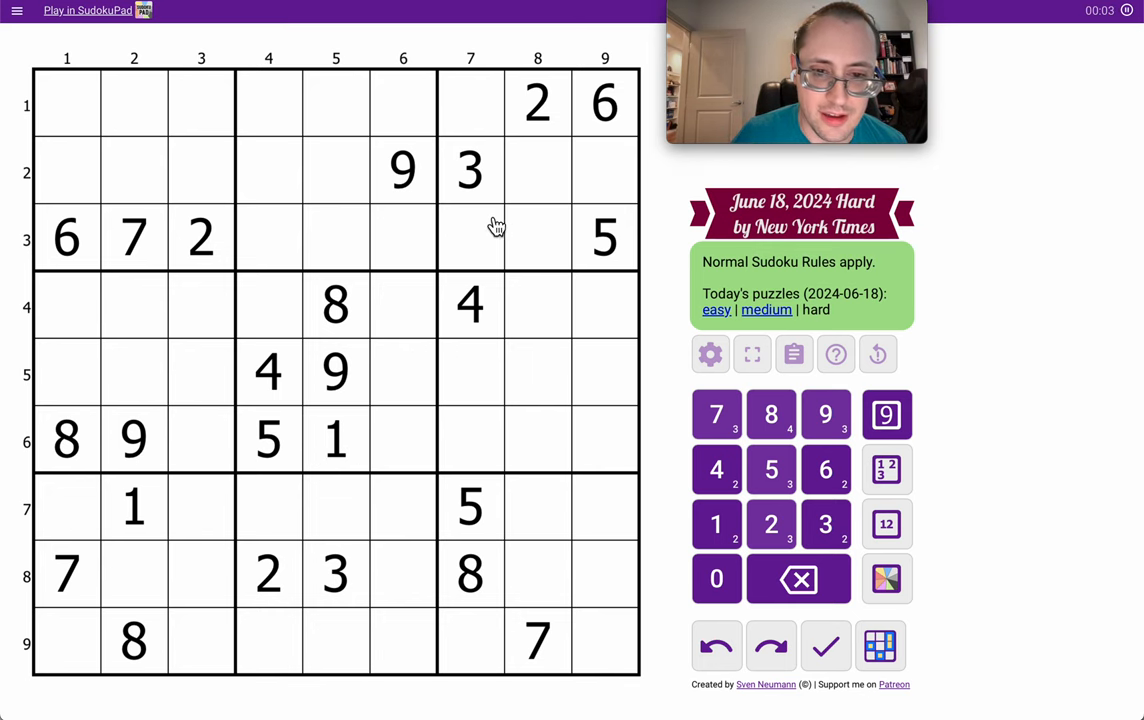
Step: Place 2 in row 2, column 5 and pencil 2s into column 6, rows 4–6
click(268, 573)
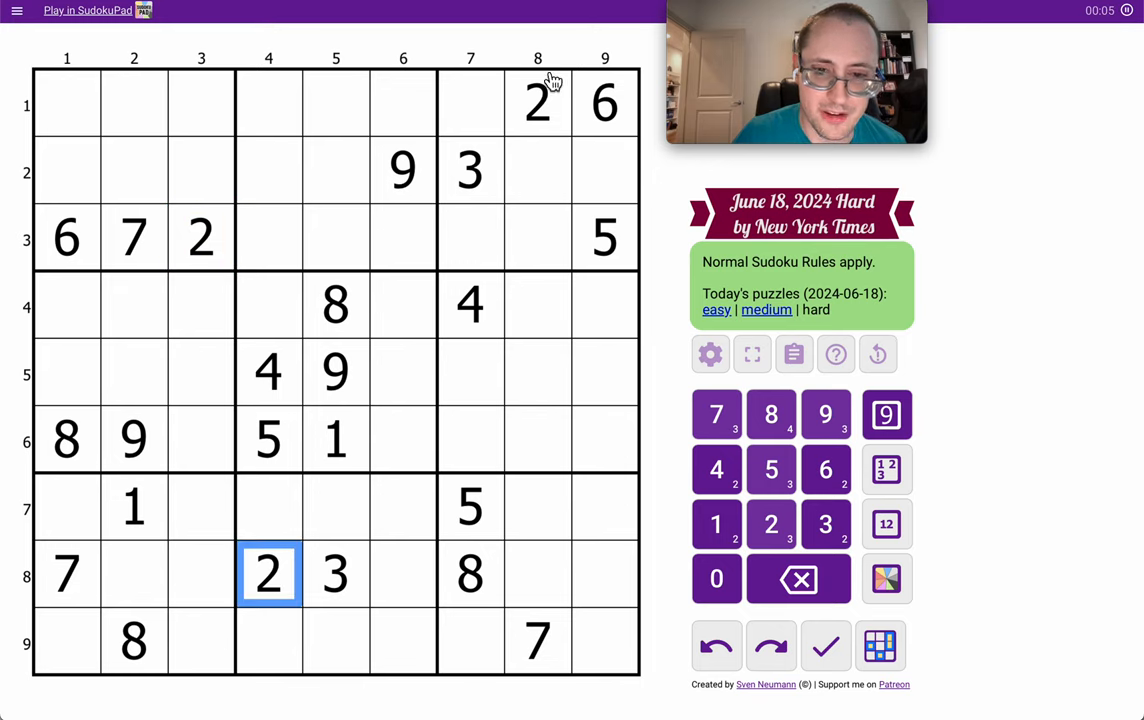
click(335, 170)
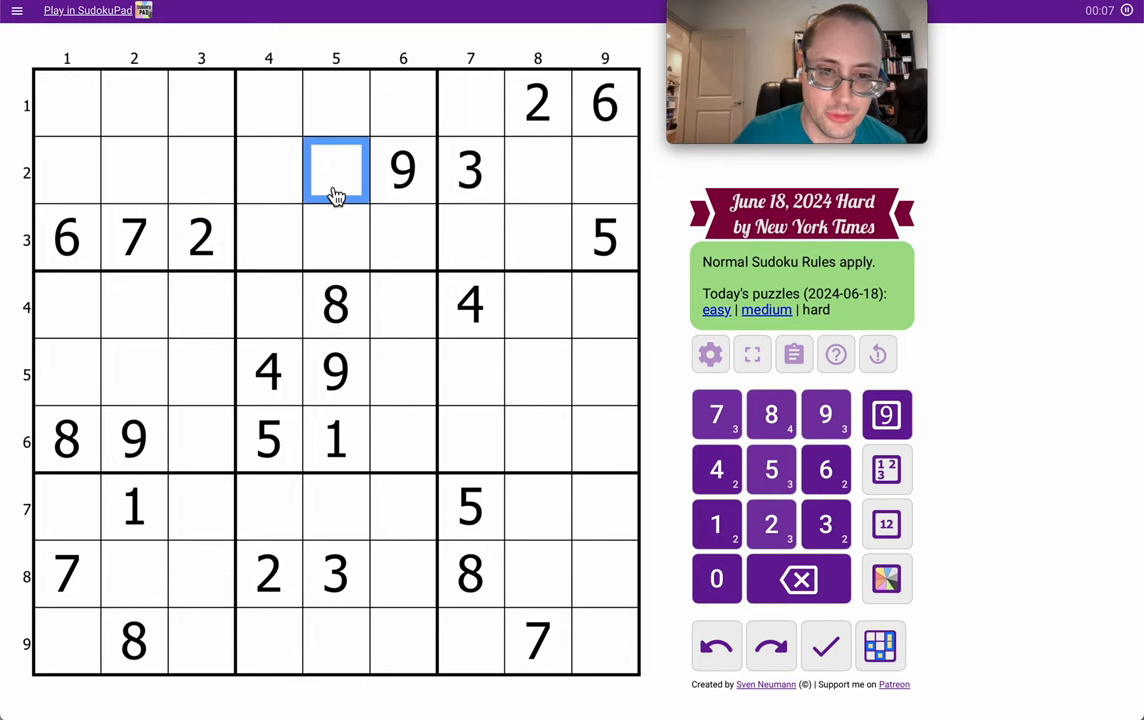
click(771, 524)
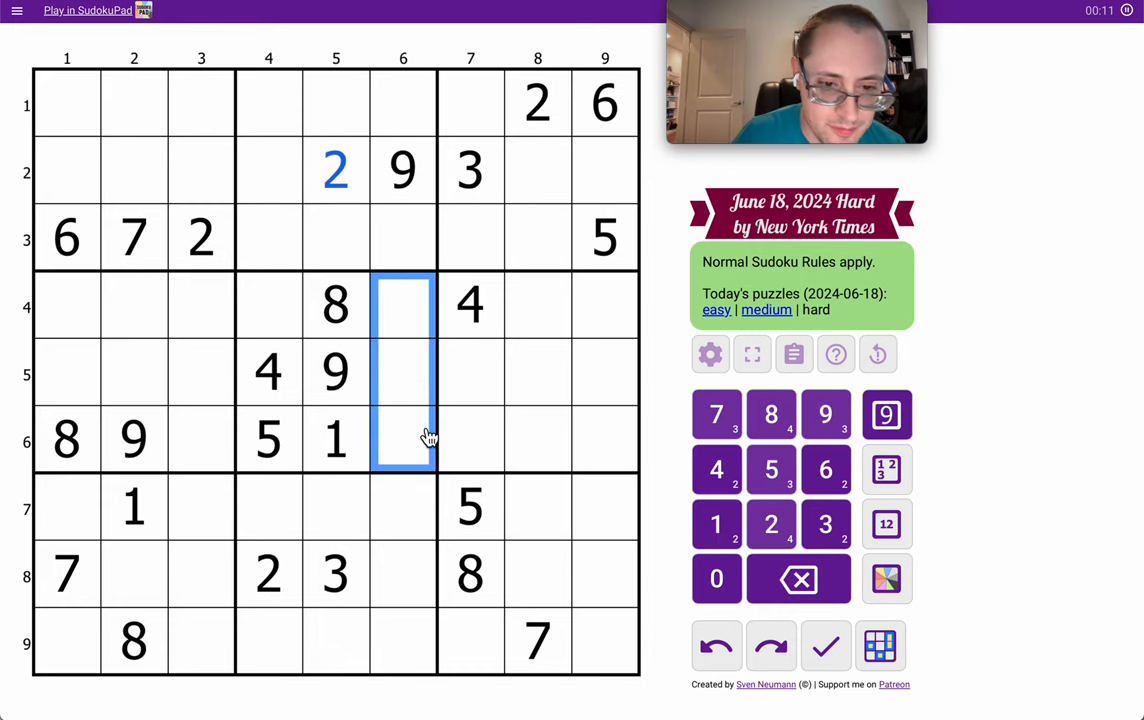
click(771, 524)
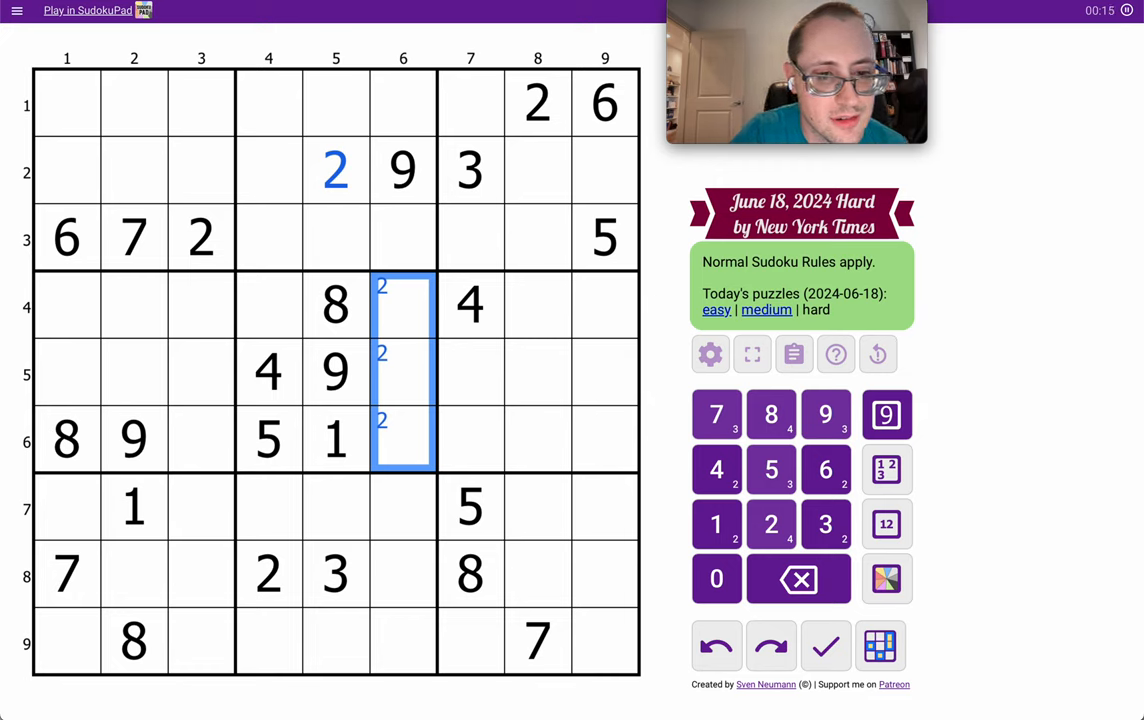
Step: Place 6 in row 2, column 4, then 4 in row 6 with 9 and 7 pencil marks
click(67, 237)
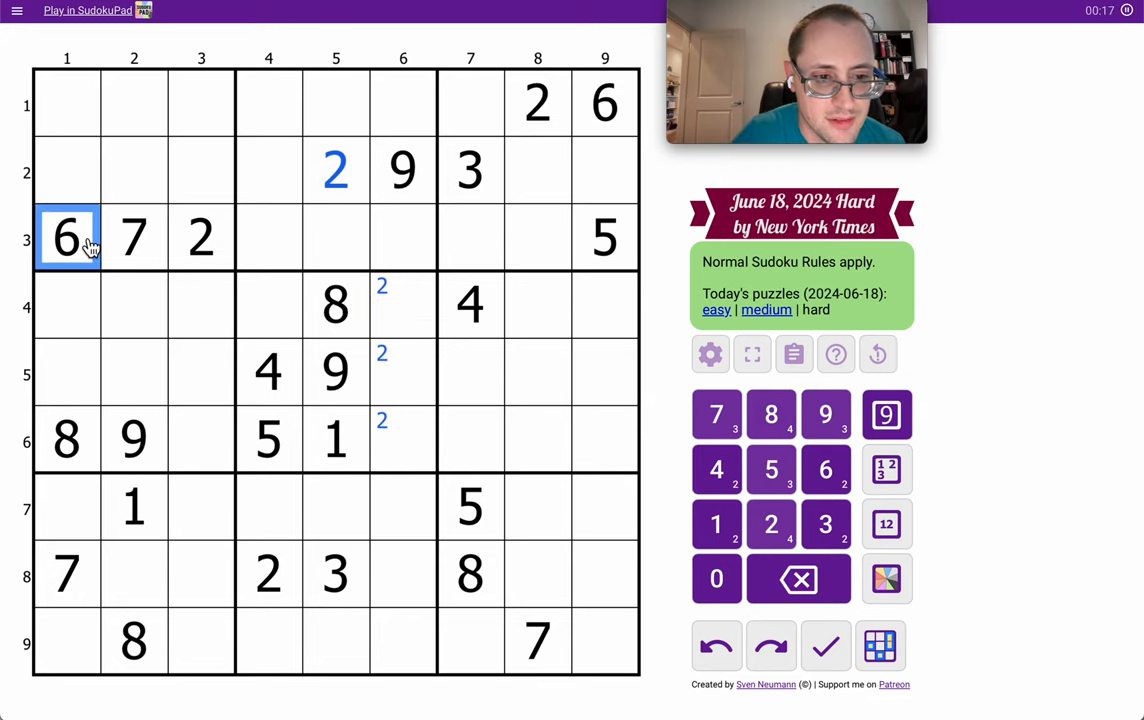
click(604, 103)
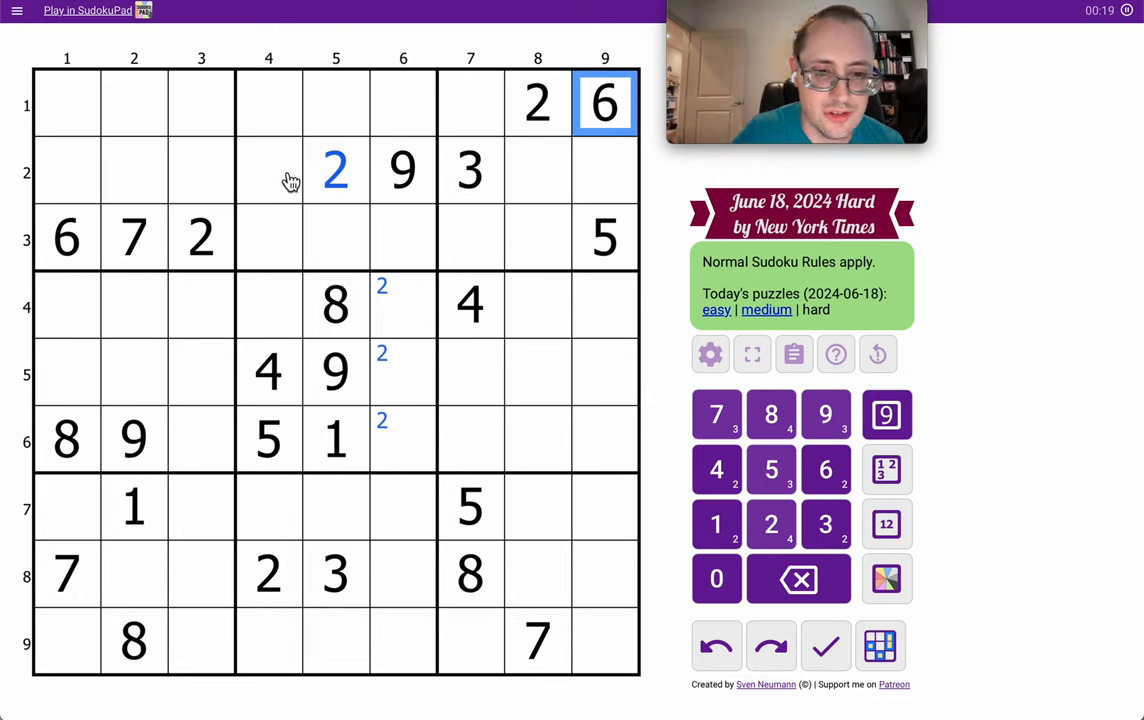
click(268, 169)
text(6)
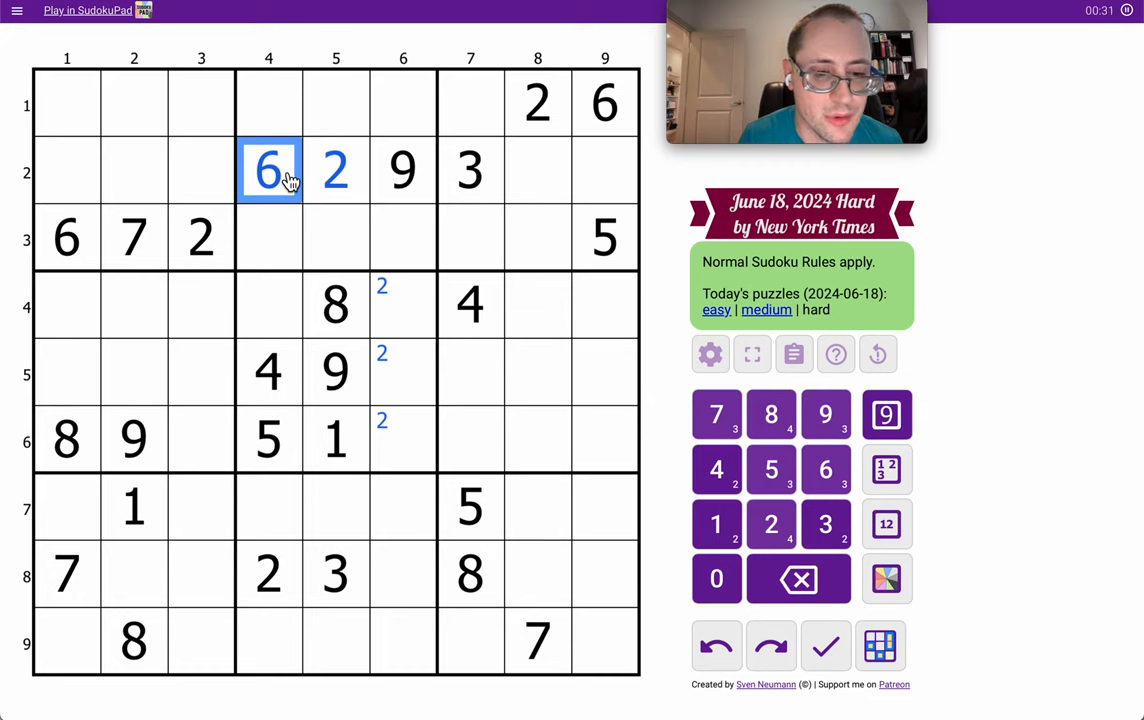
mouse_move(295, 388)
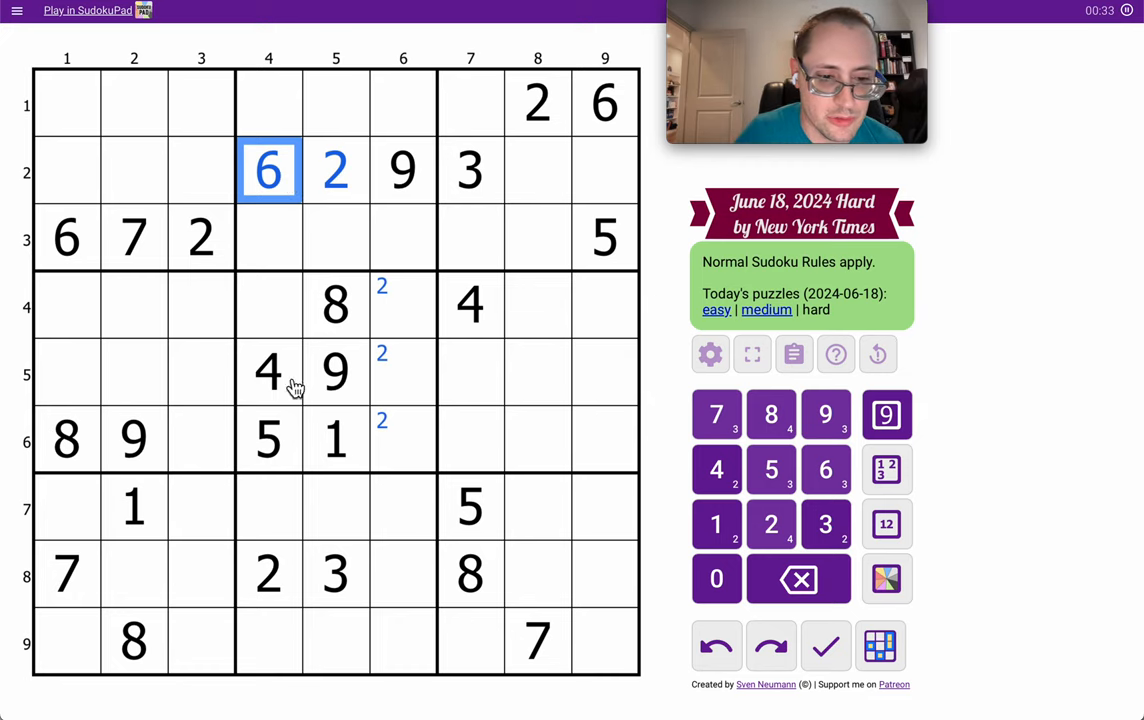
click(201, 440)
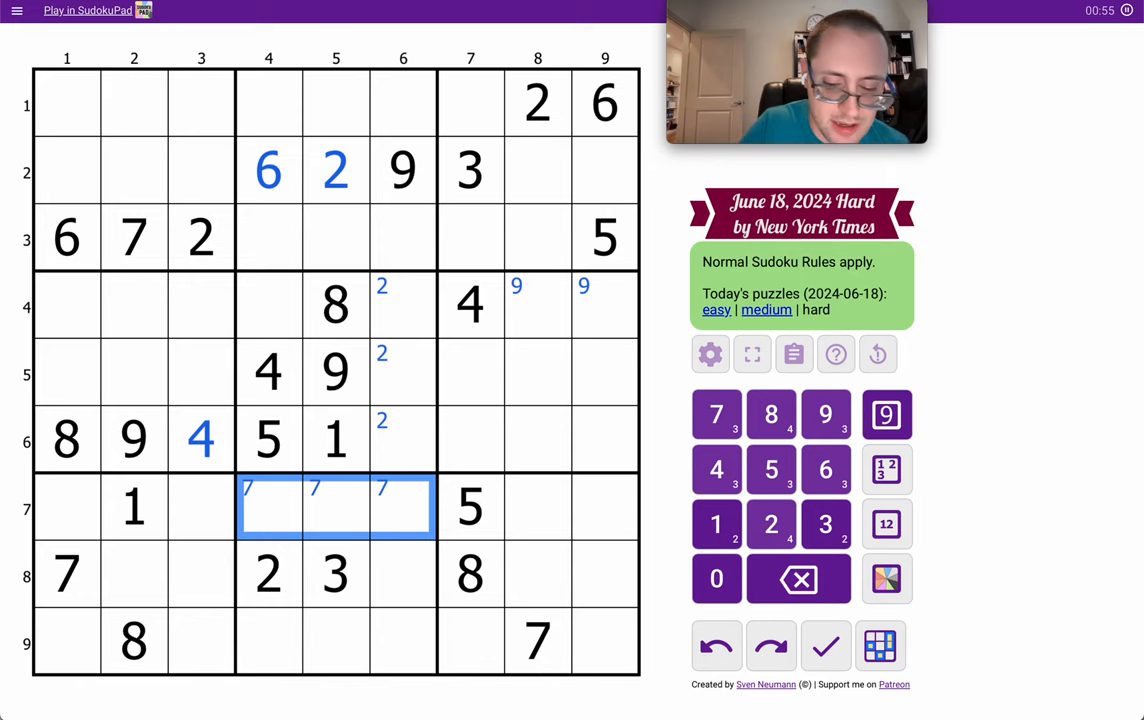
Step: Pencil 8s into row 7 and column 3's top cells, plus 9s in column 4 and 5s in column 8
click(770, 414)
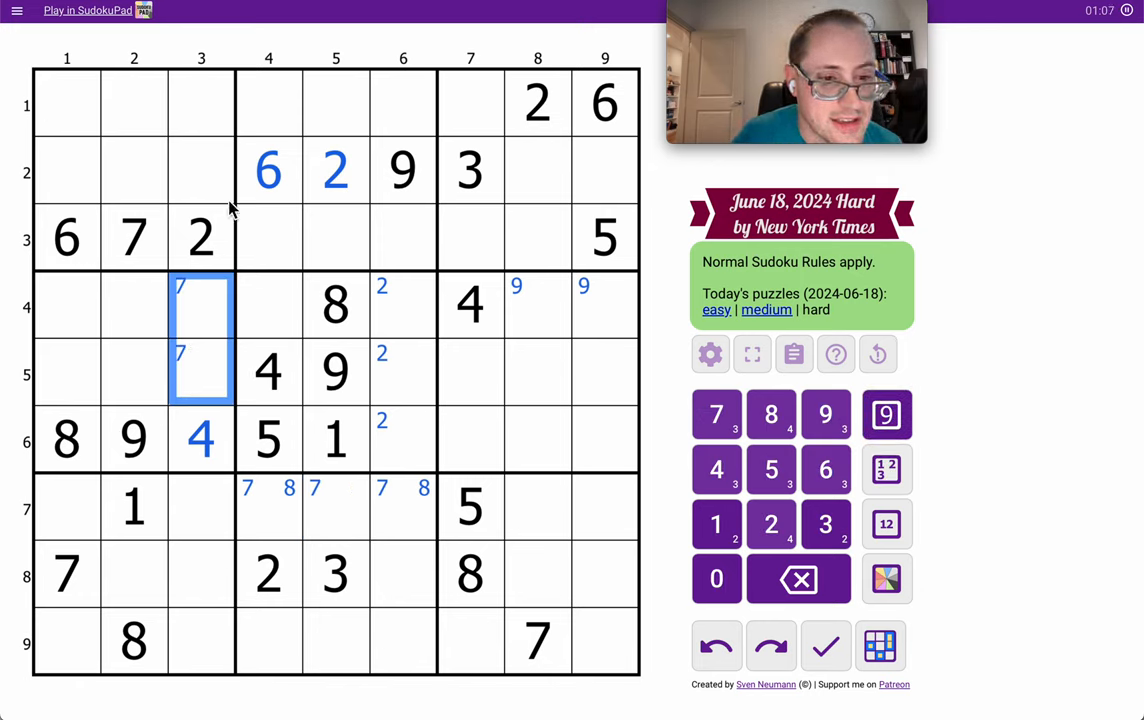
click(201, 105)
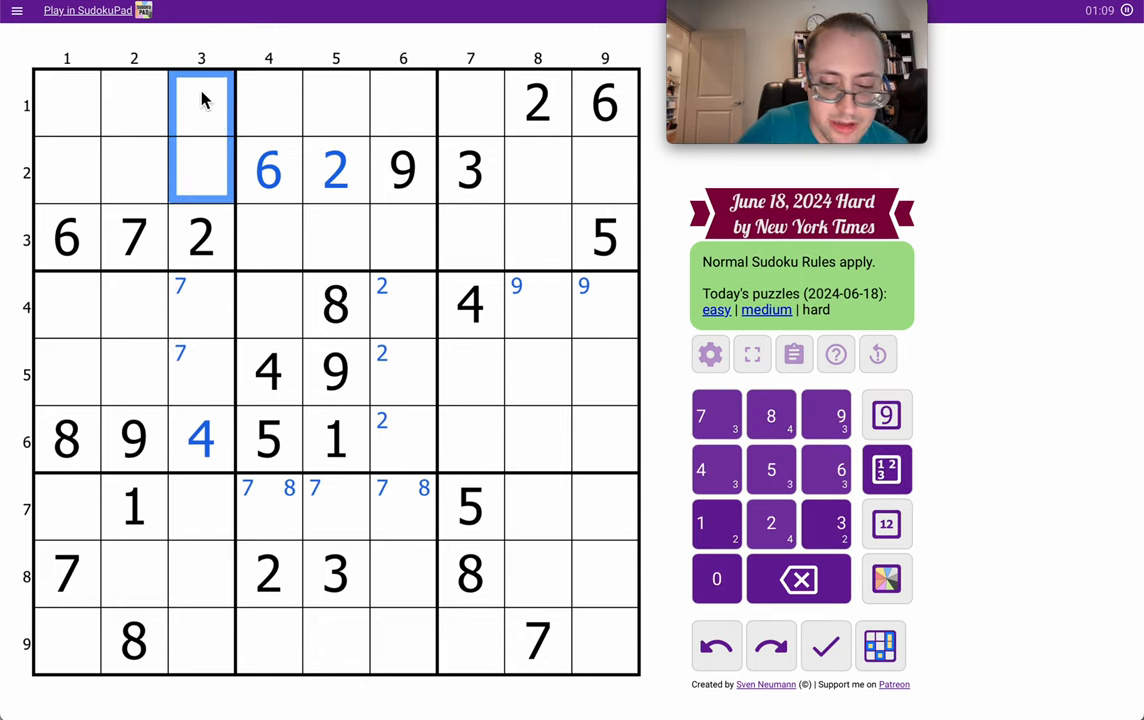
click(771, 414)
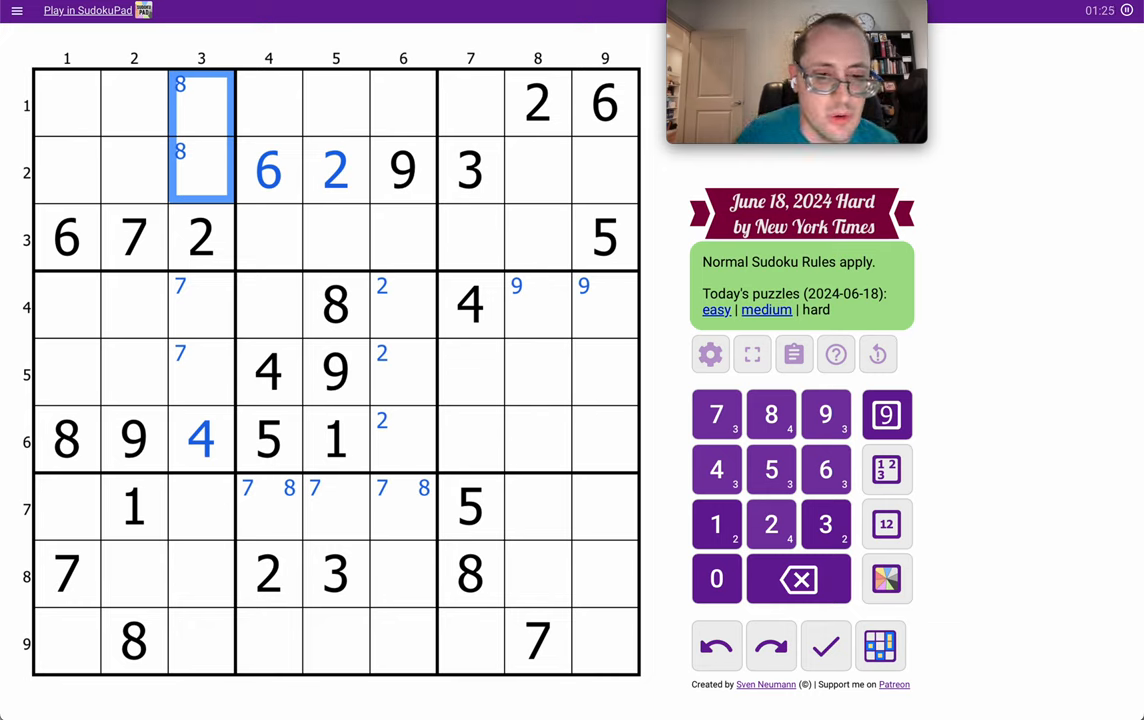
click(402, 643)
text(9)
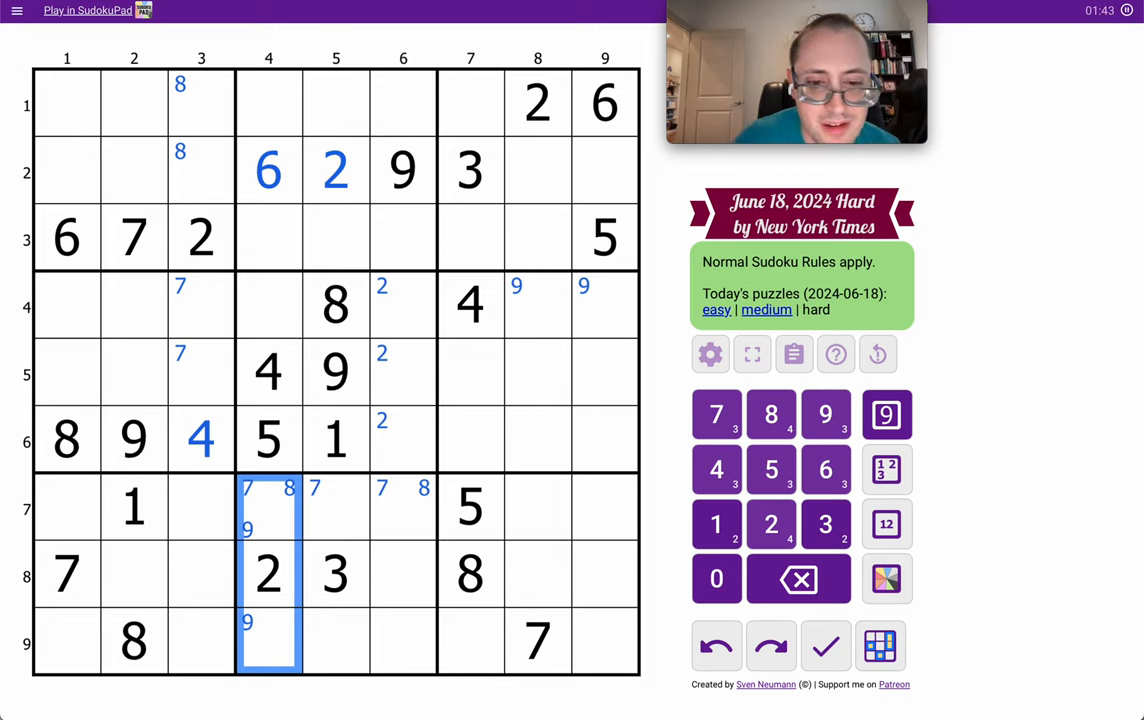
click(470, 170)
text(5)
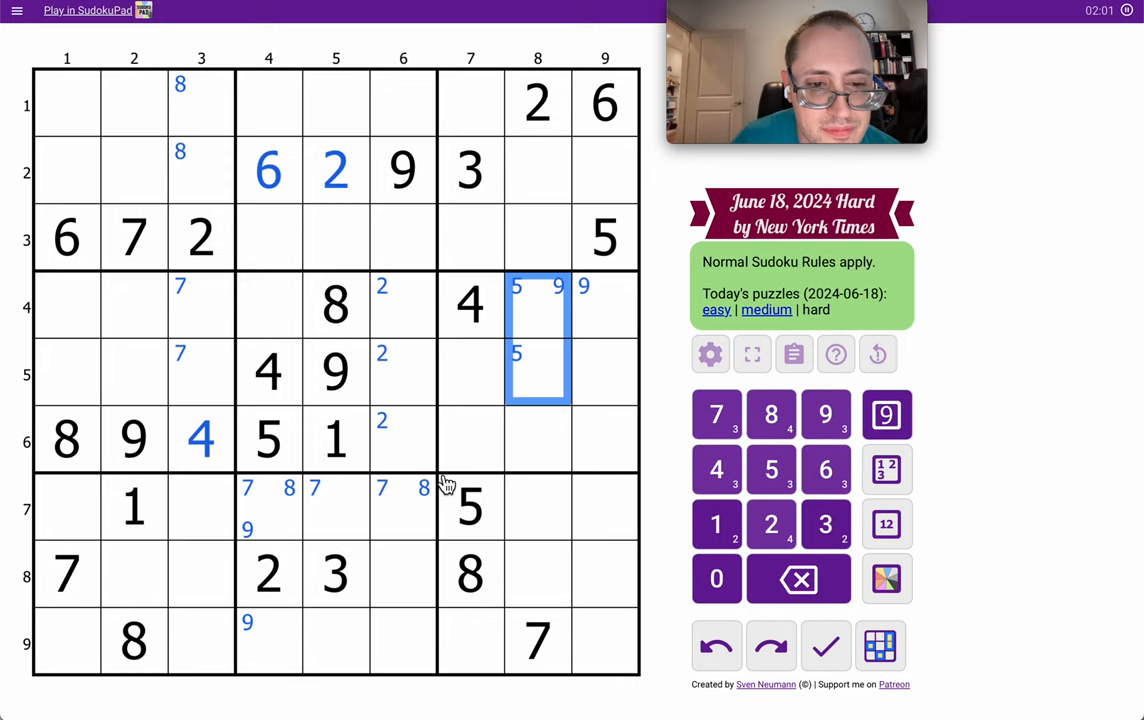
mouse_move(274, 252)
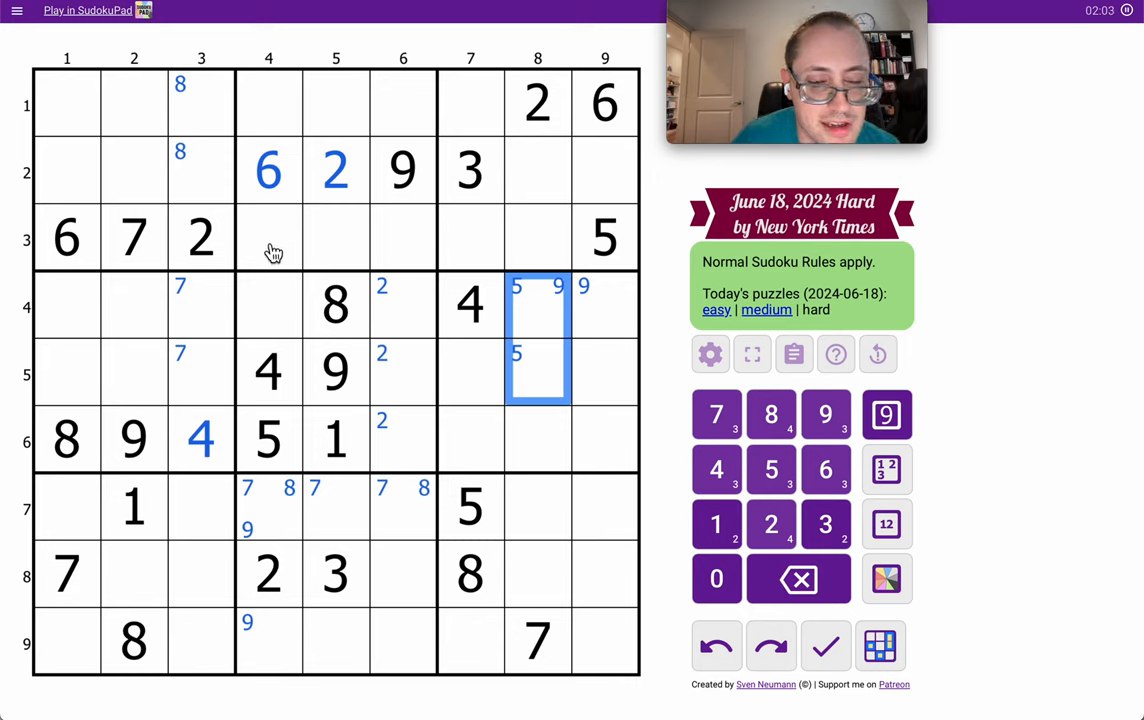
Step: Add candidates to row 3, columns 4–8, and 9 candidates to row 1, column 3
click(403, 238)
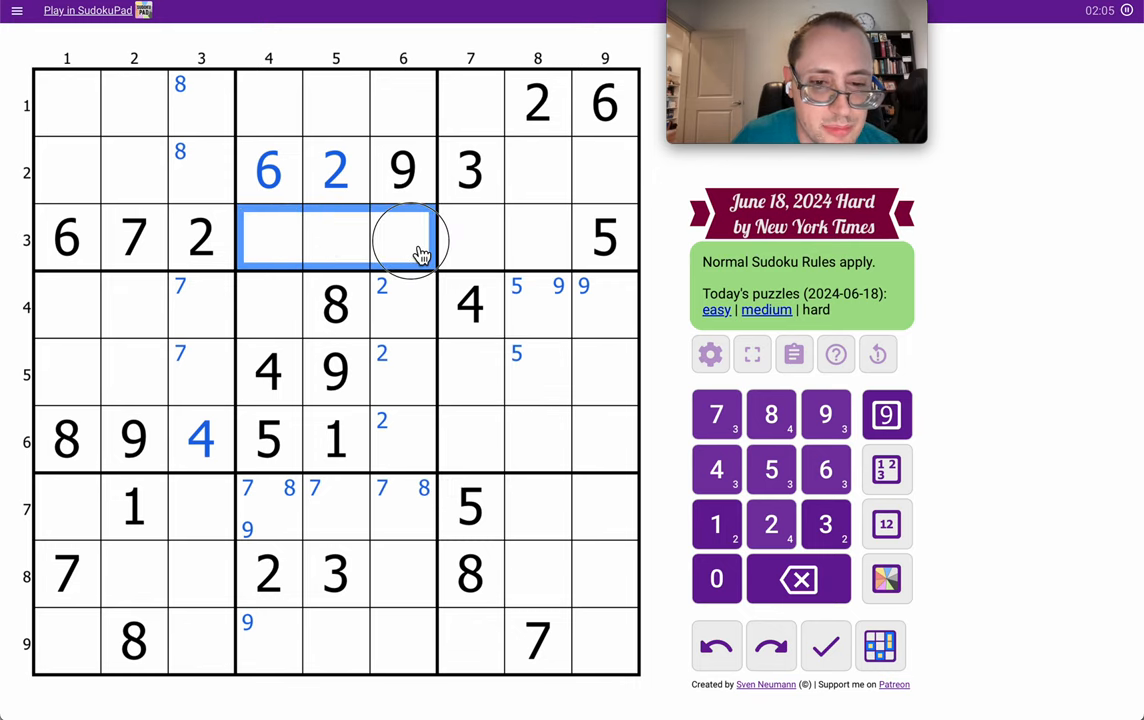
click(537, 238)
text(9)
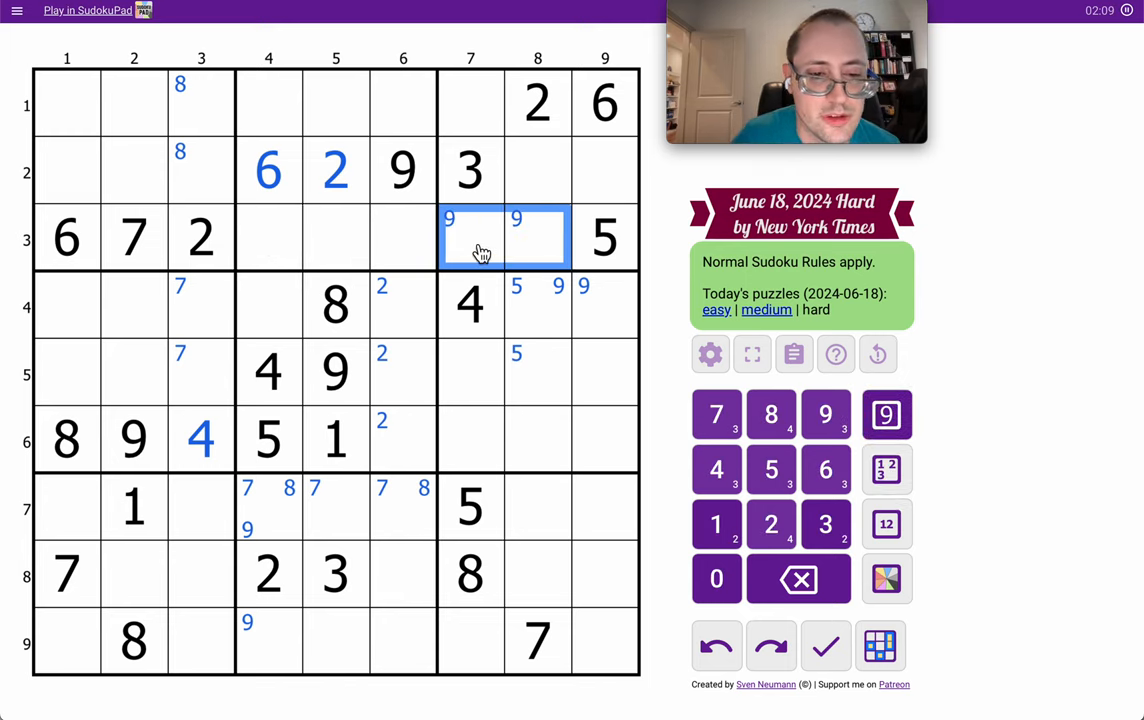
click(67, 104)
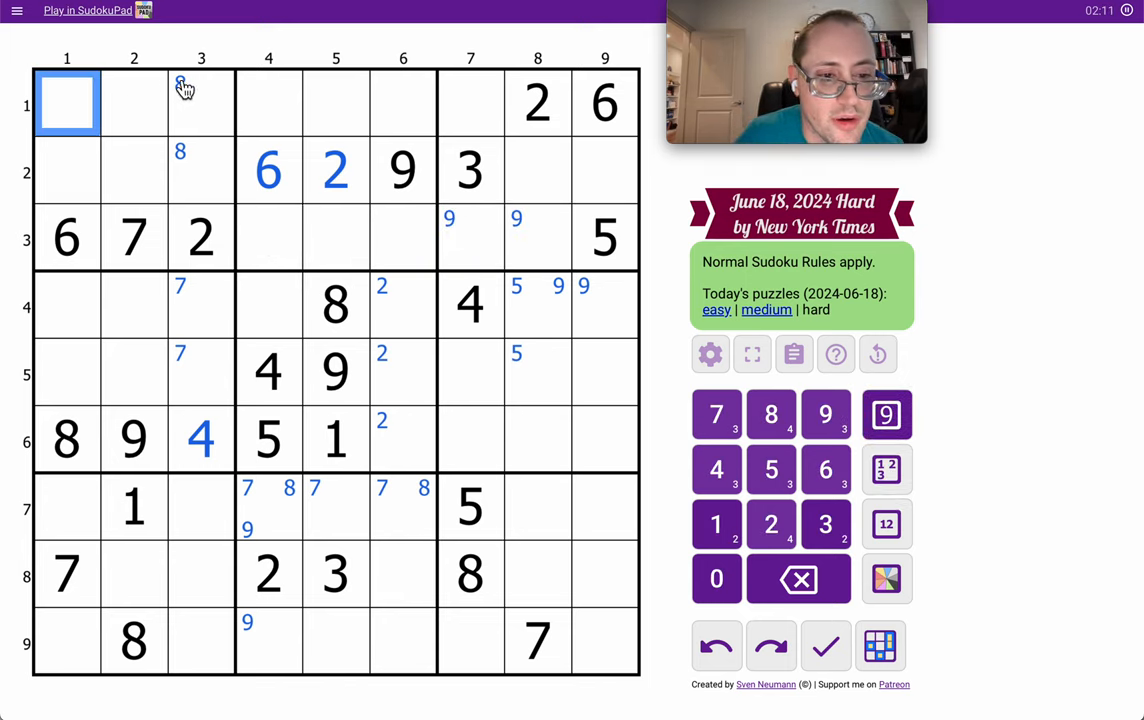
click(201, 103)
text(9)
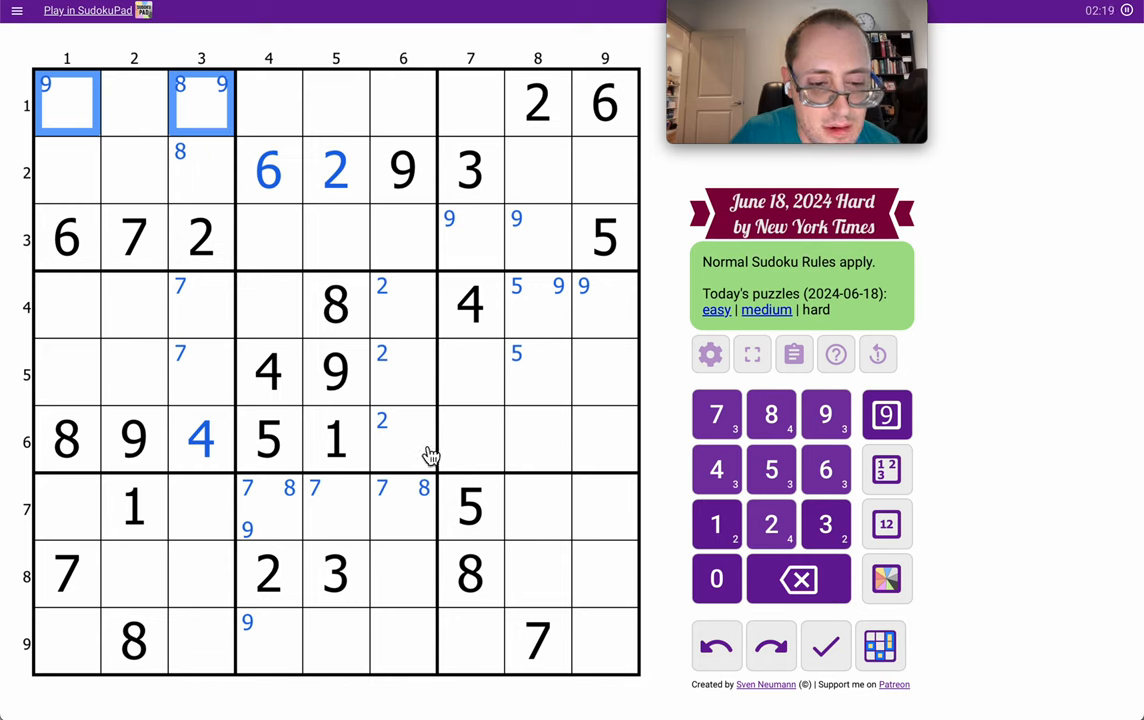
click(605, 440)
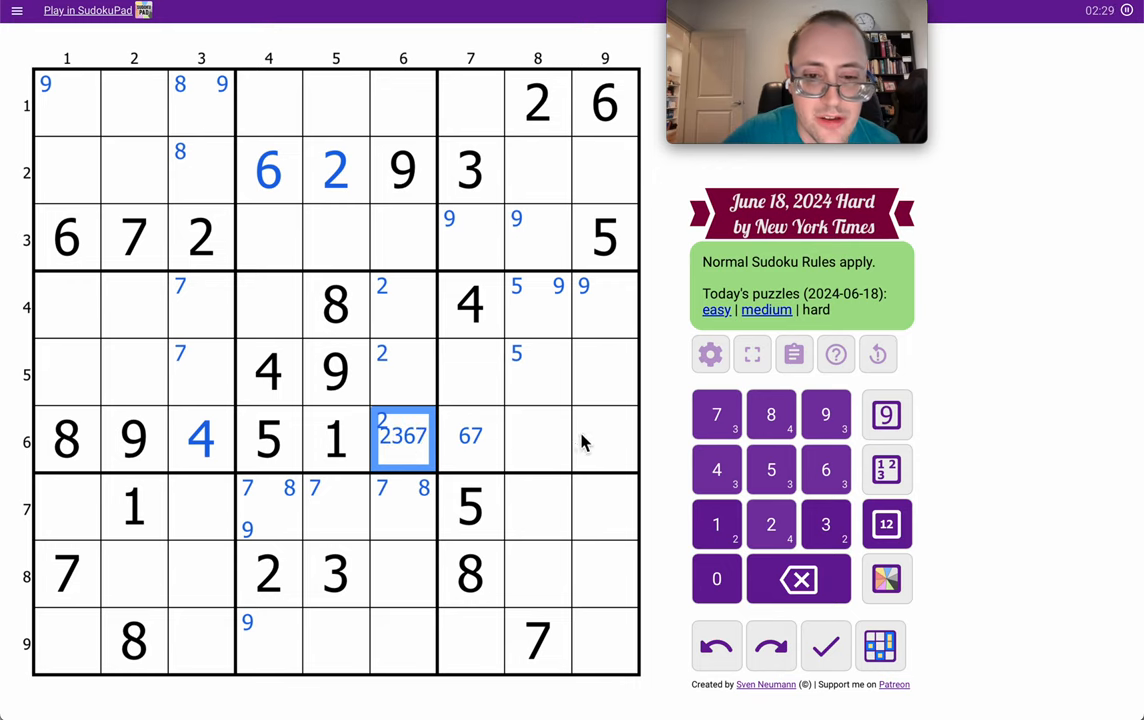
Step: Note centre candidates 2367 and 37 in rows 4–6, dropping 6 from row 4, column 4
click(605, 437)
text(237)
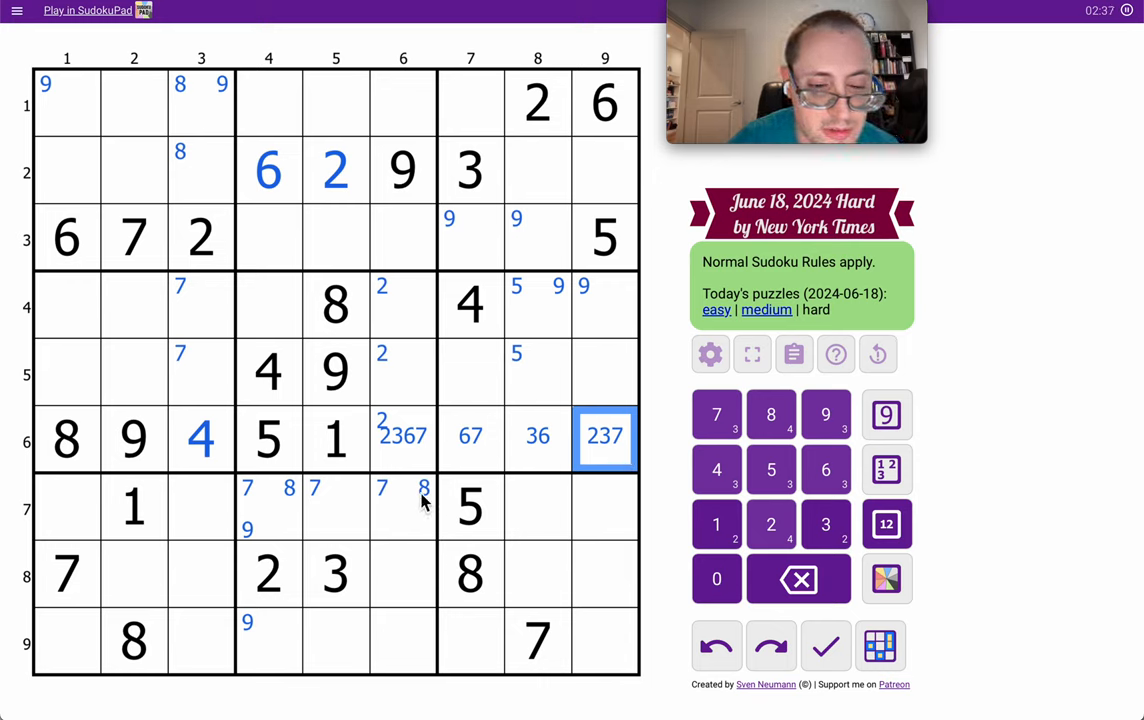
mouse_move(405, 457)
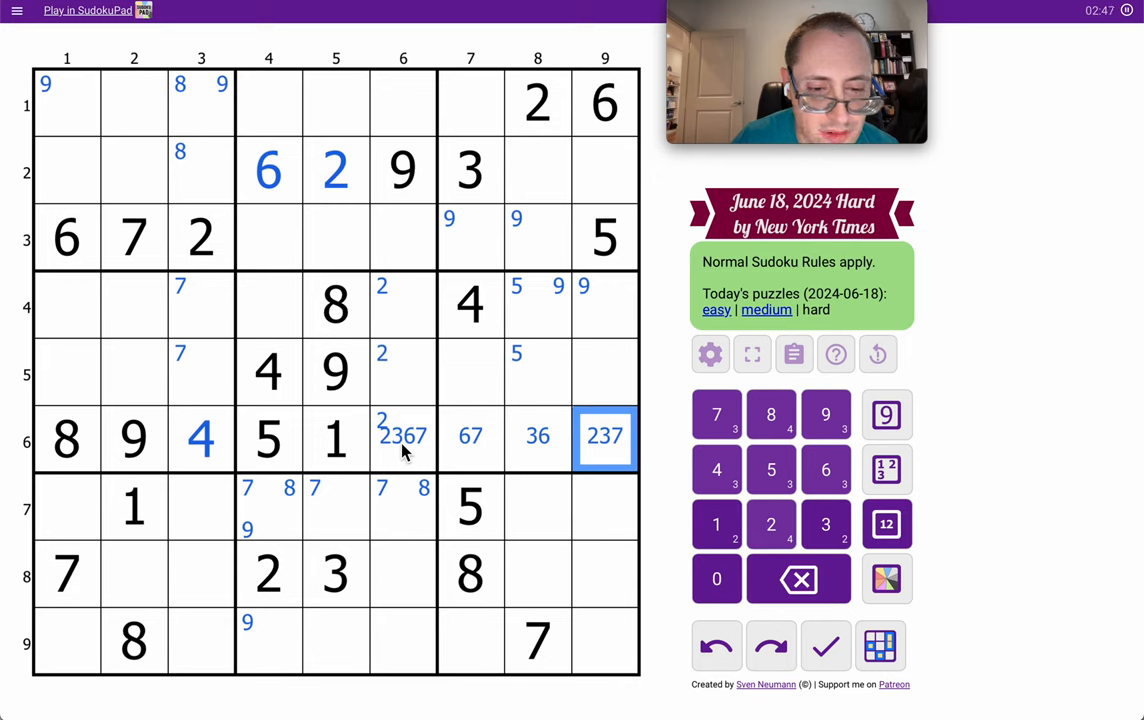
click(268, 305)
text(367)
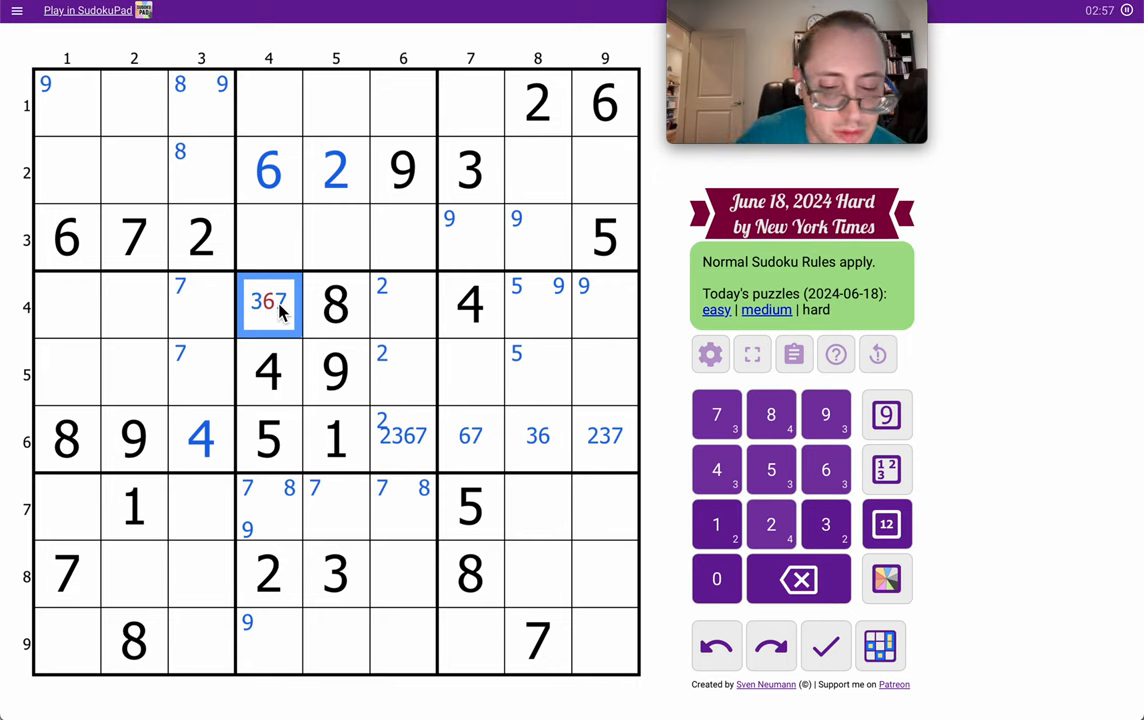
click(403, 304)
text(2367)
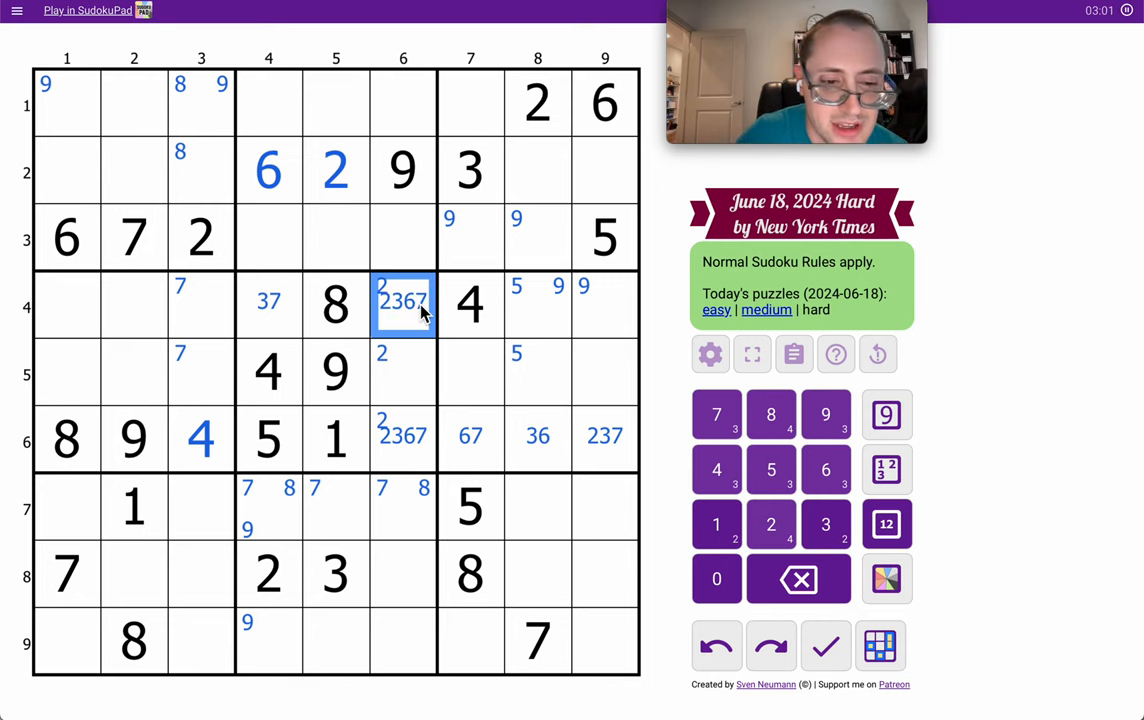
click(403, 371)
text( 2367)
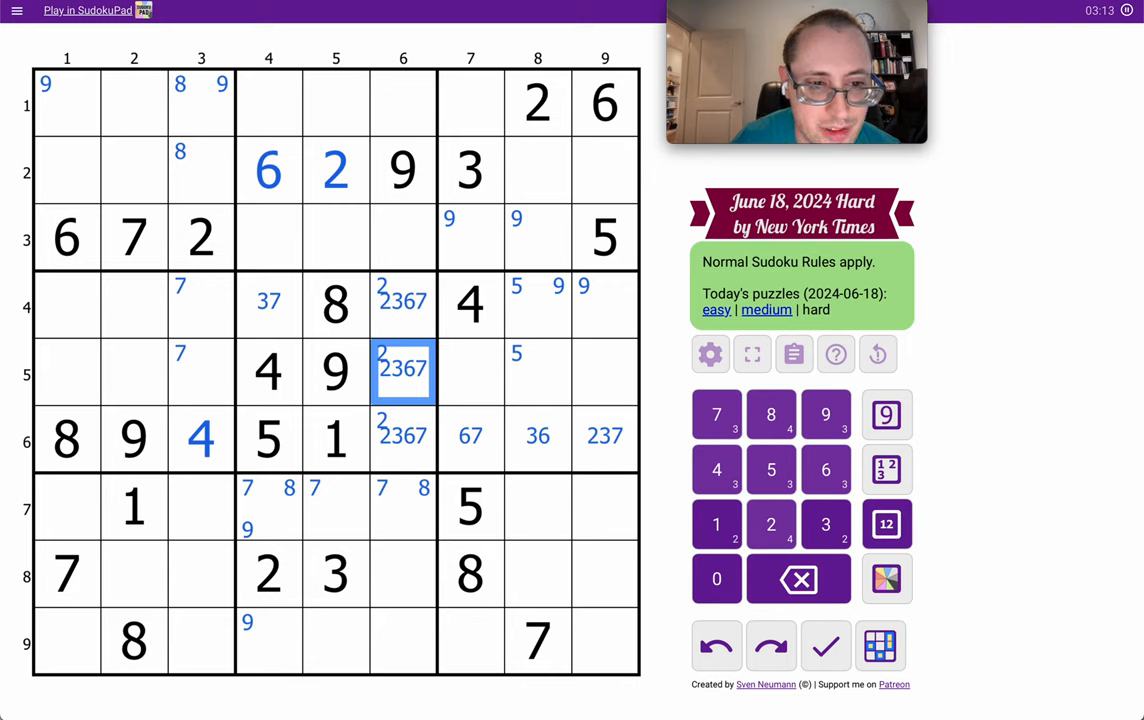
Step: Enter centre candidates 134578 in row 1, column 6
click(403, 103)
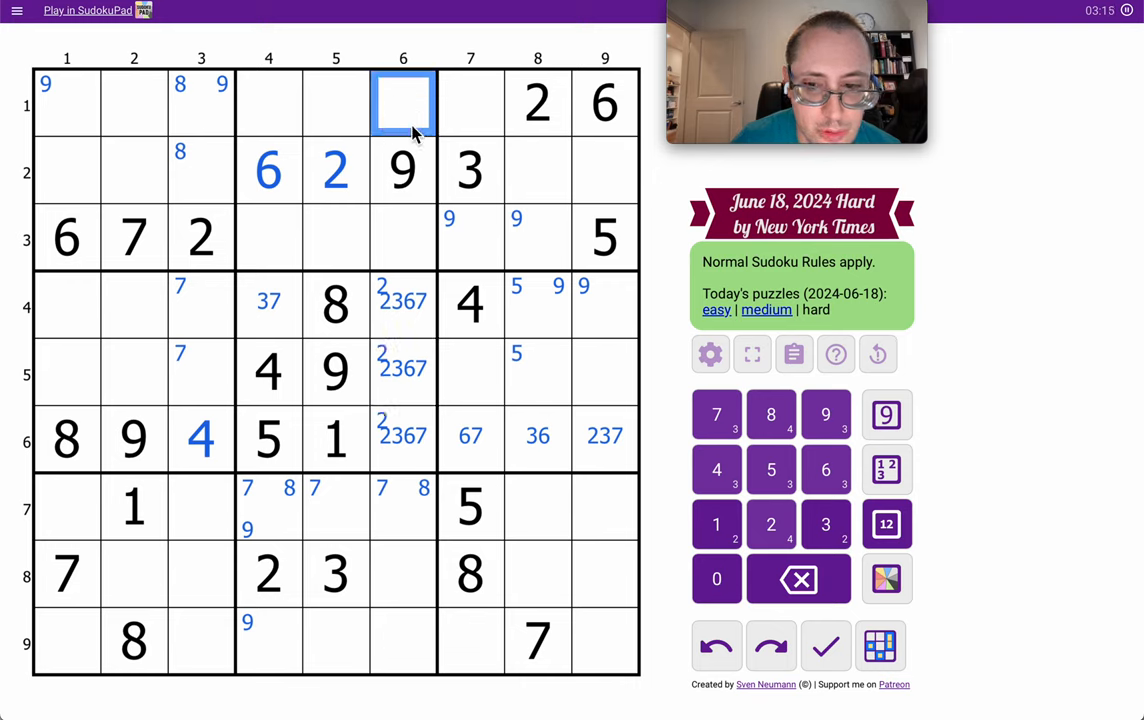
text(38)
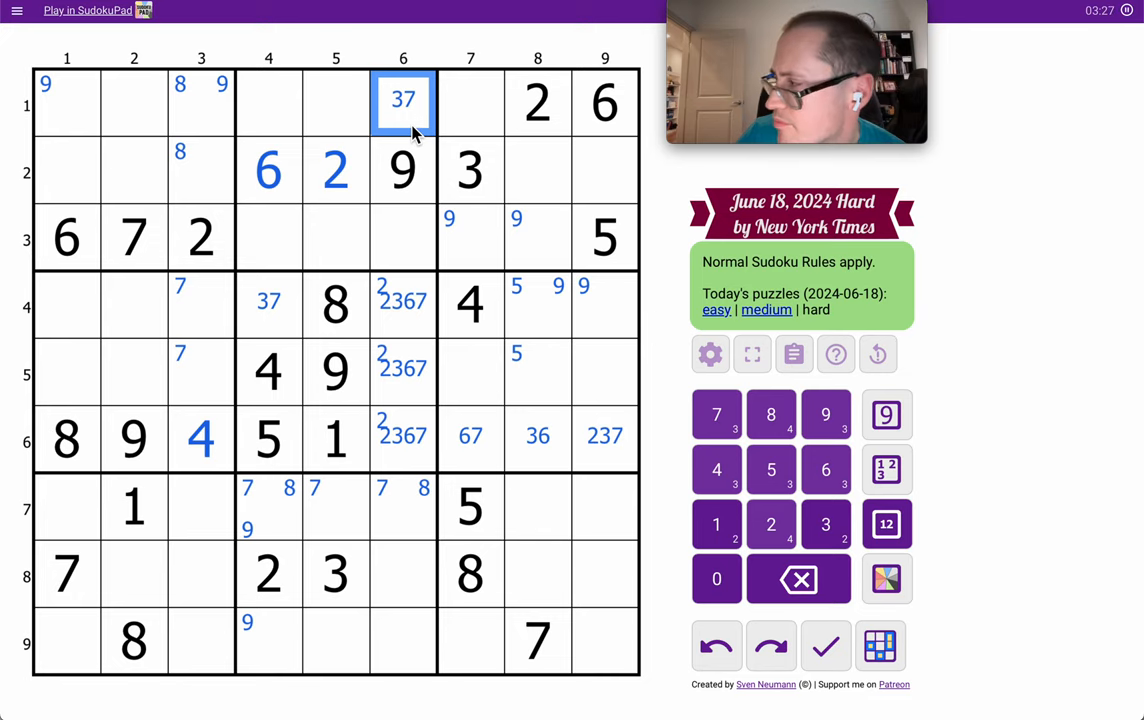
click(800, 579)
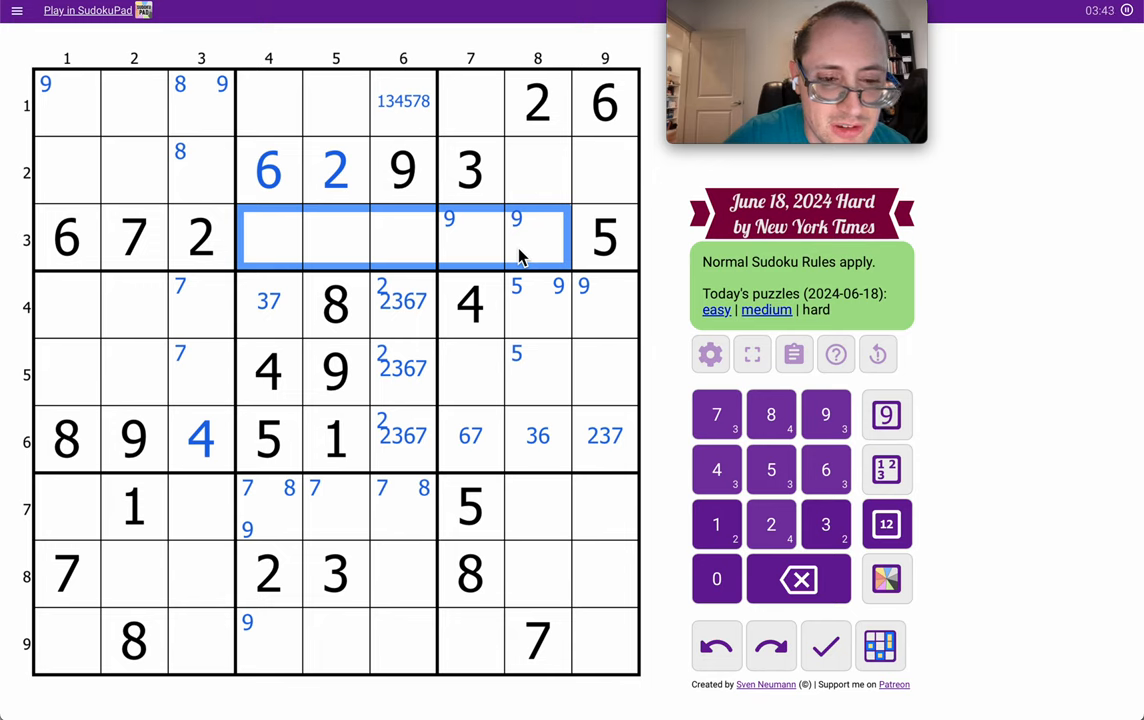
Step: Add corner 3s in row 3 and row 1, then place a green 4 in row 3, column 5
click(268, 237)
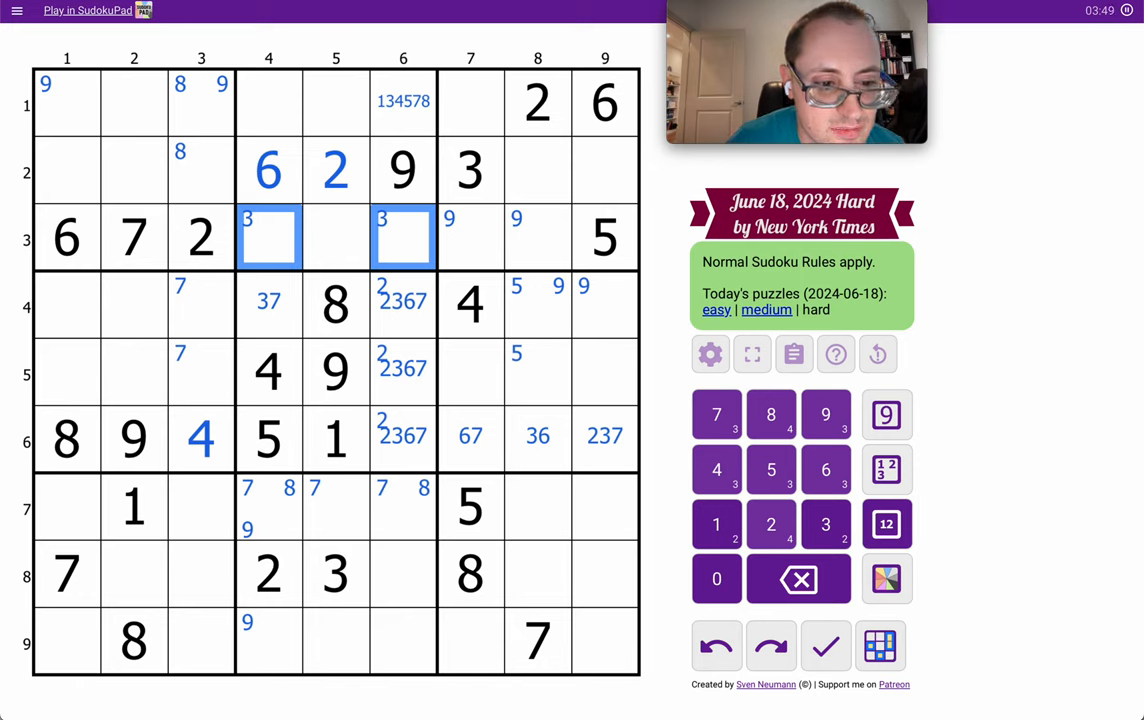
click(201, 104)
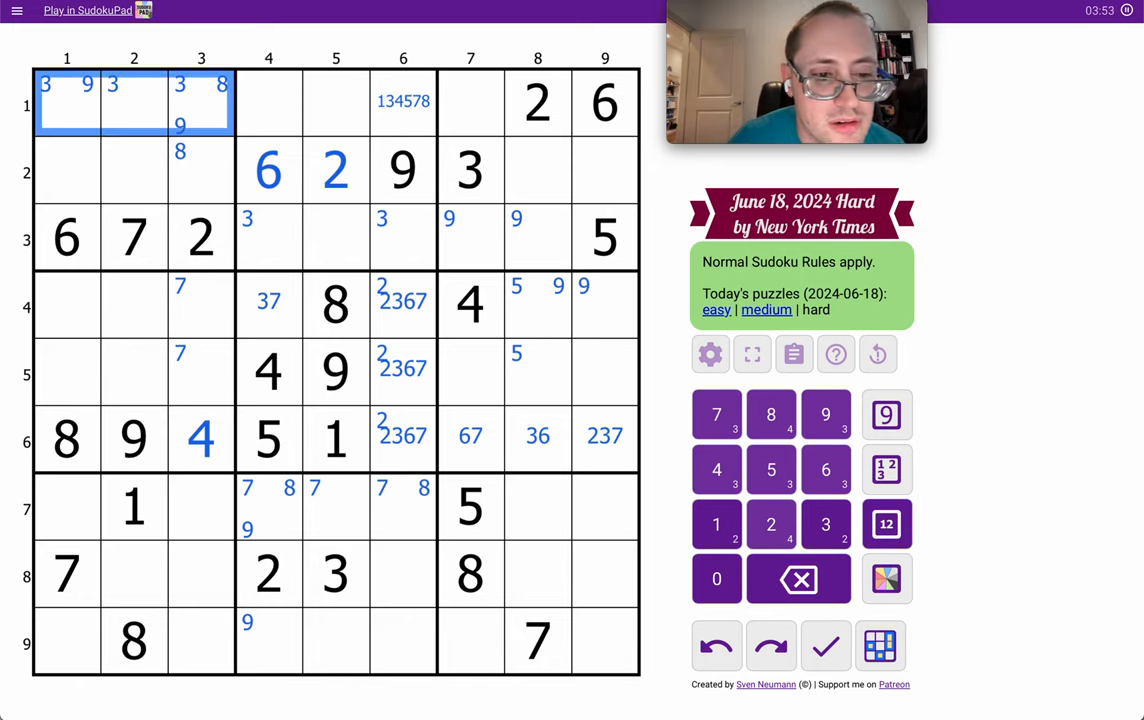
mouse_move(270, 250)
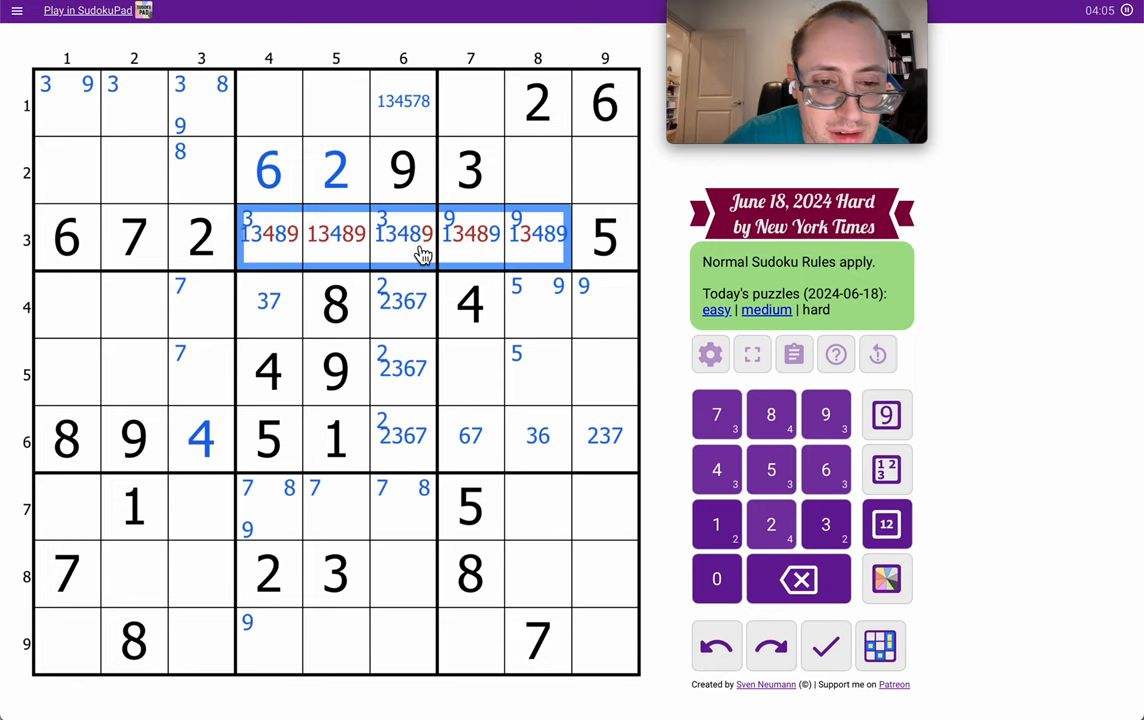
click(335, 237)
text(4)
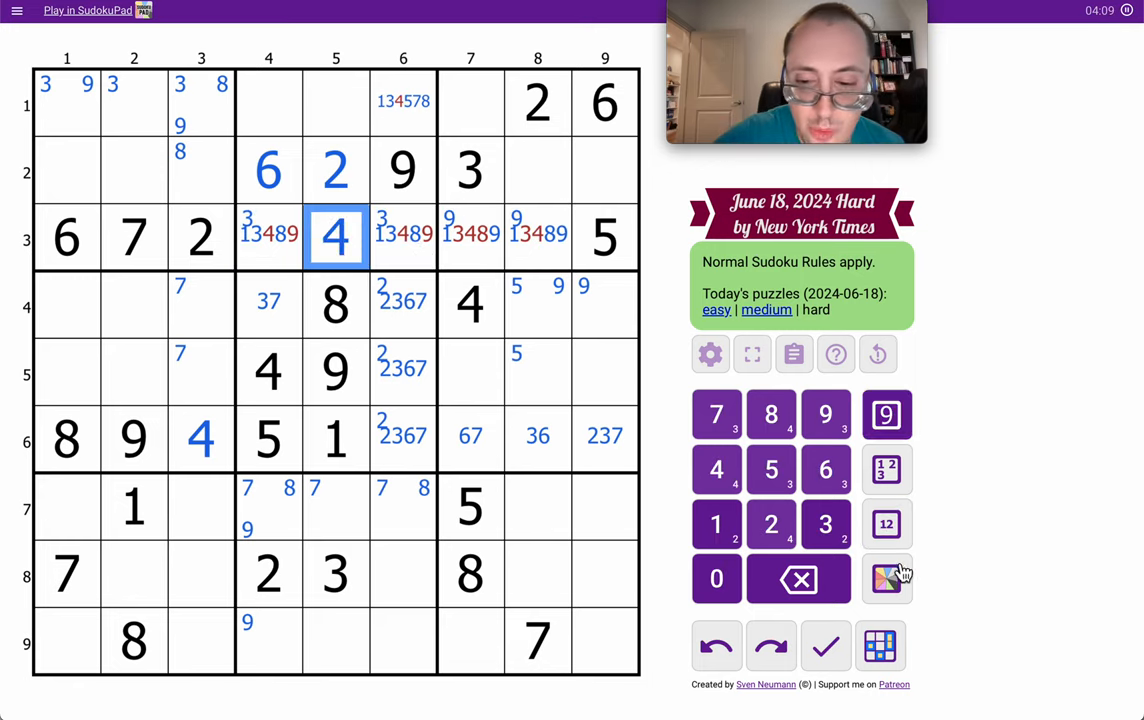
click(885, 578)
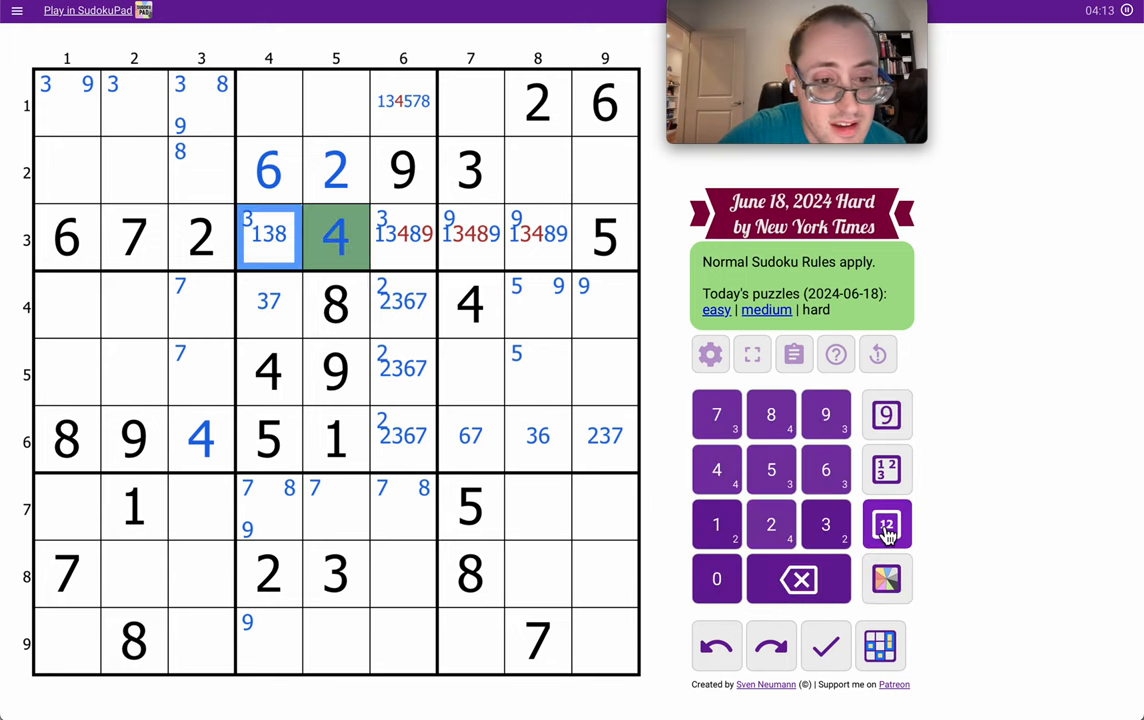
Step: Trim row 3 candidates to 138, 19, 189 and row 1, column 6 to 1789
click(403, 236)
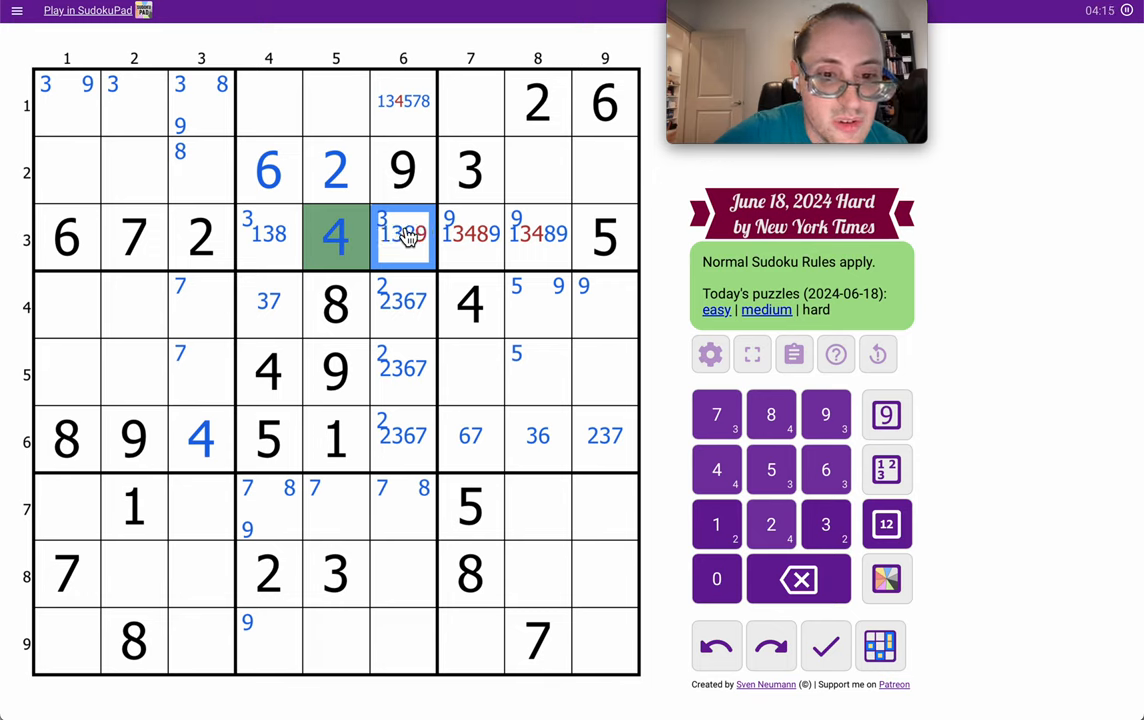
click(403, 100)
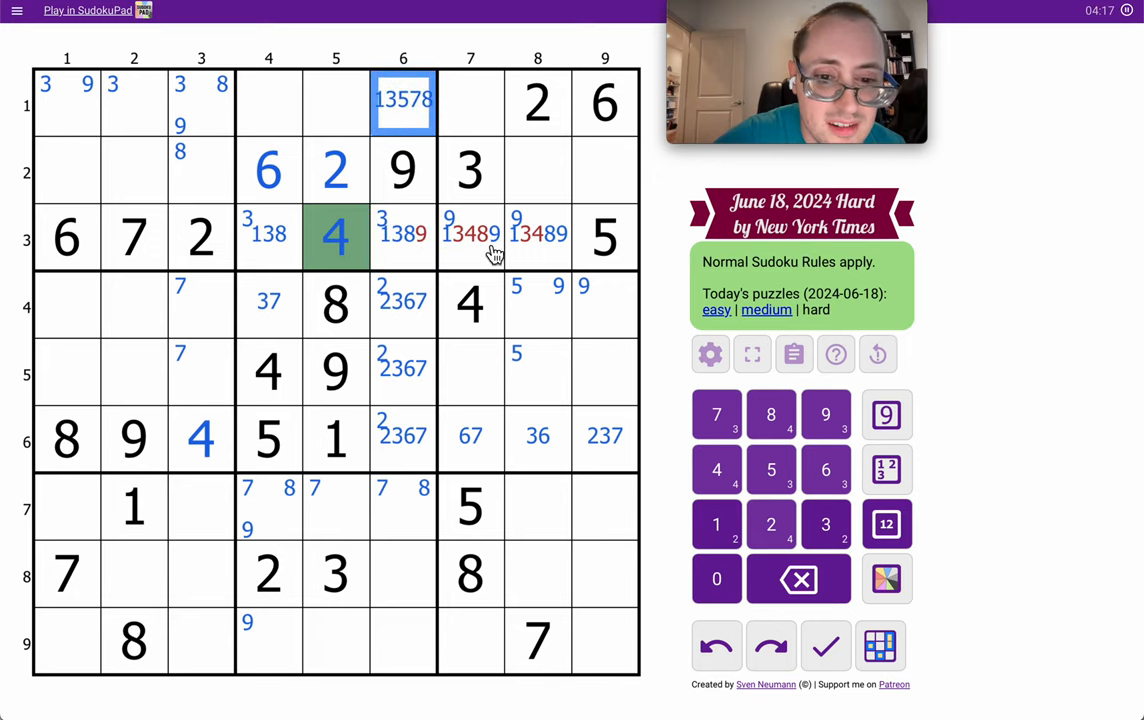
click(537, 235)
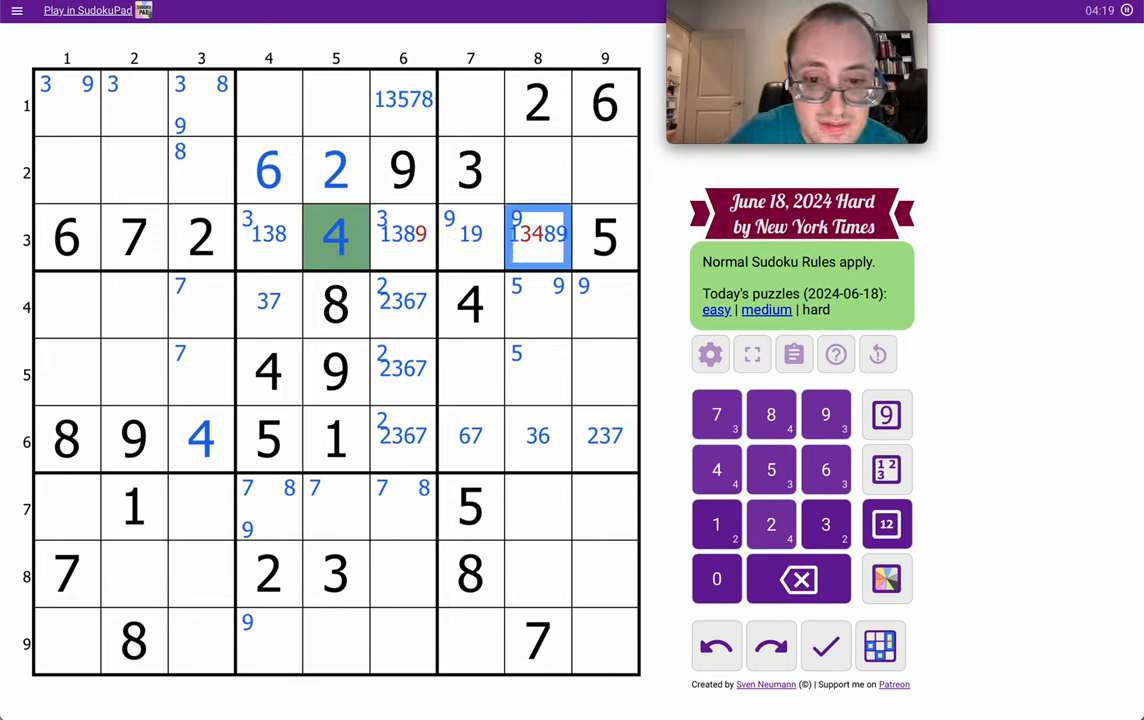
click(403, 237)
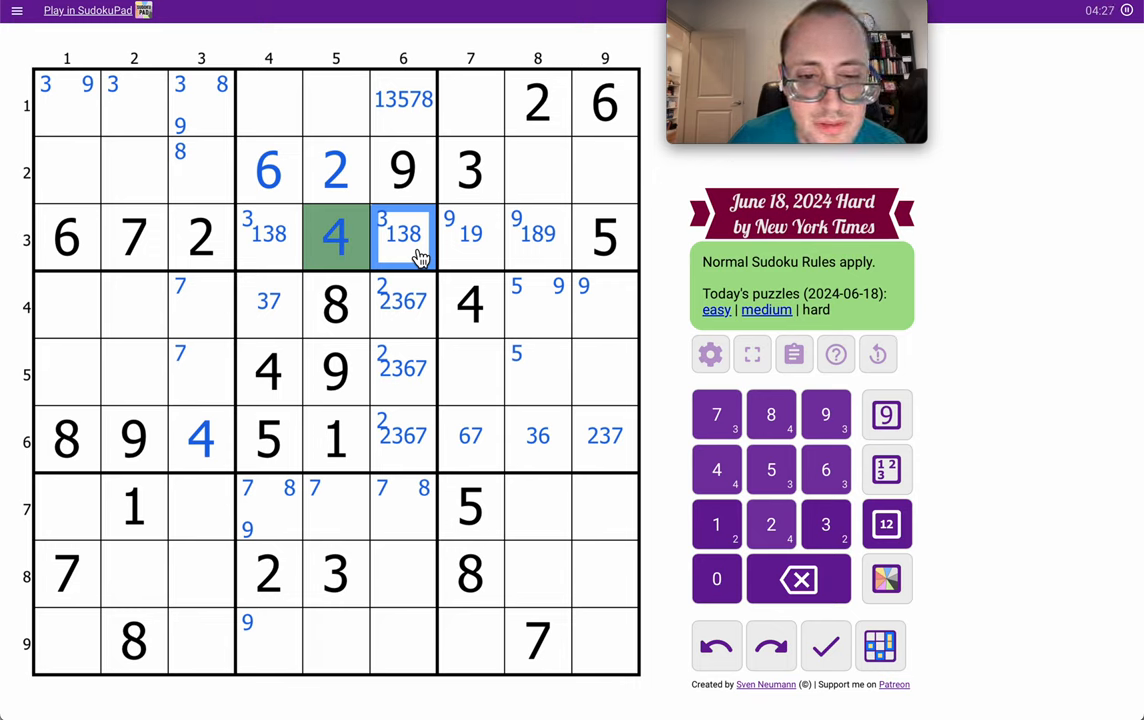
mouse_move(483, 143)
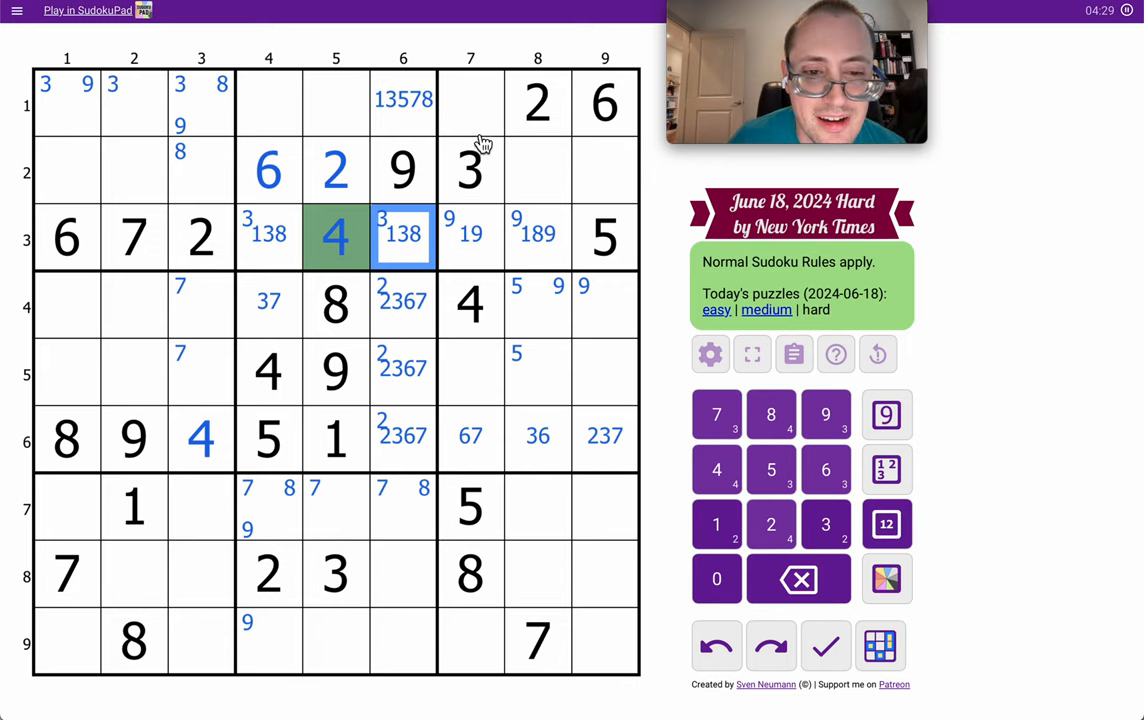
click(469, 100)
text(1789)
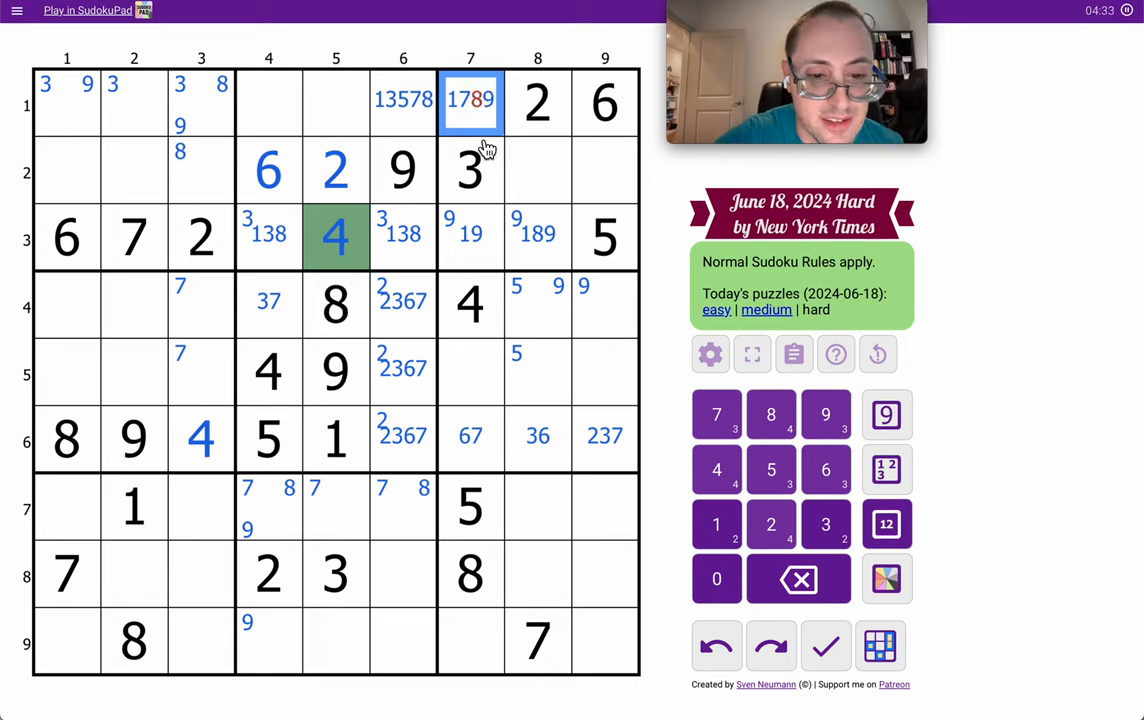
Step: Enter centre candidates 179 in row 1, column 7 and 148, 1478, 145, 45, 158 in row 2
click(537, 170)
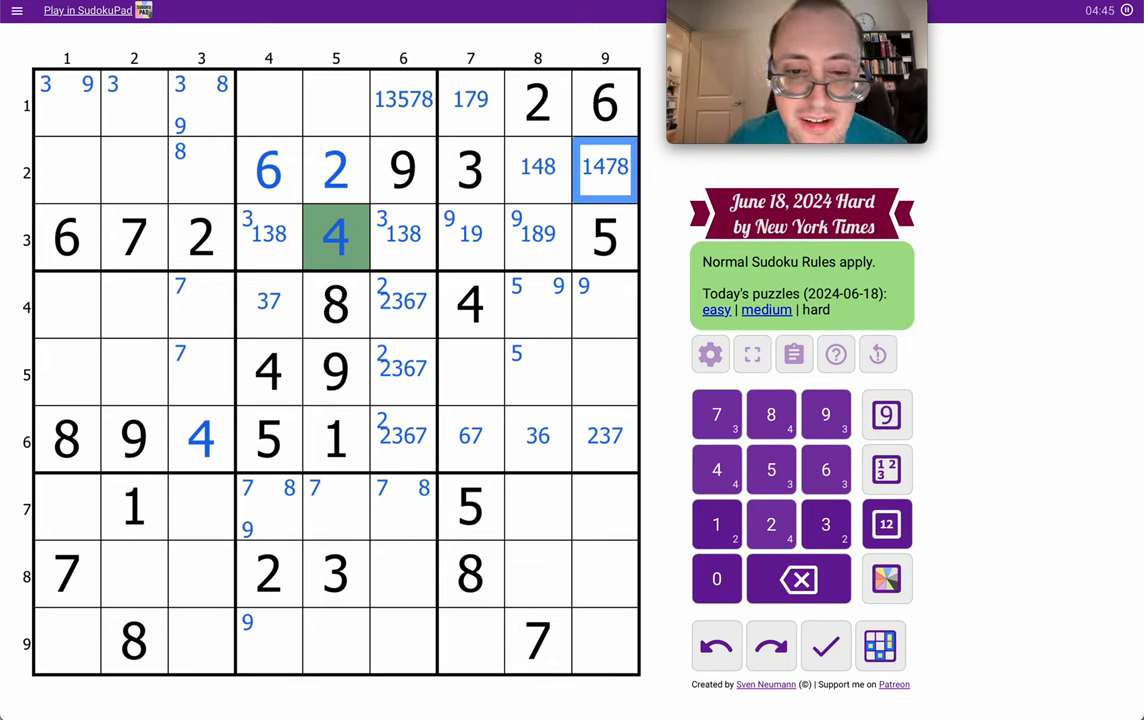
mouse_move(230, 207)
text(45)
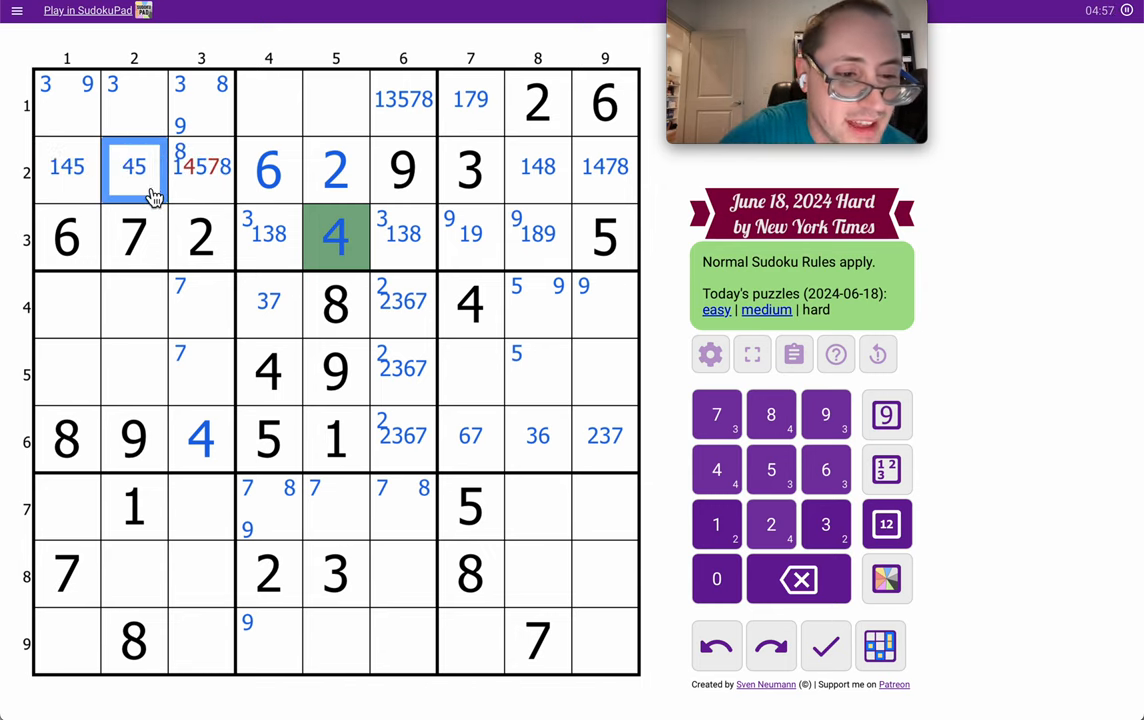
click(200, 167)
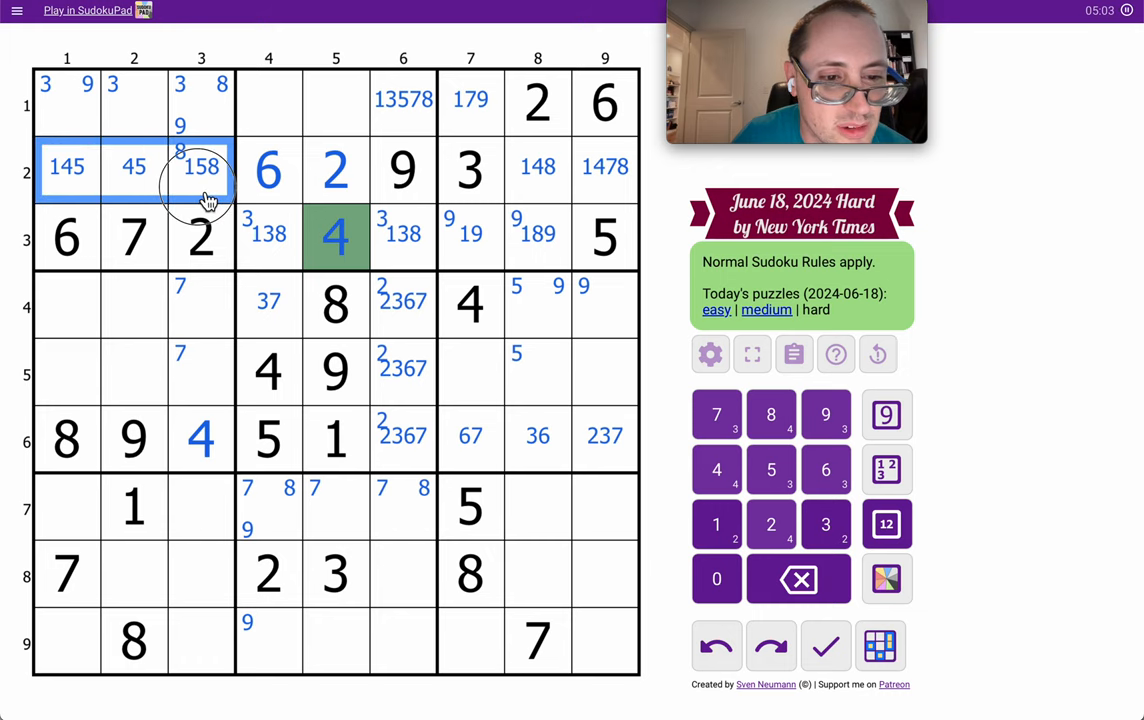
click(604, 166)
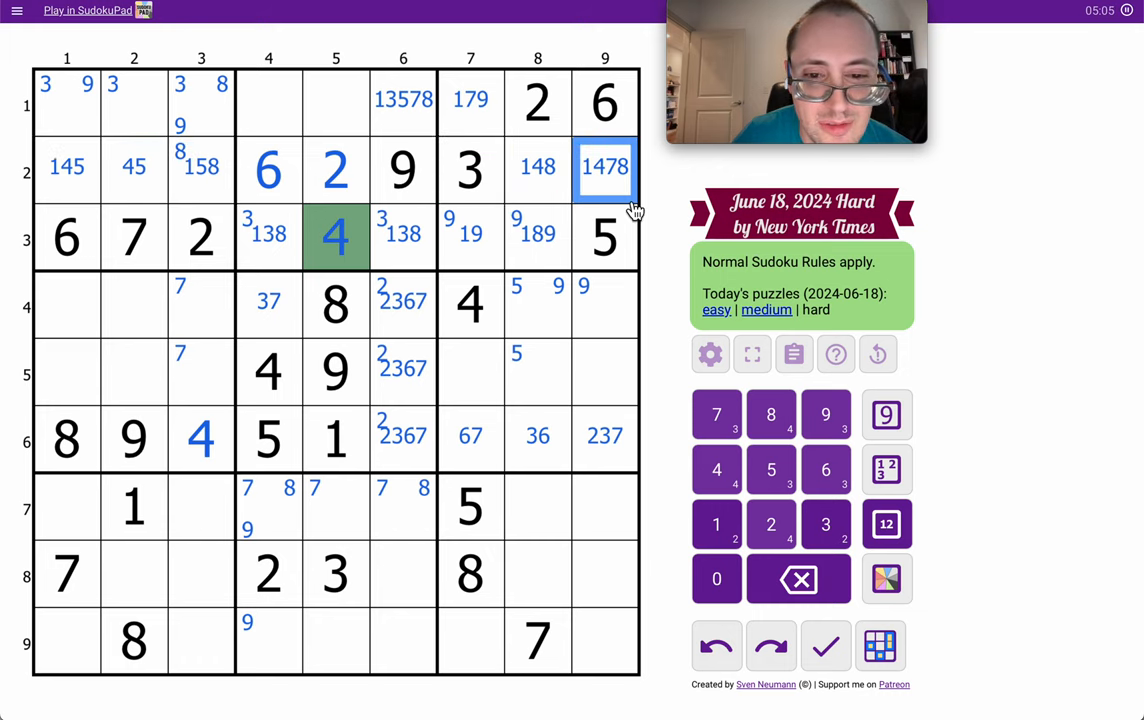
Step: Place a green 7 in row 2, column 9 and fill row 2, column 8
click(716, 415)
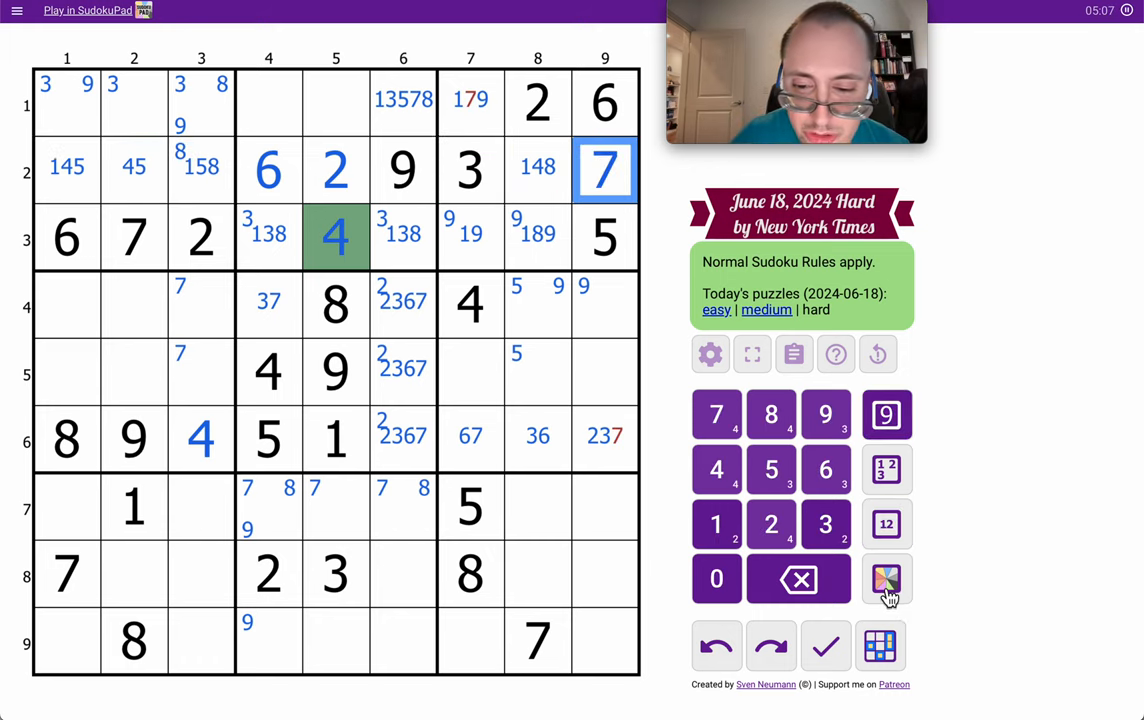
click(886, 579)
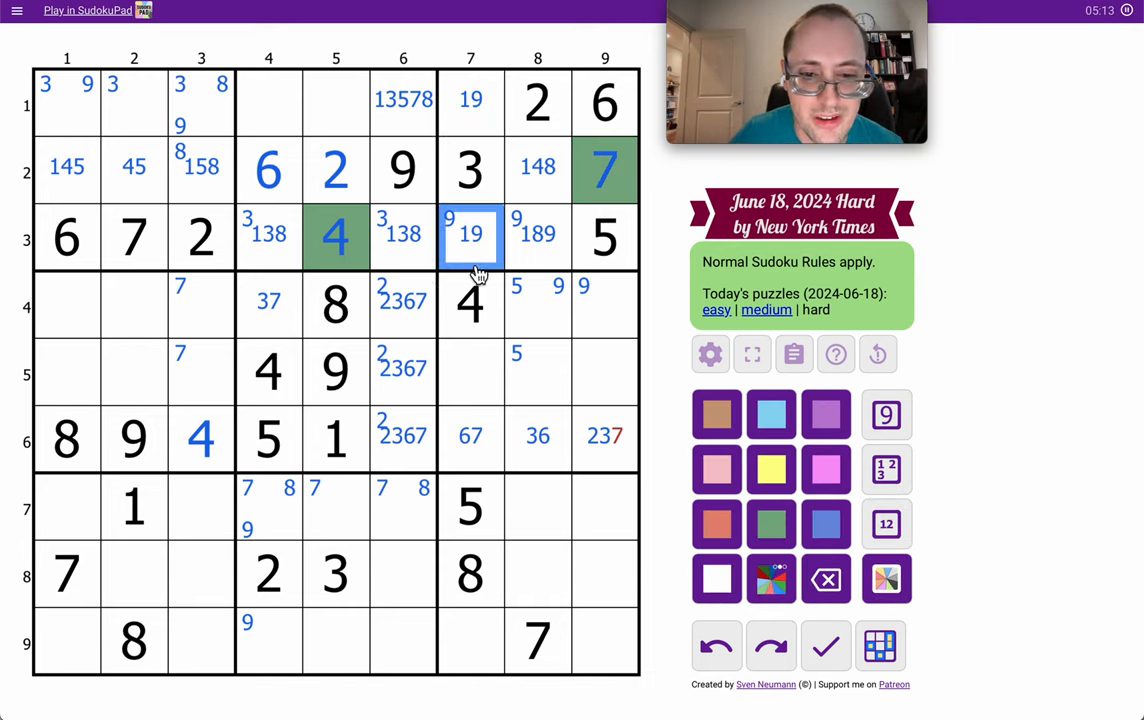
click(537, 237)
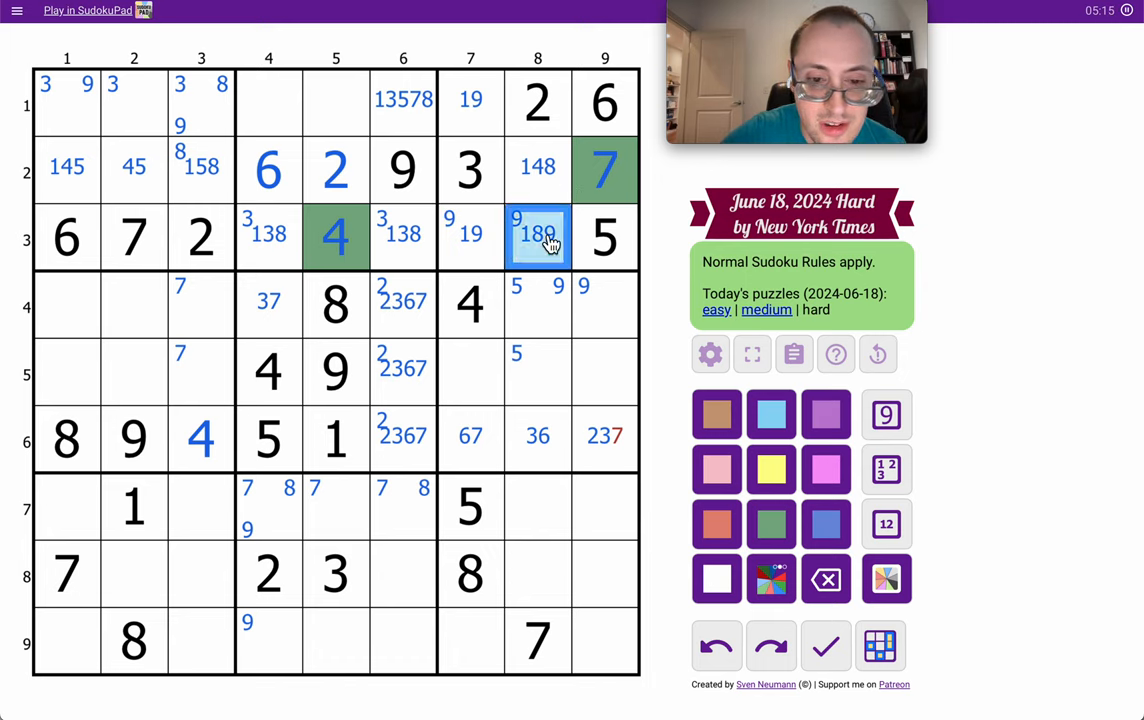
click(885, 413)
text(8)
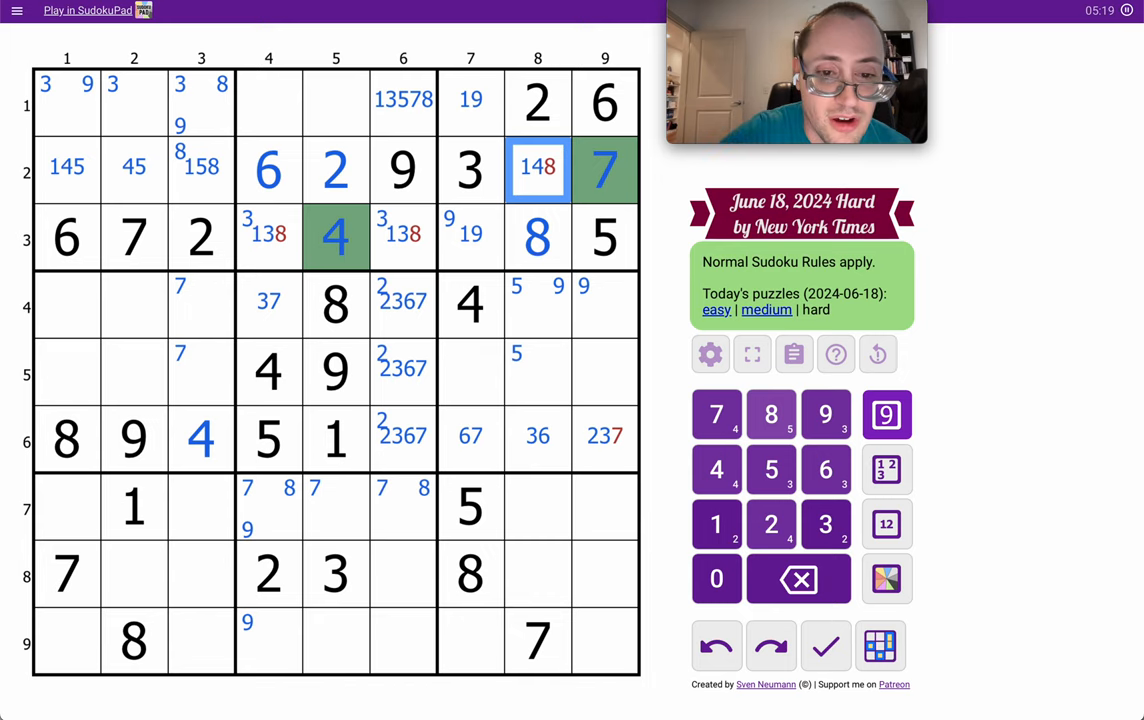
Step: Clear 8s from row 3, fill row 3, column 7, and place 5 and 8 in row 2
click(403, 236)
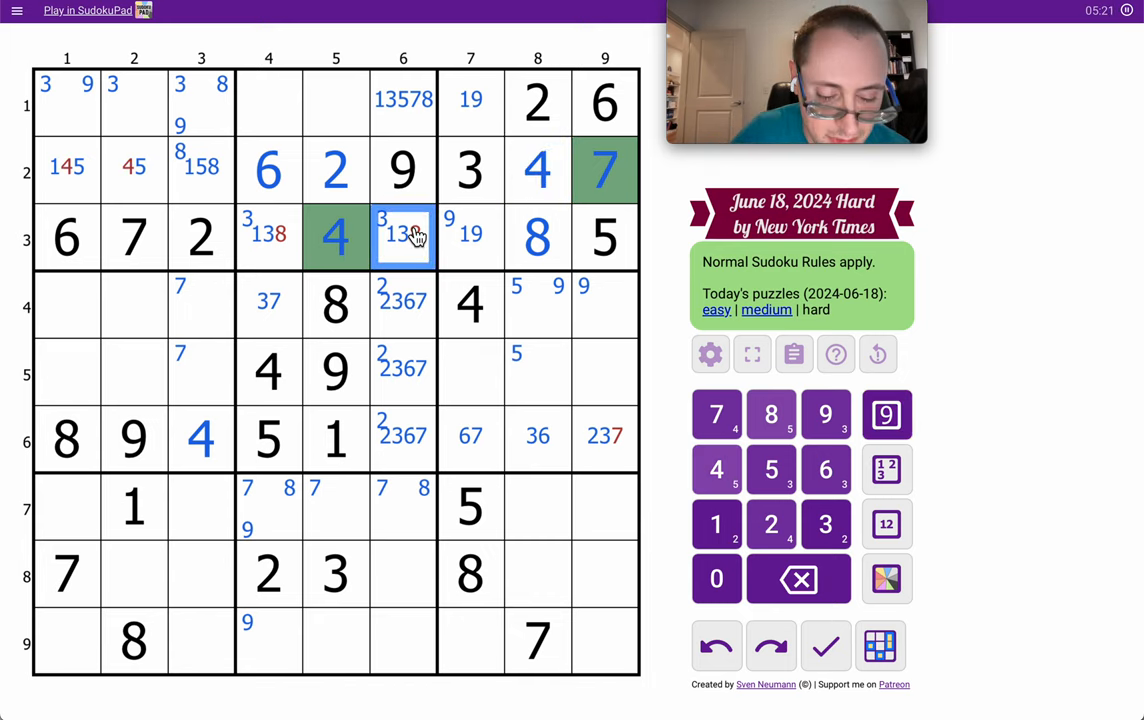
click(268, 237)
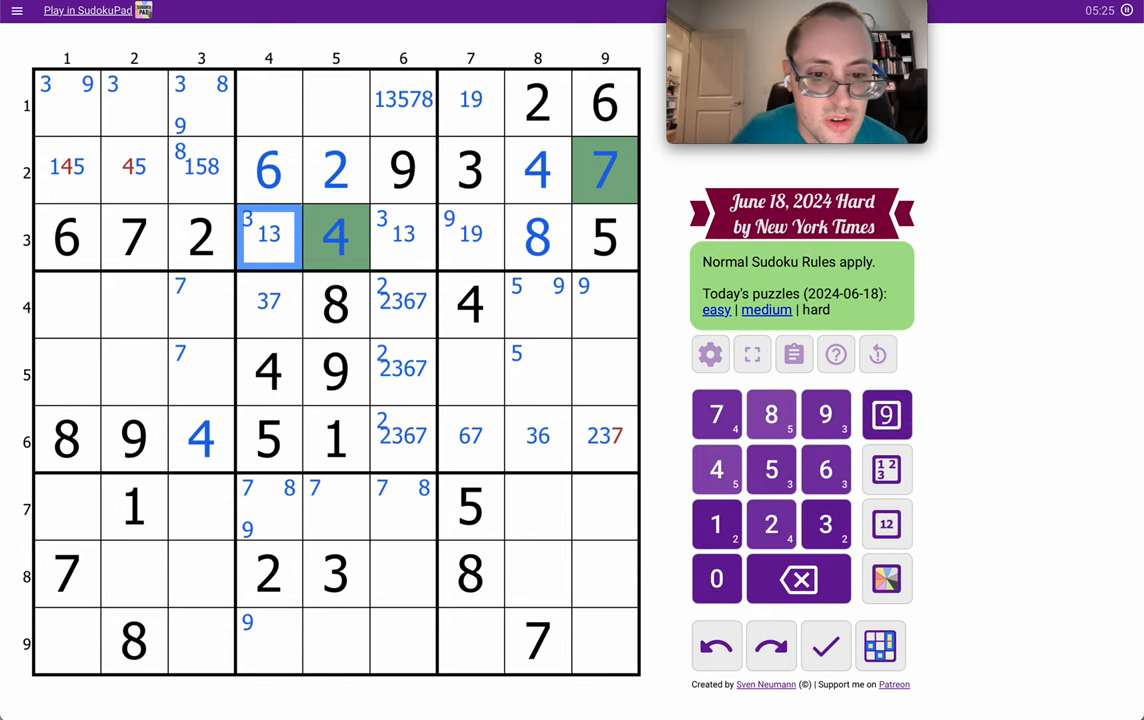
click(470, 237)
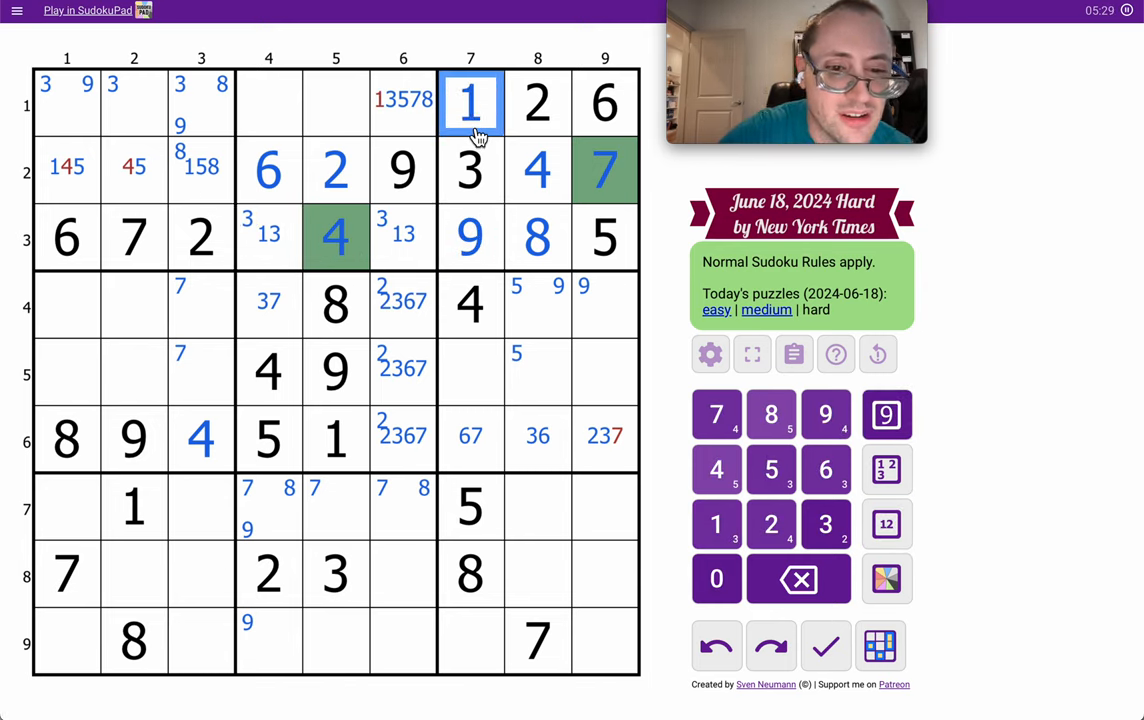
click(403, 99)
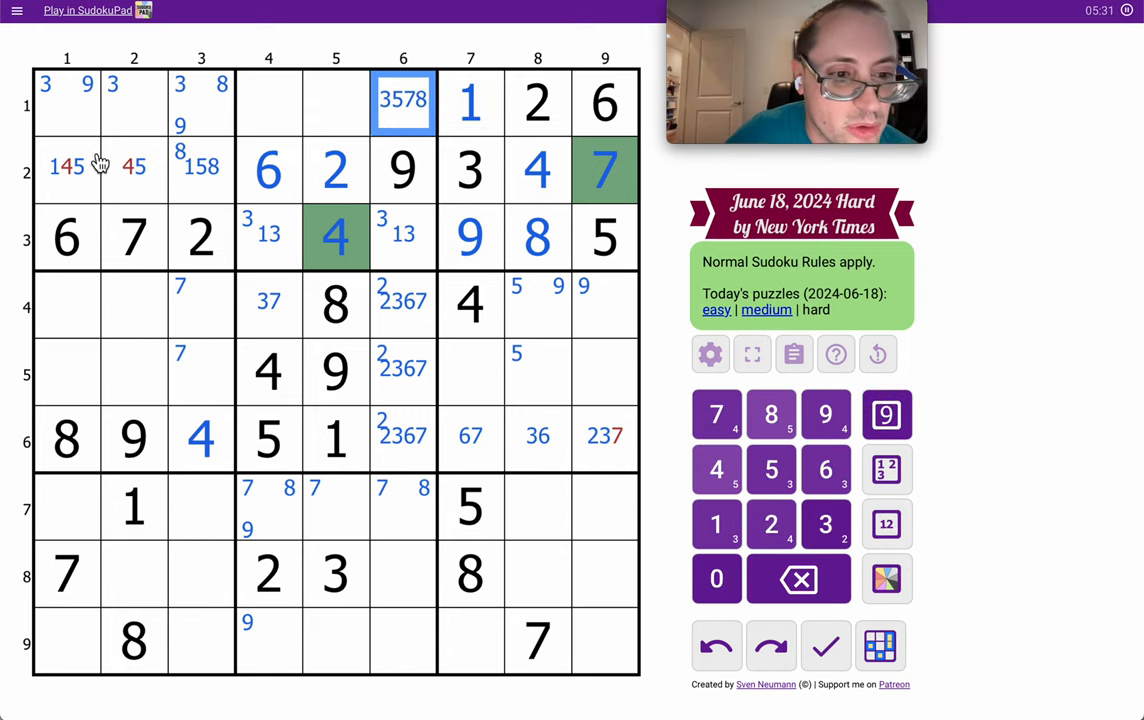
click(133, 170)
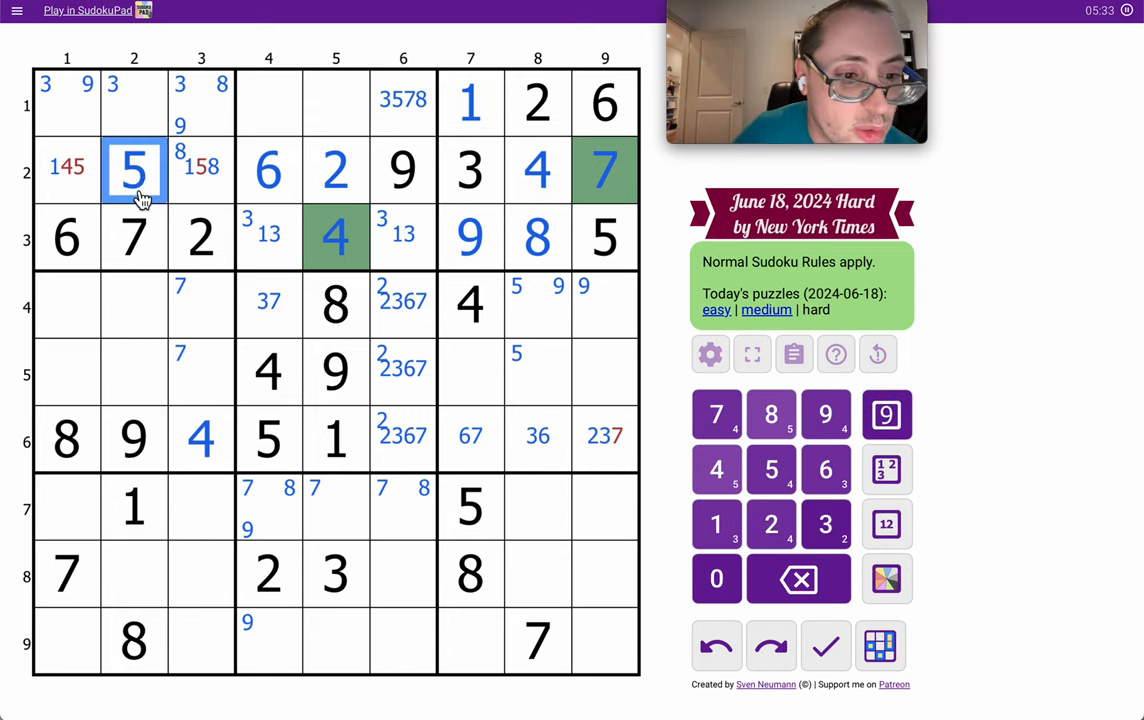
click(771, 414)
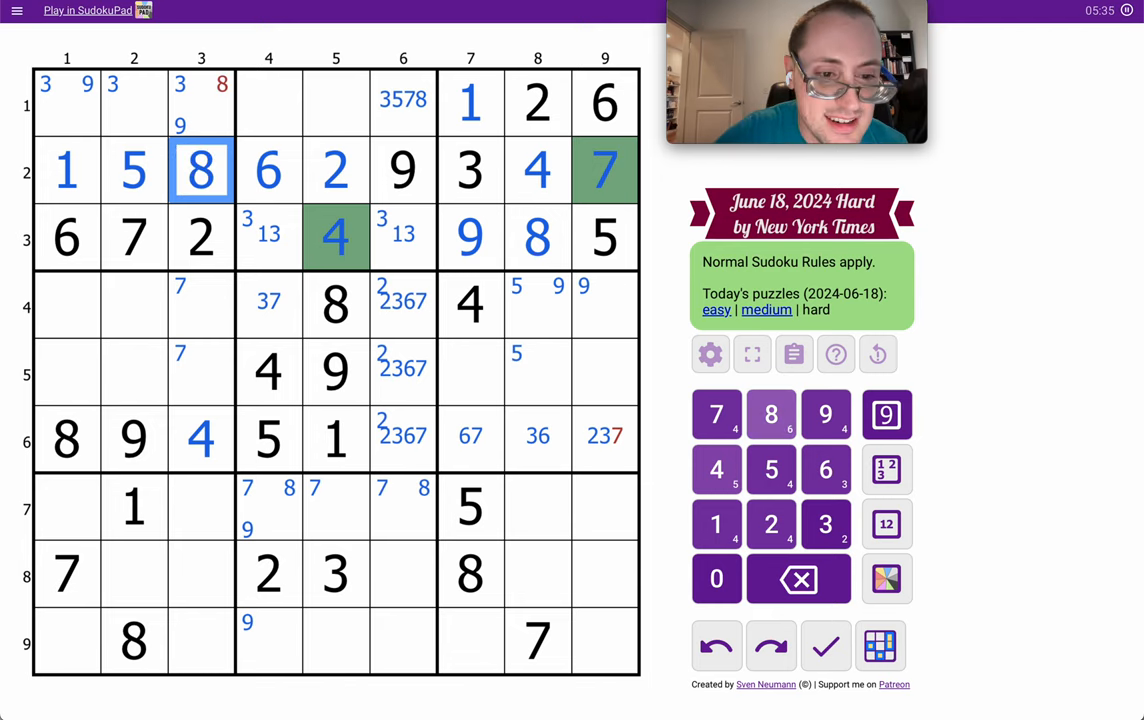
click(201, 102)
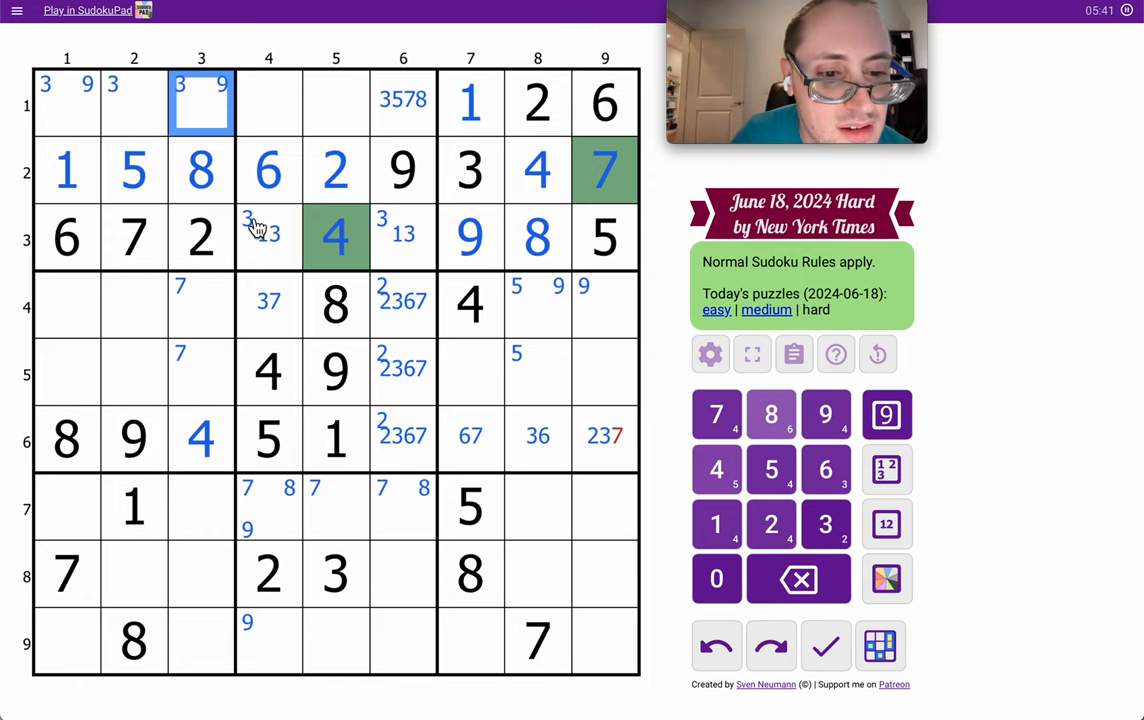
Step: Remove 3 from the 3578 cell, add centre marks 78 and 57 in row 1, and shade green and pink
click(403, 100)
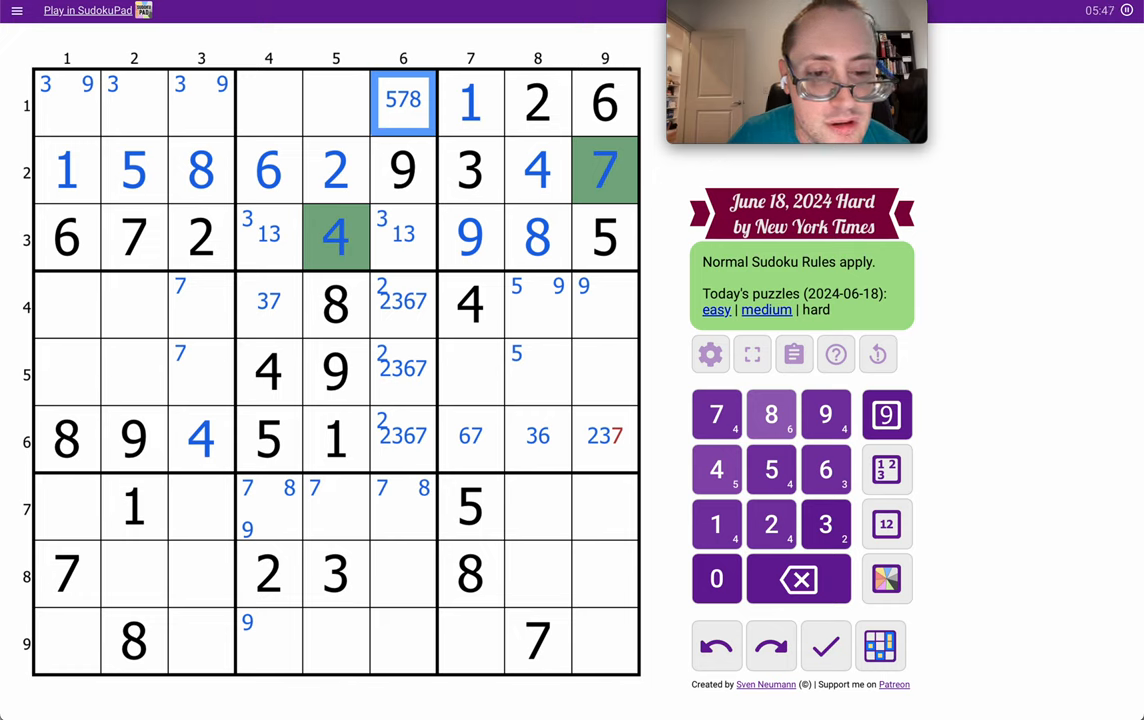
click(335, 103)
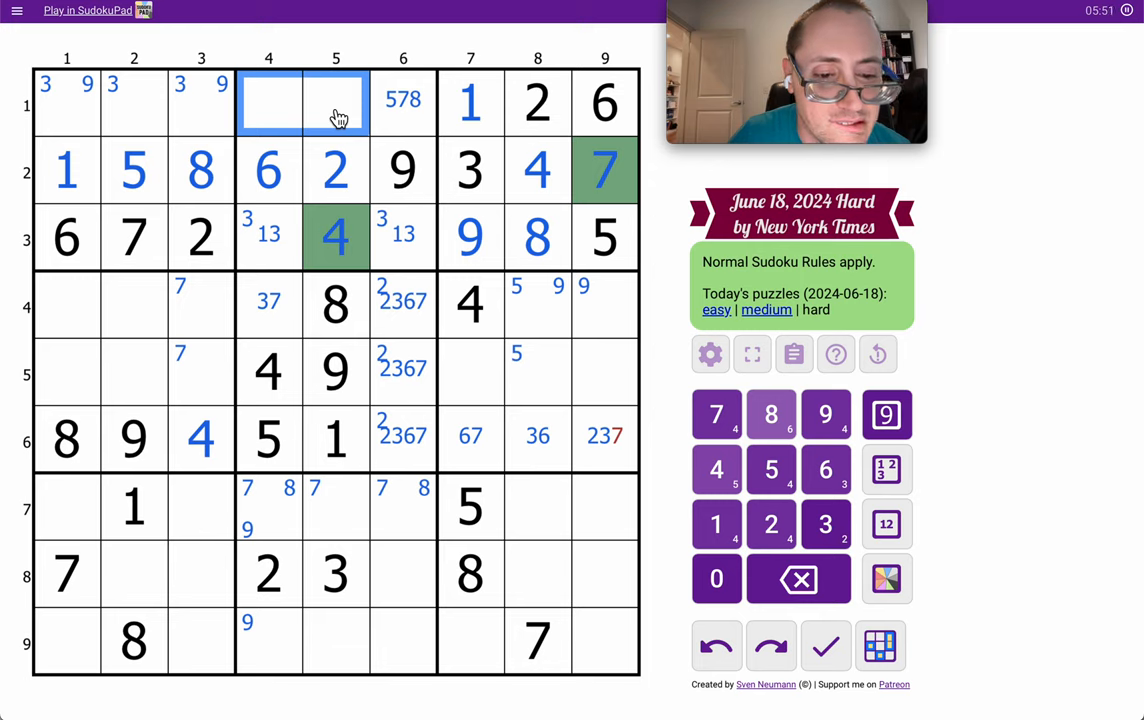
click(886, 523)
text(78)
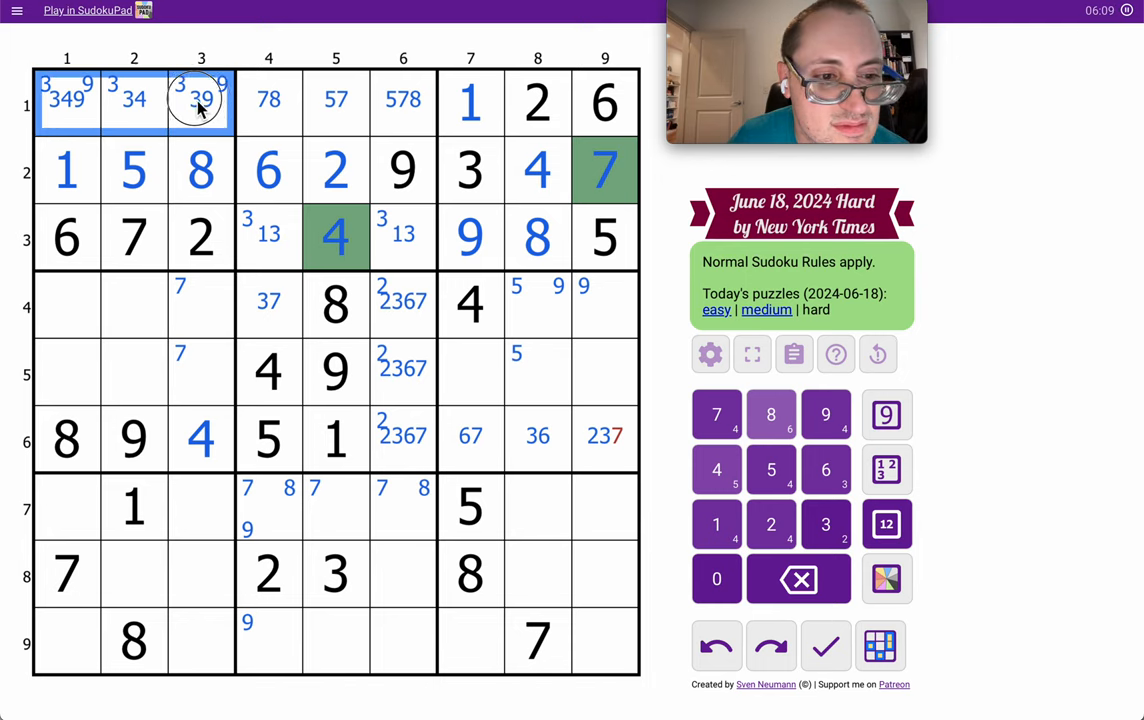
click(886, 578)
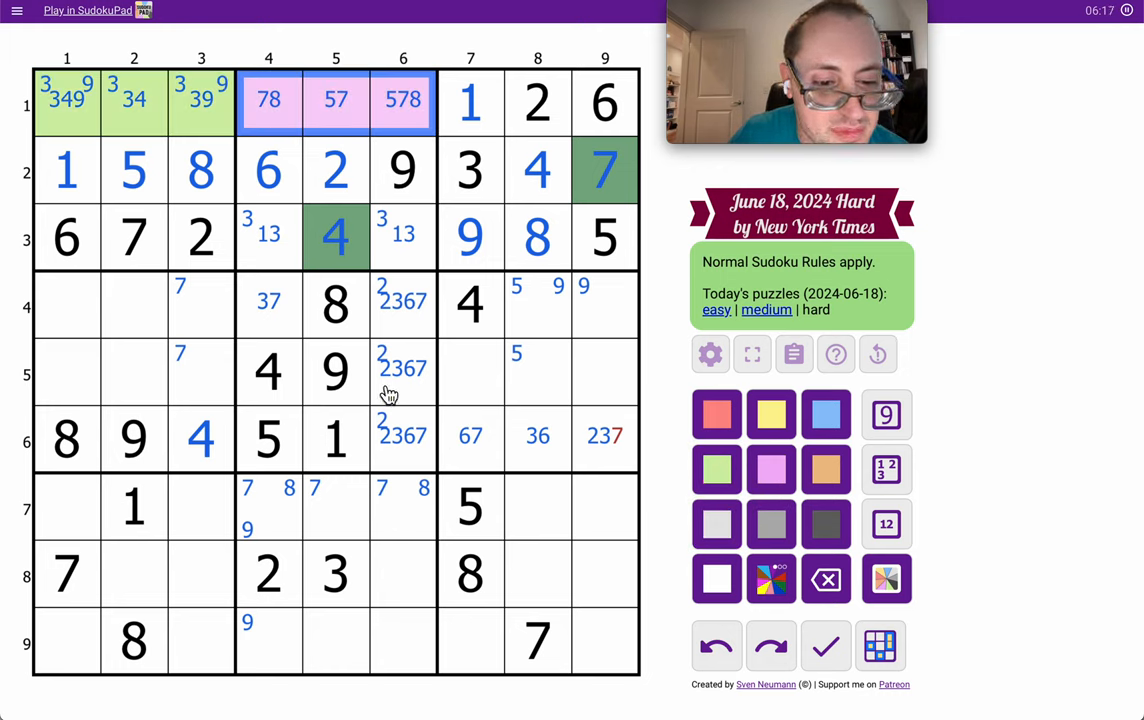
Step: Shade column 5 rows 7 and 9 orange with candidates 67 and 56, and add 236 in column 2
click(268, 302)
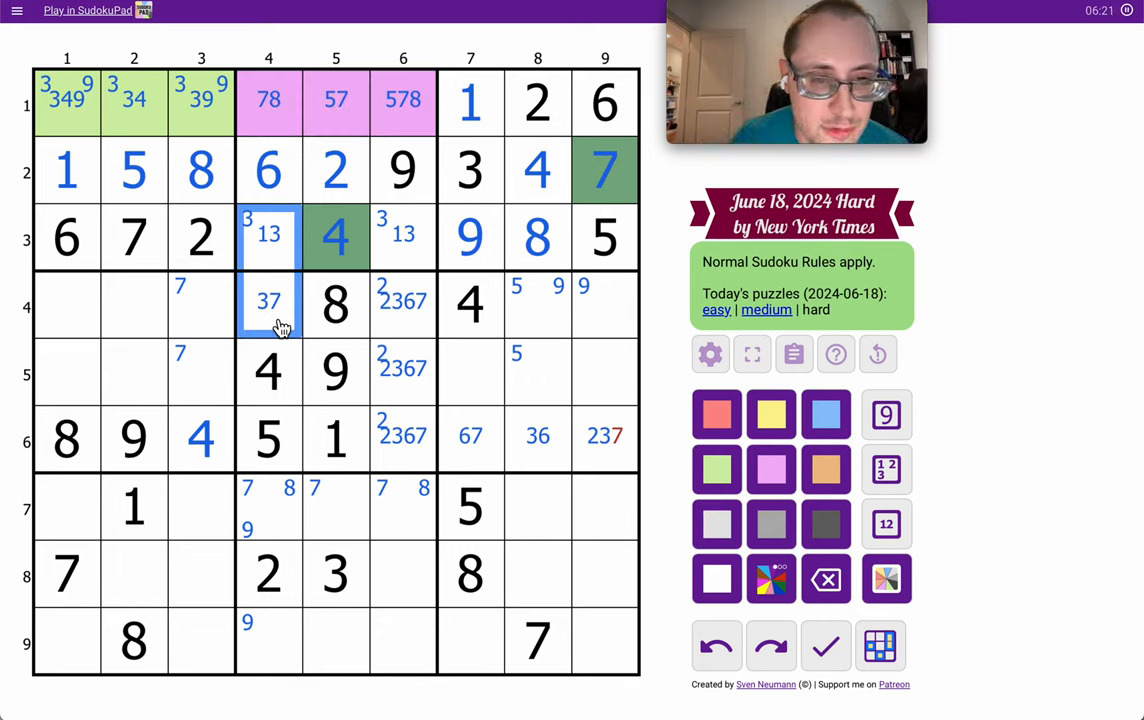
click(268, 99)
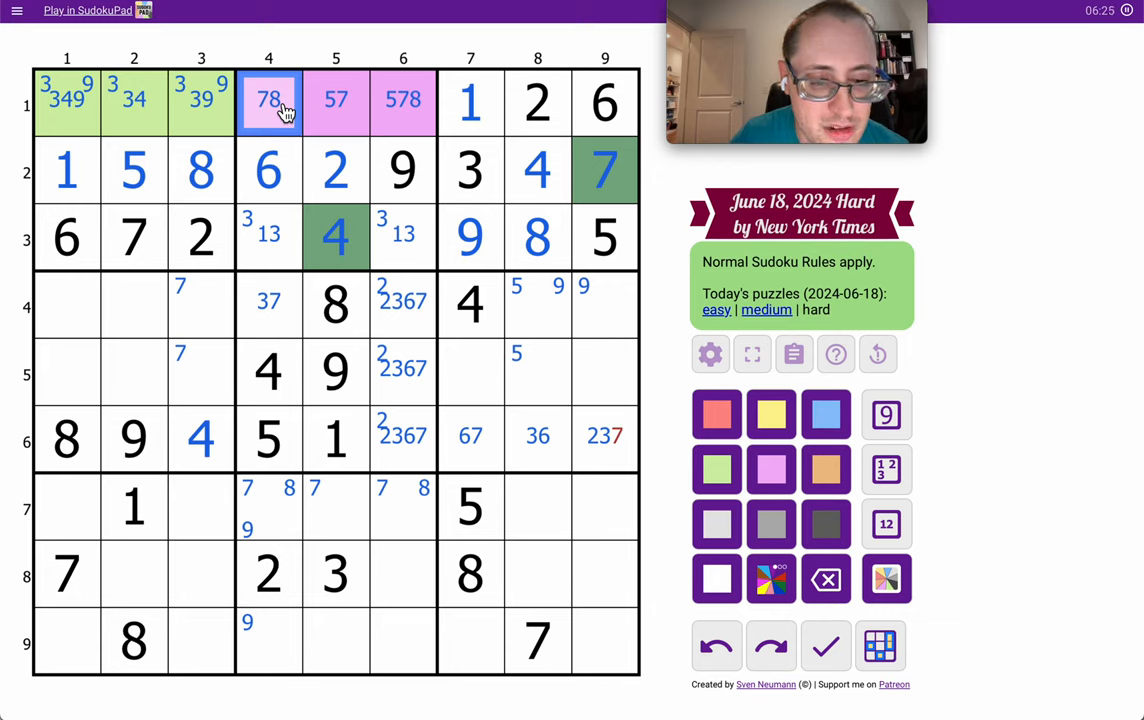
click(335, 573)
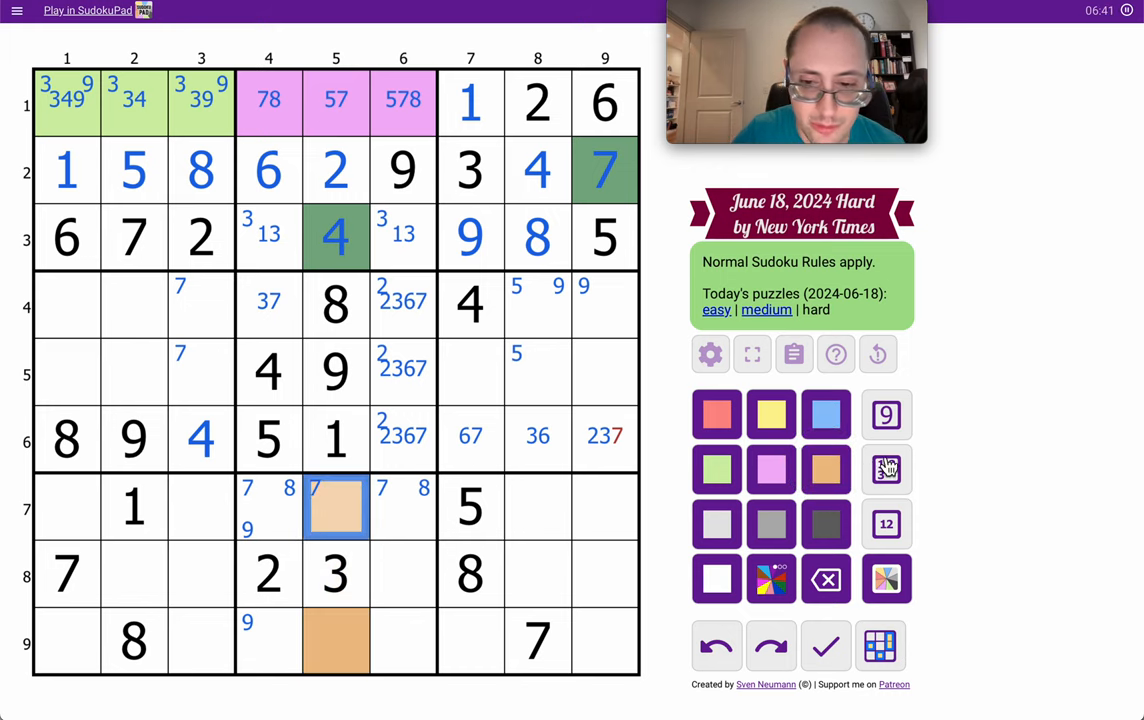
click(885, 524)
text( 67)
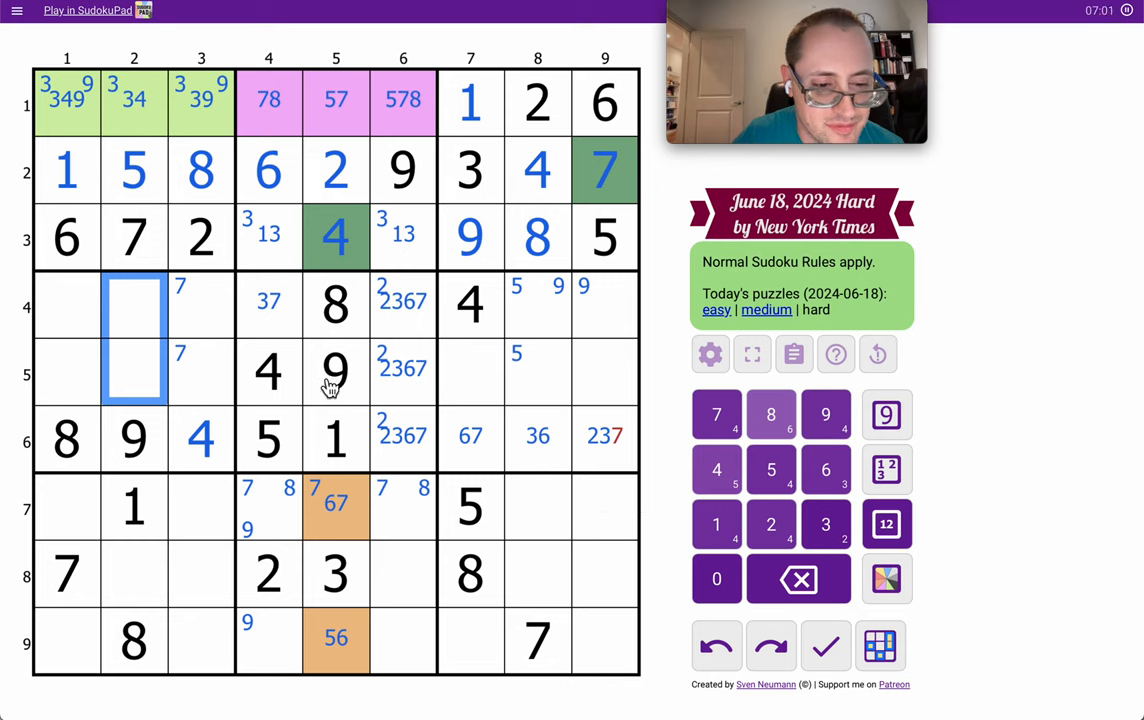
mouse_move(296, 477)
text(236)
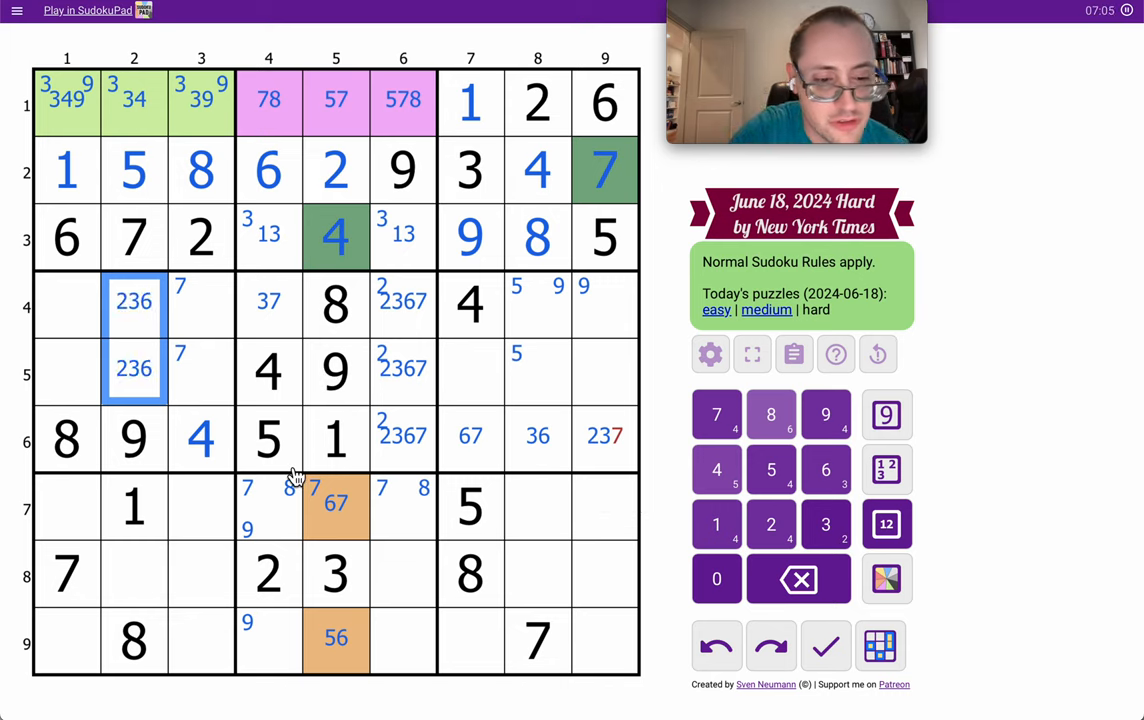
Step: Add corner 2s, narrow row 6, column 9 to 23, and shade column 7 rows 5–6 red
click(134, 573)
text(46)
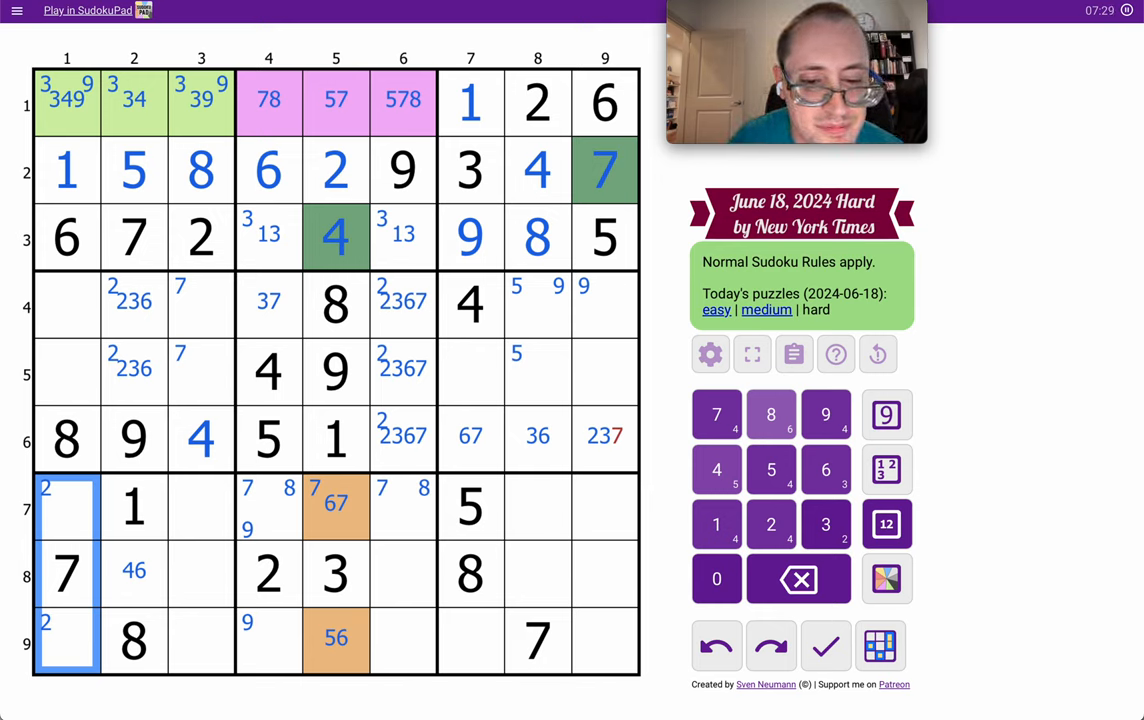
click(604, 437)
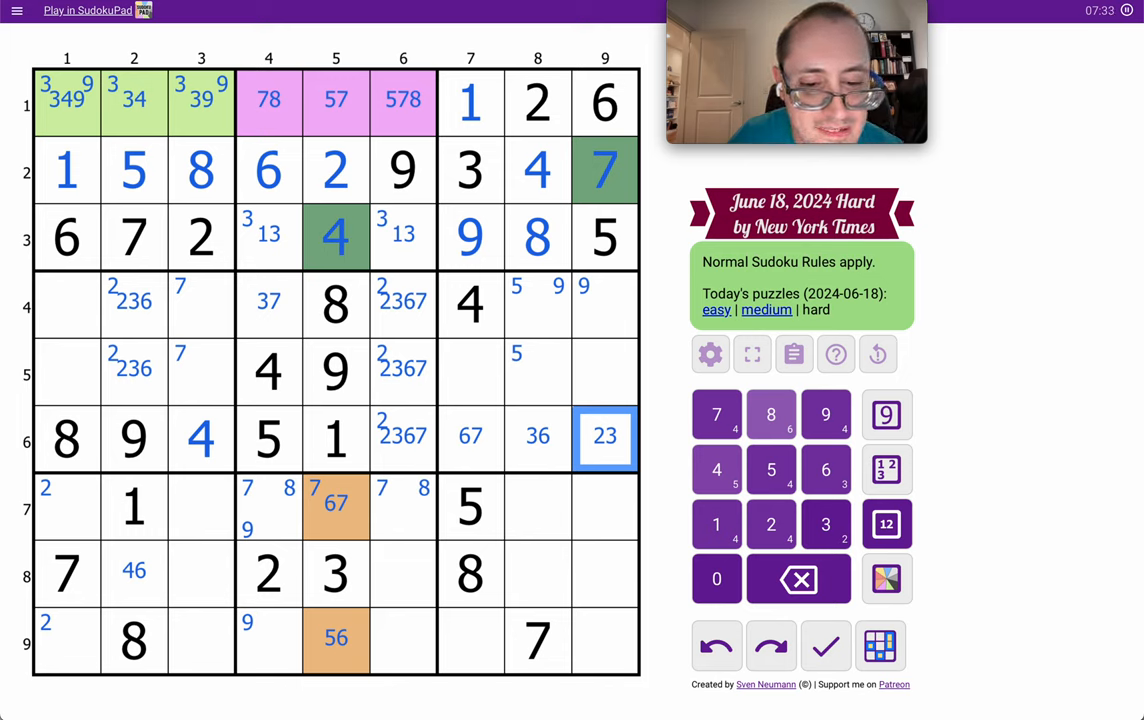
mouse_move(620, 445)
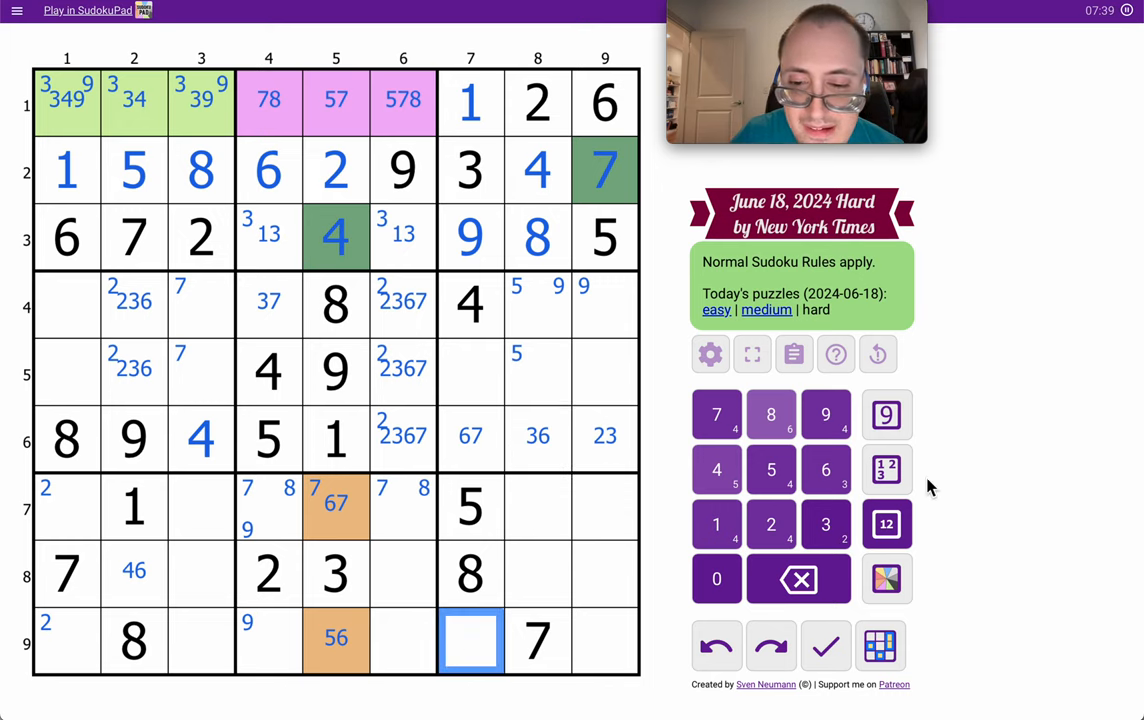
click(470, 371)
text(267)
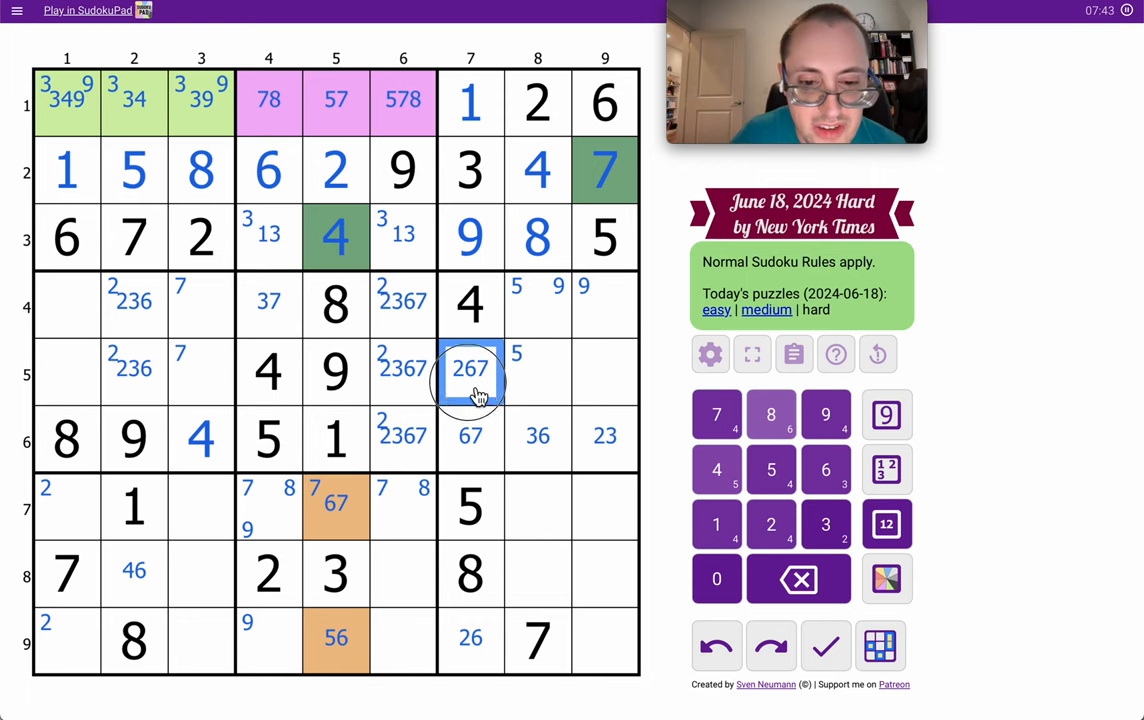
click(884, 578)
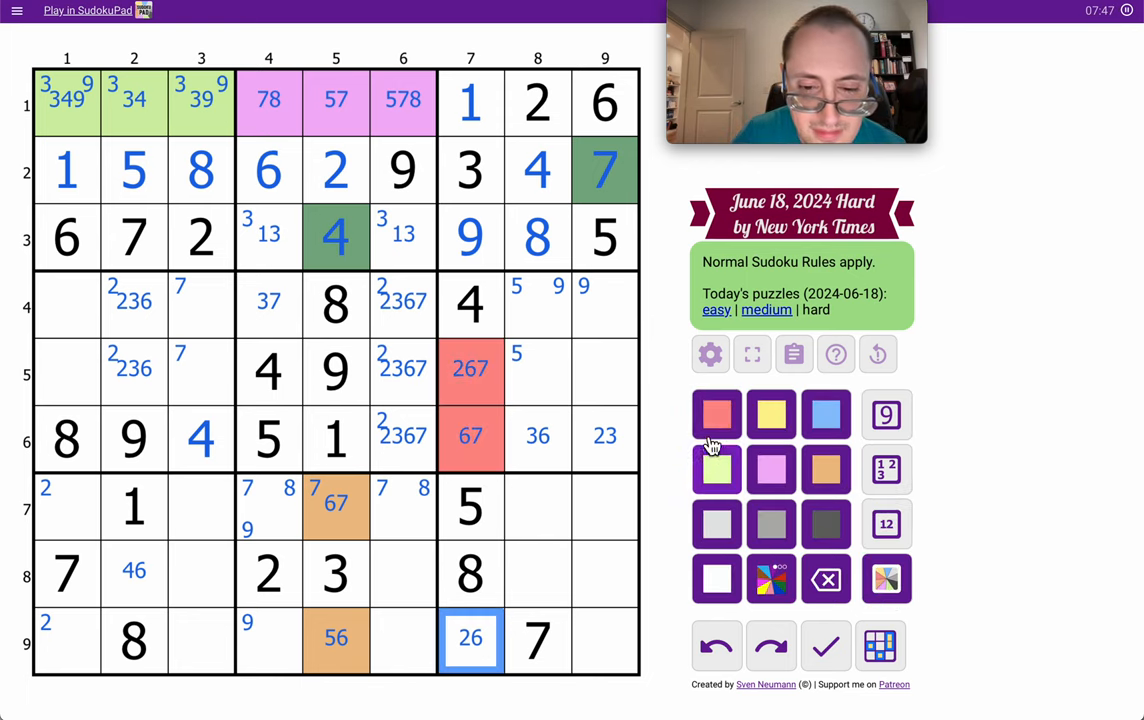
Step: Shade r9c7 red and give row 8's empty cells candidates 569, 1456, 169 and 149
click(716, 414)
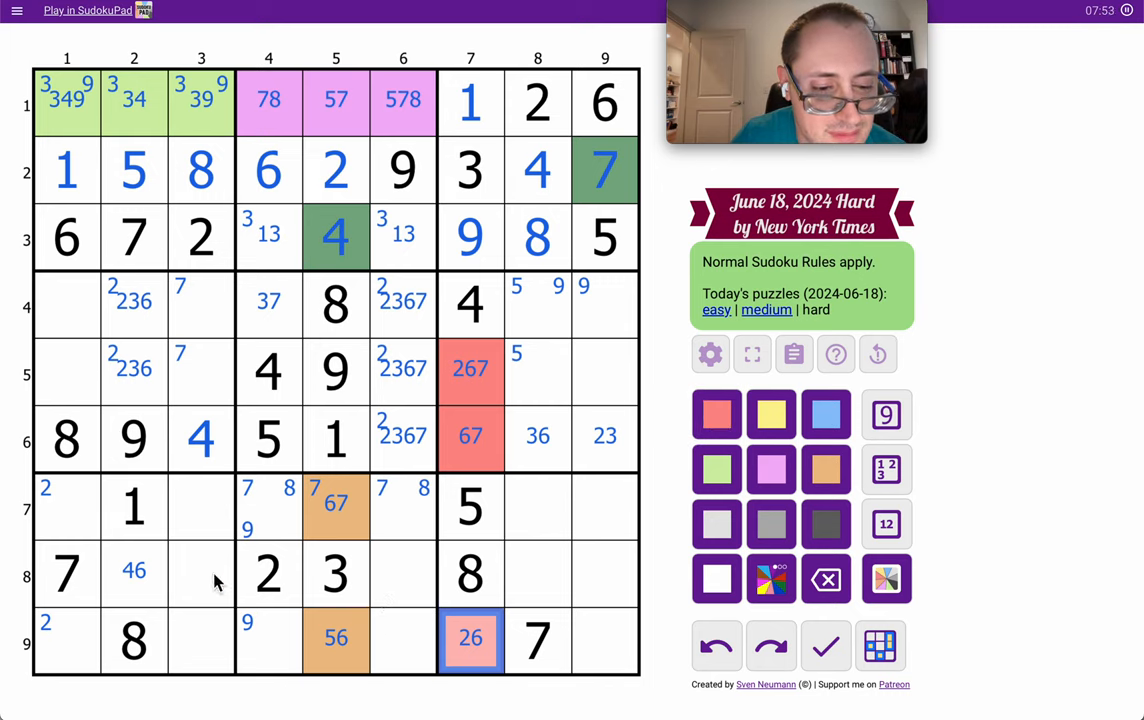
click(886, 523)
text(169)
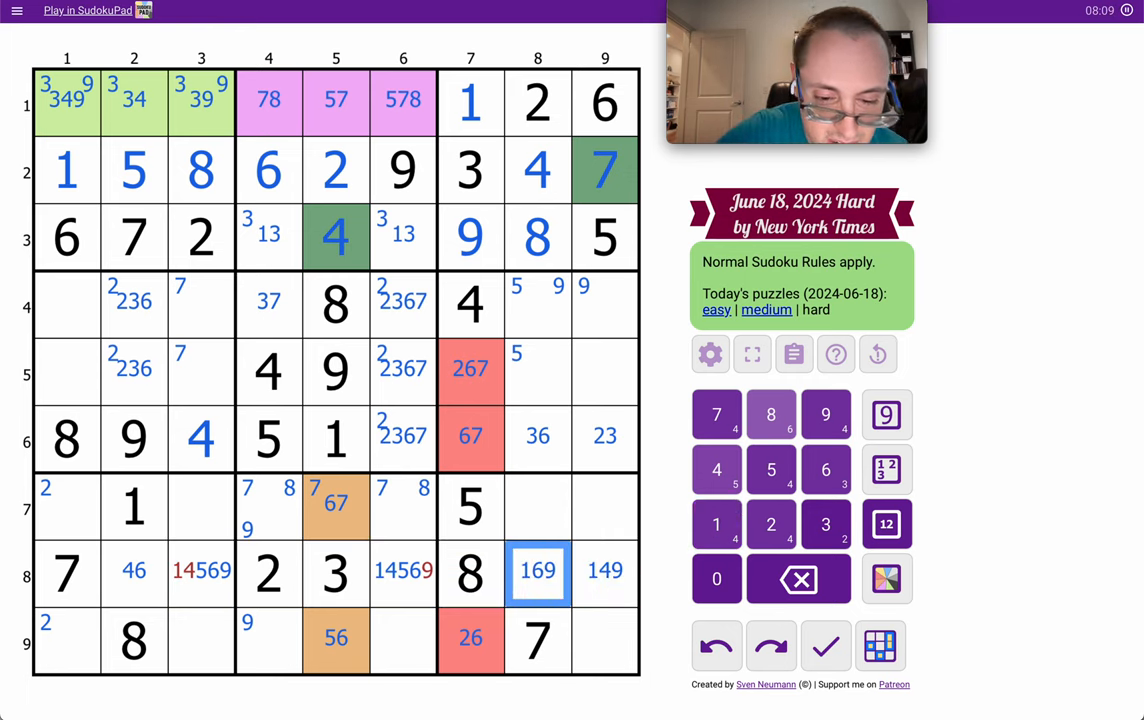
click(403, 572)
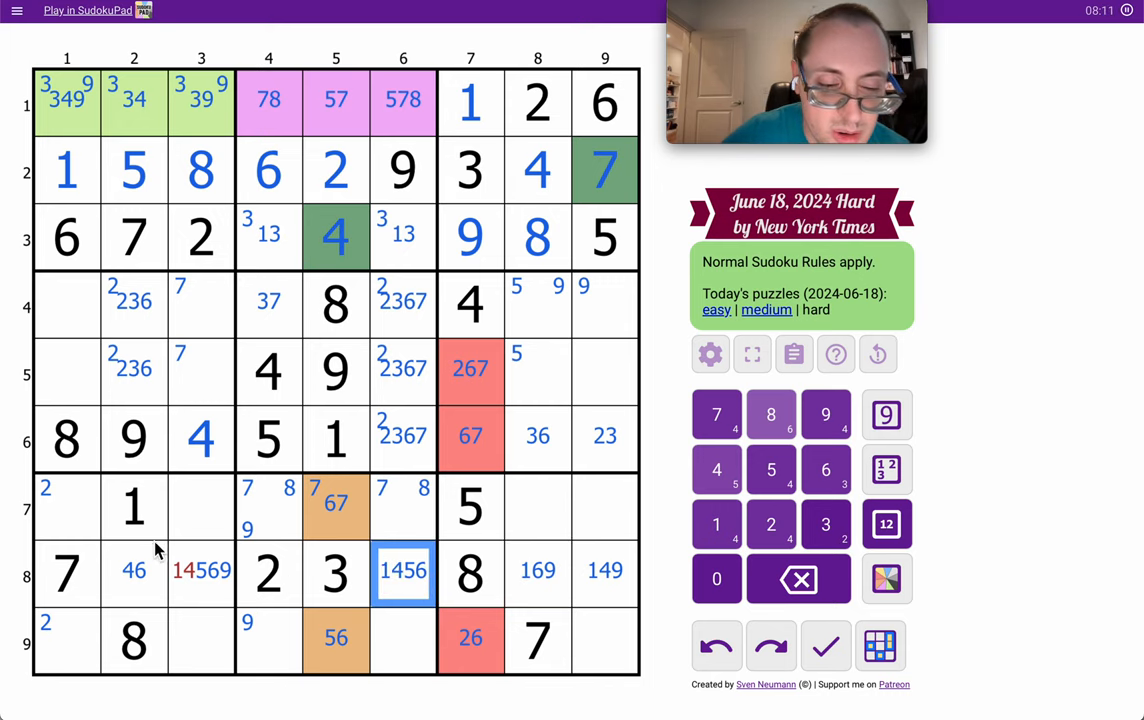
click(200, 571)
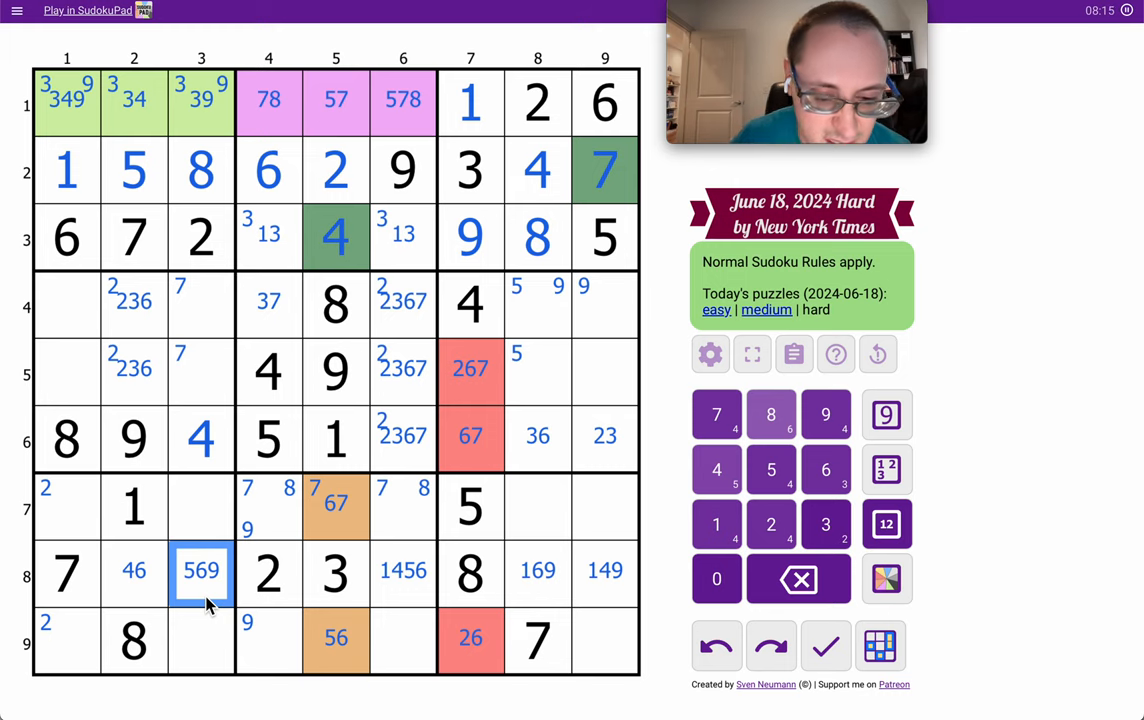
click(402, 572)
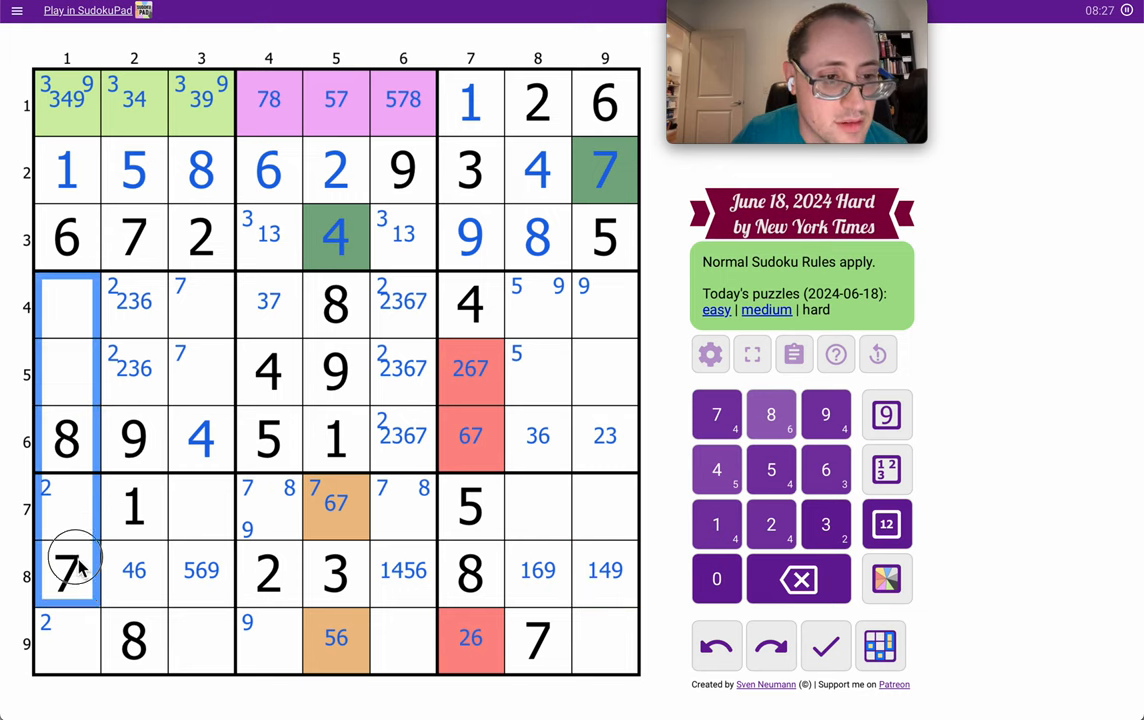
Step: Pencil column 1's empty cells, trimmed to 235, 235, 2349 and 23459
click(887, 524)
text(23456789)
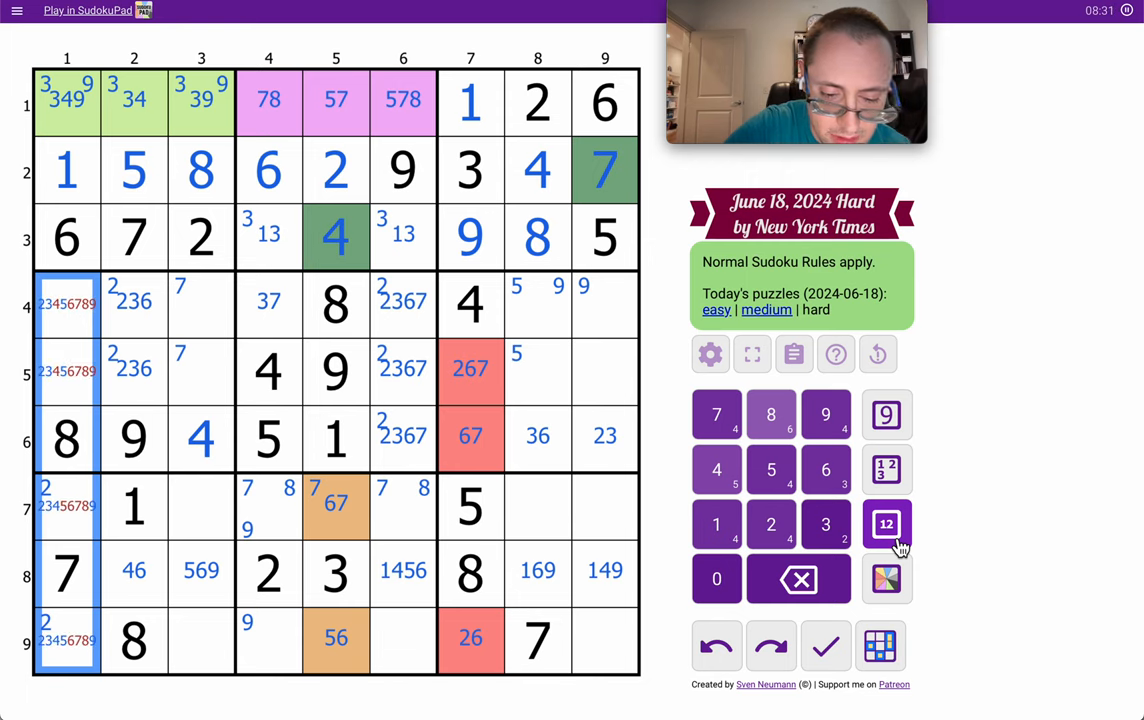
click(886, 524)
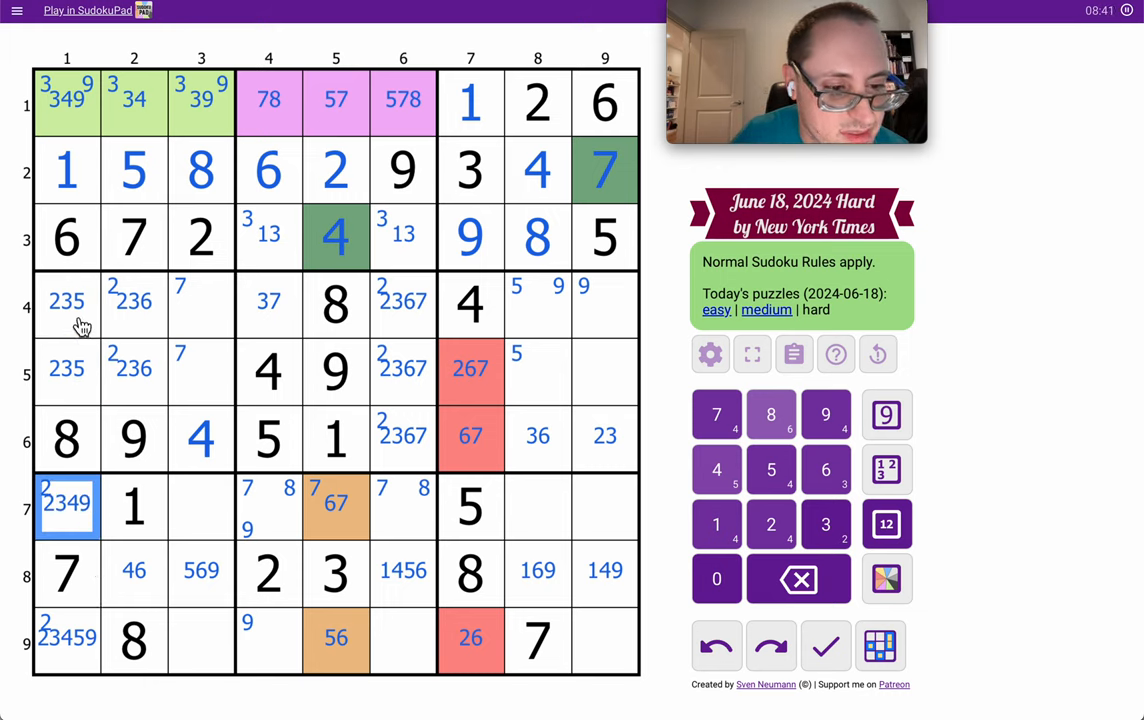
click(133, 303)
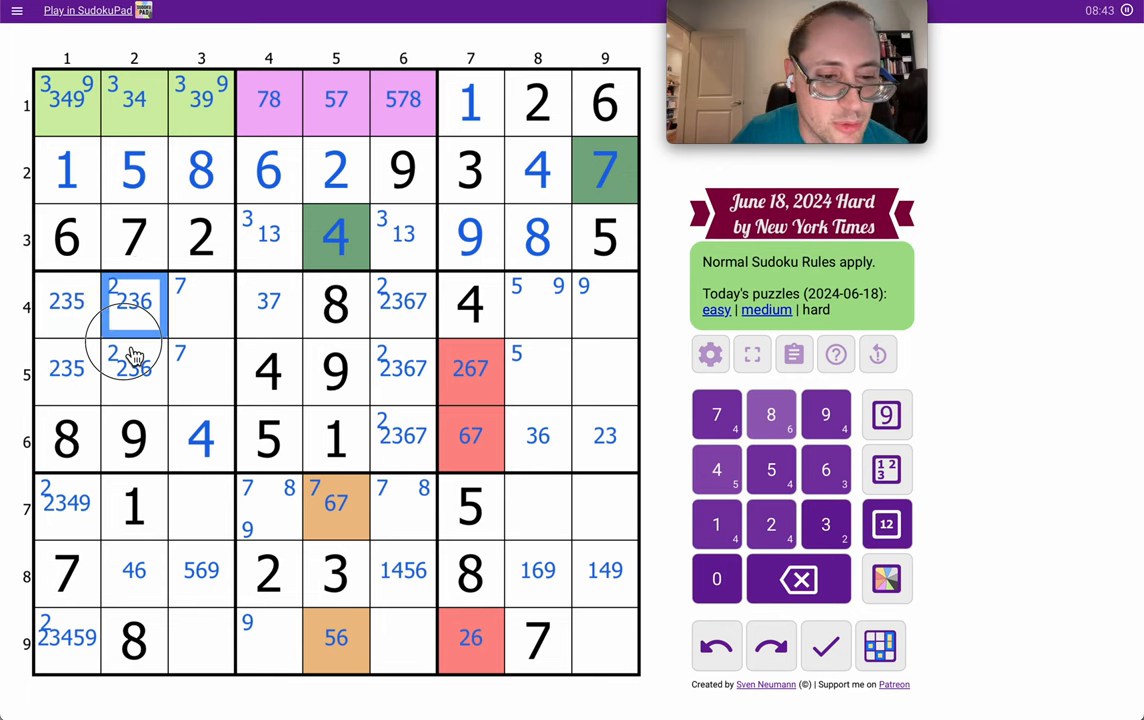
Step: Pencil candidates 13567 into r4c3 and r5c3
click(201, 370)
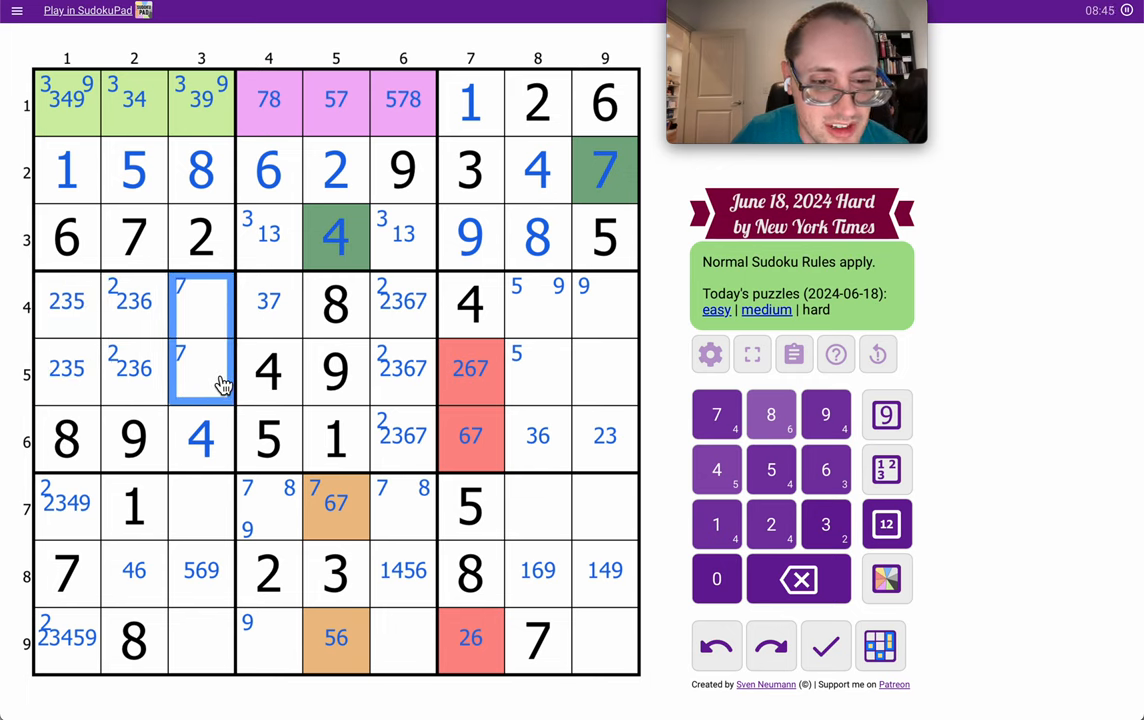
click(885, 524)
text(13456789)
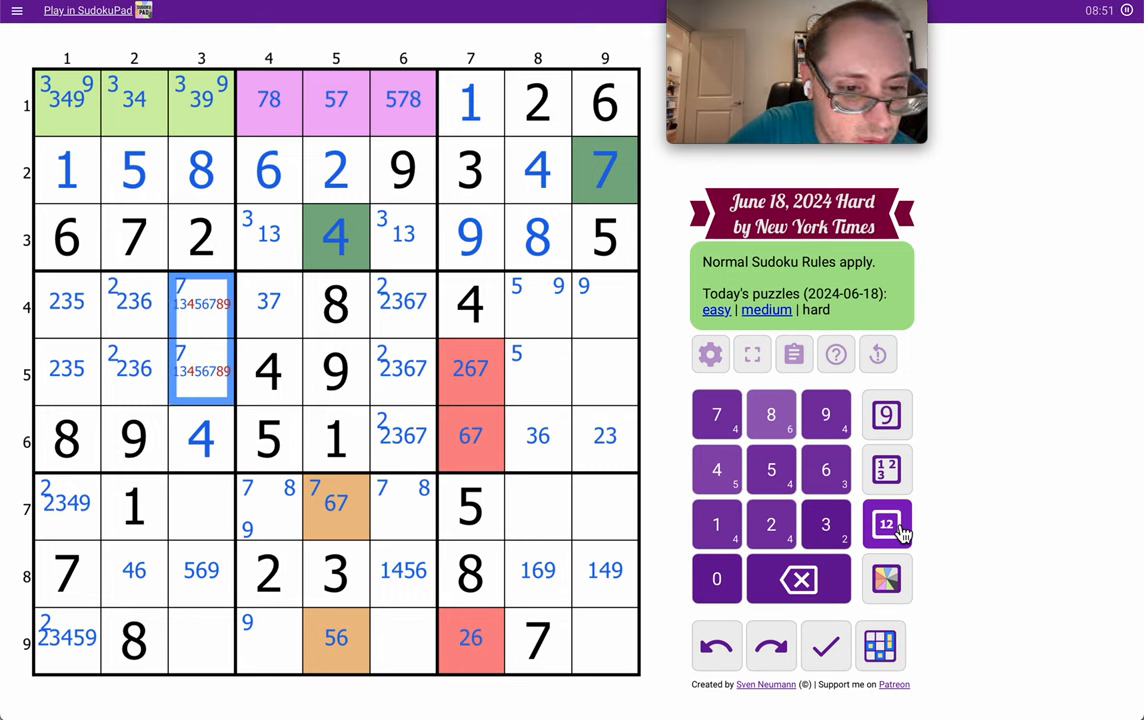
click(886, 523)
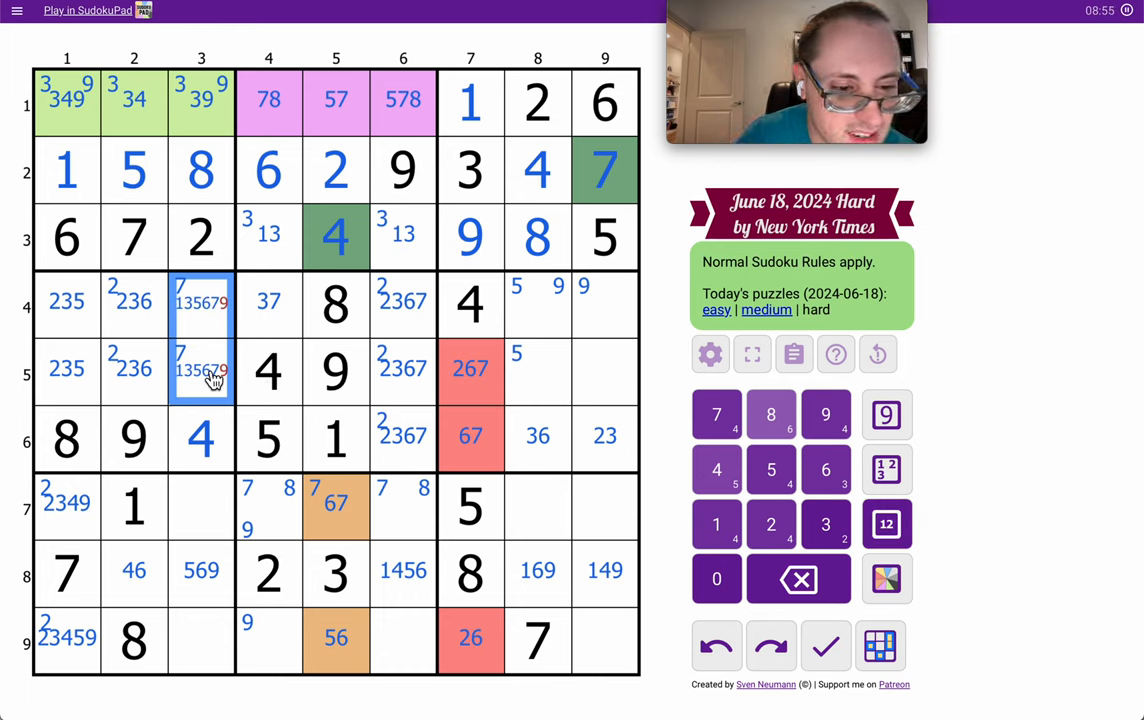
click(825, 414)
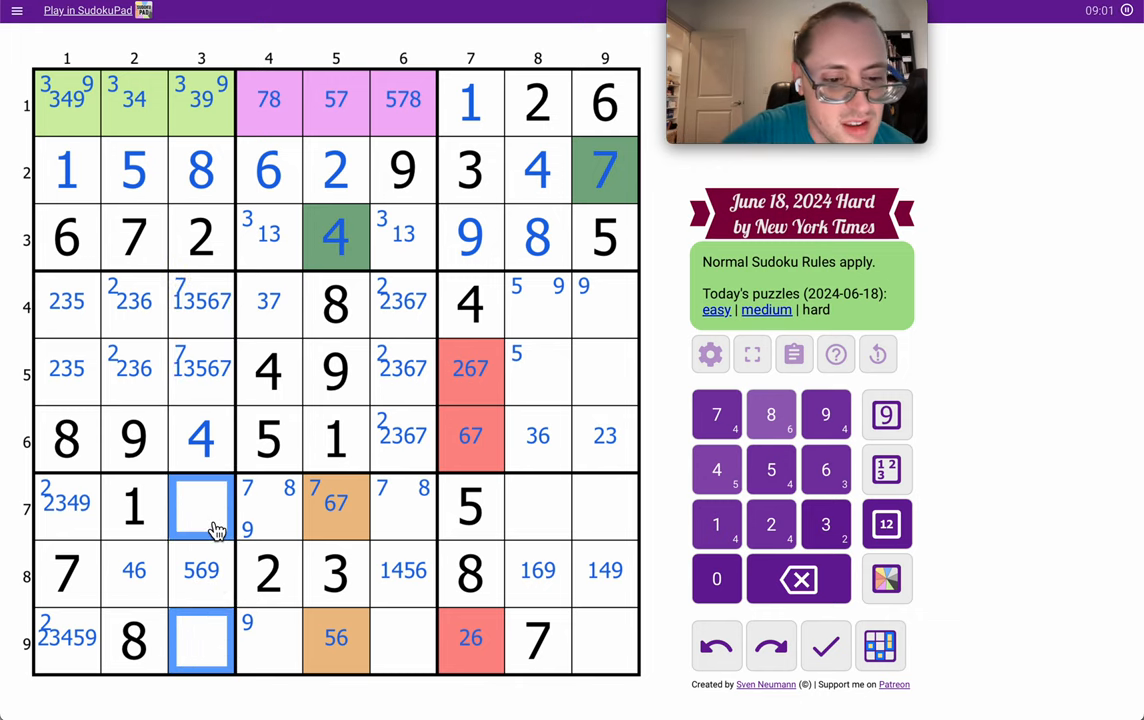
Step: Auto-pencil r7c3 and r9c3, giving candidates 369 and 3569
click(887, 524)
text(1356789)
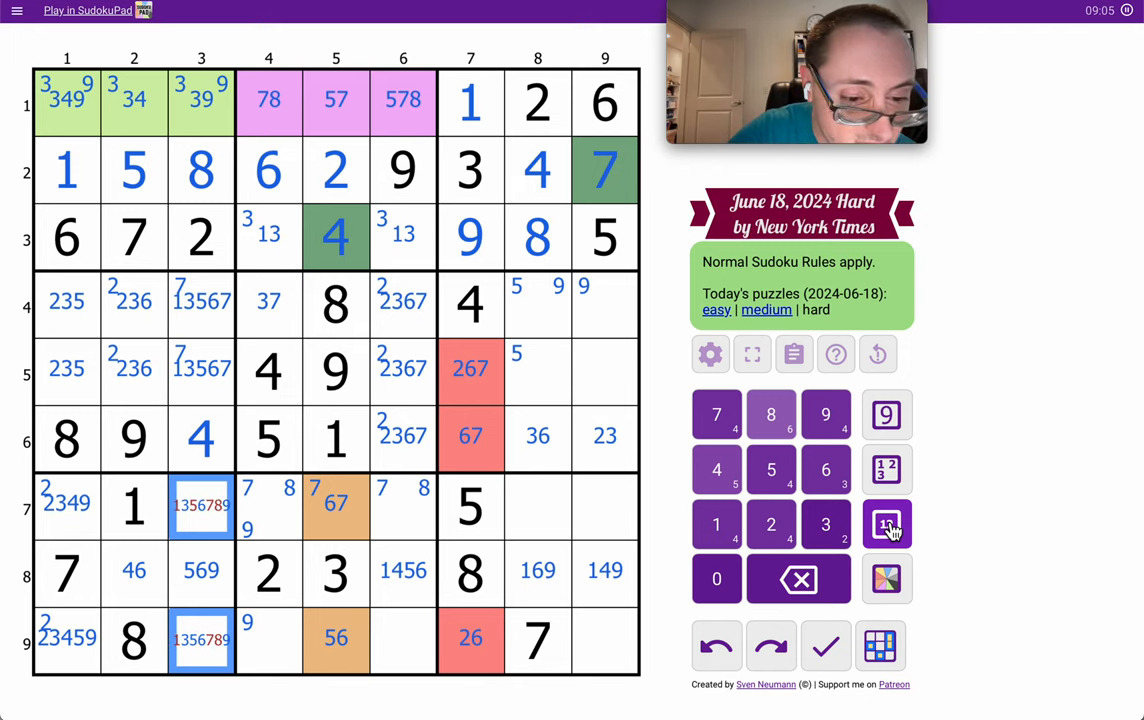
click(887, 524)
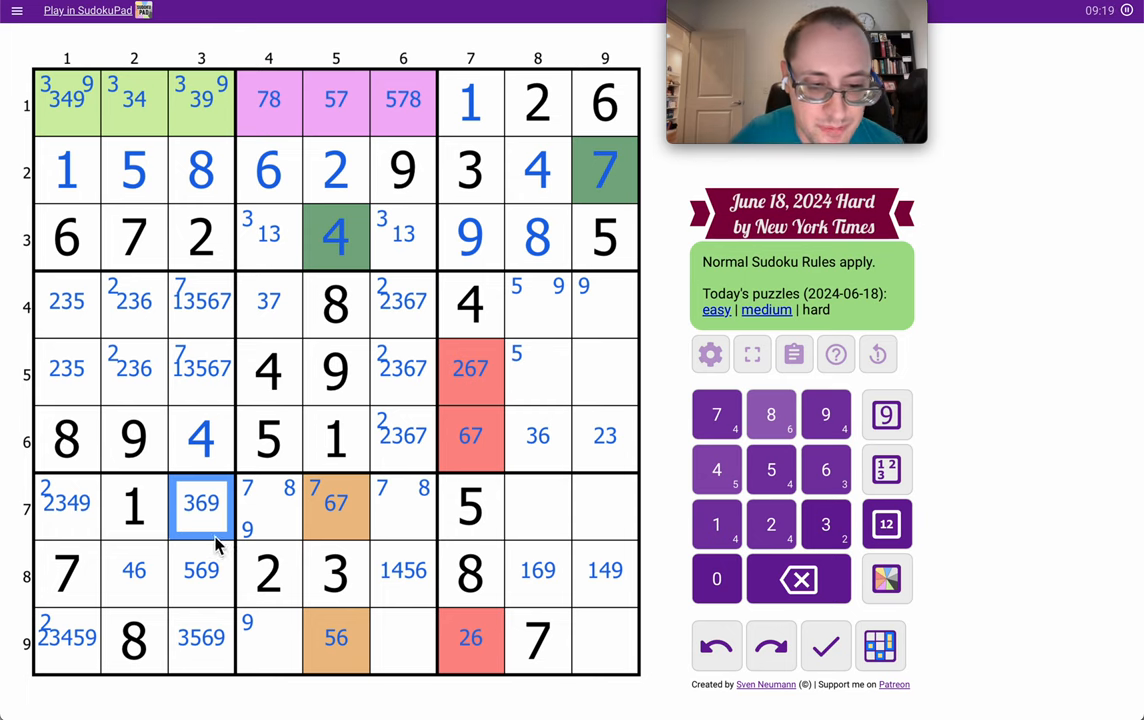
Step: Colour r7c3–r9c3 and r1c3 blue, and narrow r4c3 and r5c3 to 17
click(885, 578)
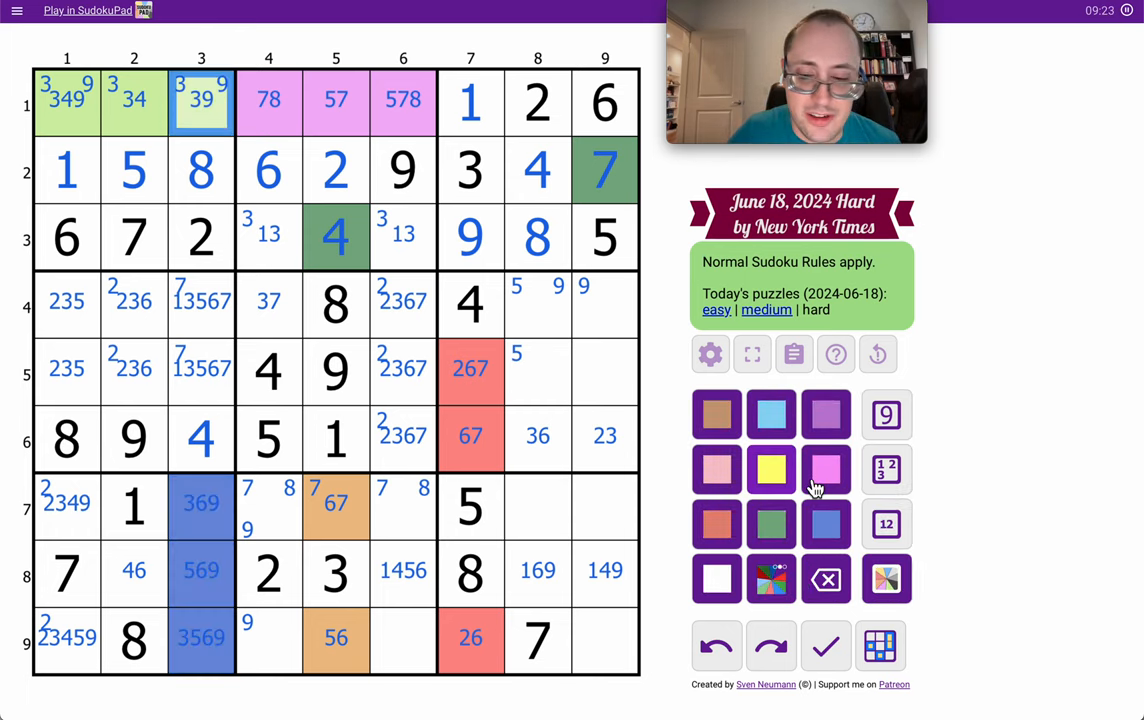
click(201, 370)
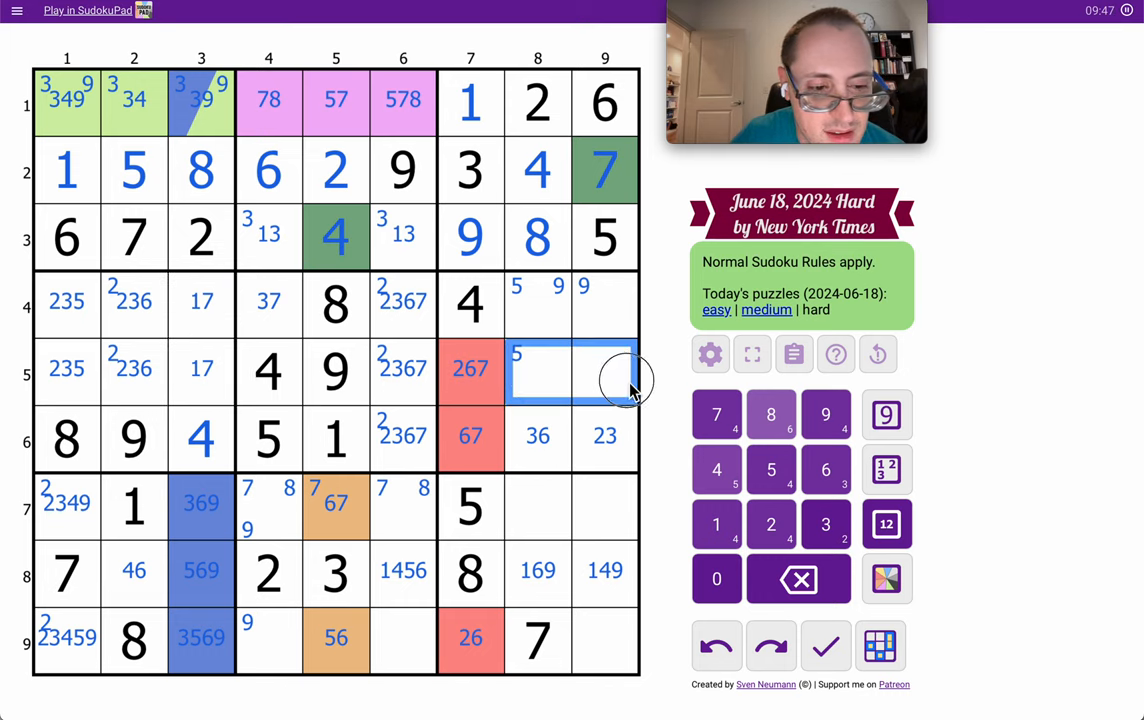
Step: Pencil rows 4–5 of columns 8–9, trimming r4c9 to 1239 and r5c9 to 1238
click(537, 371)
text(12356789)
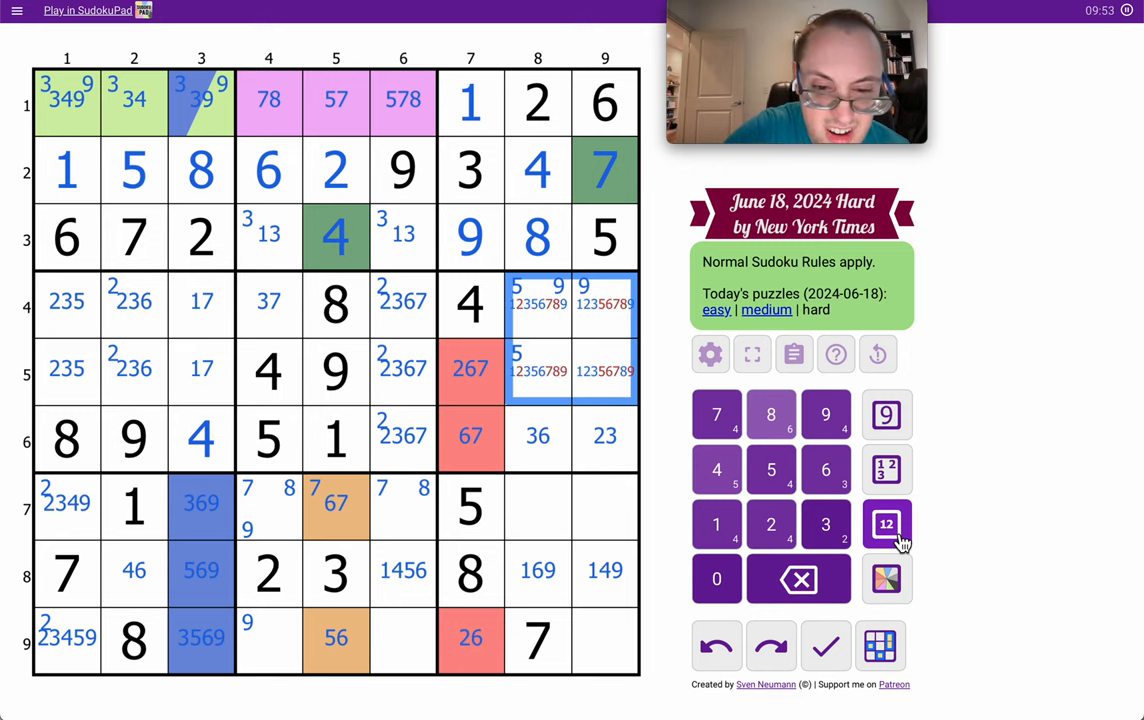
click(604, 303)
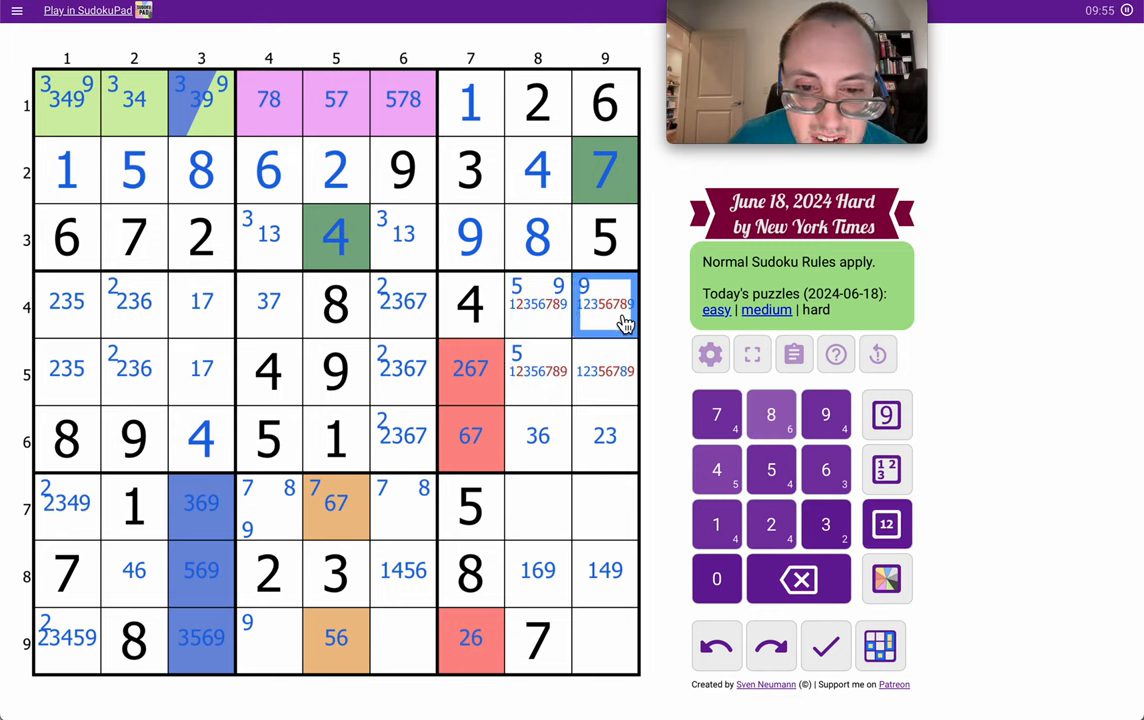
click(604, 370)
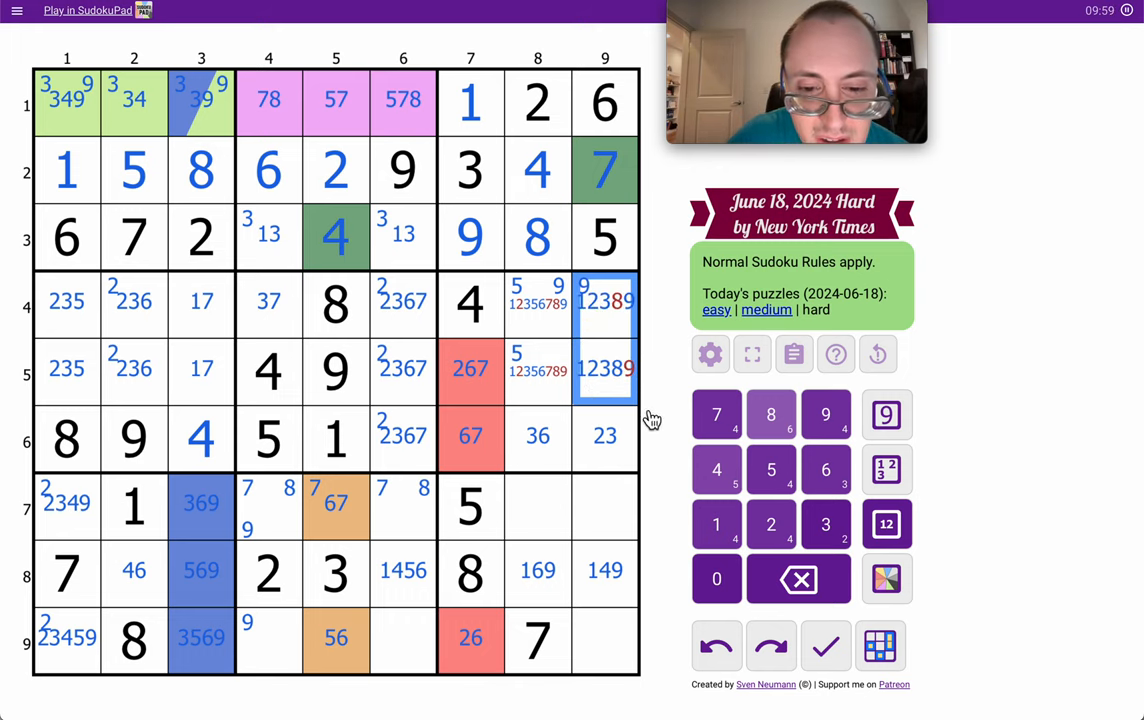
click(604, 368)
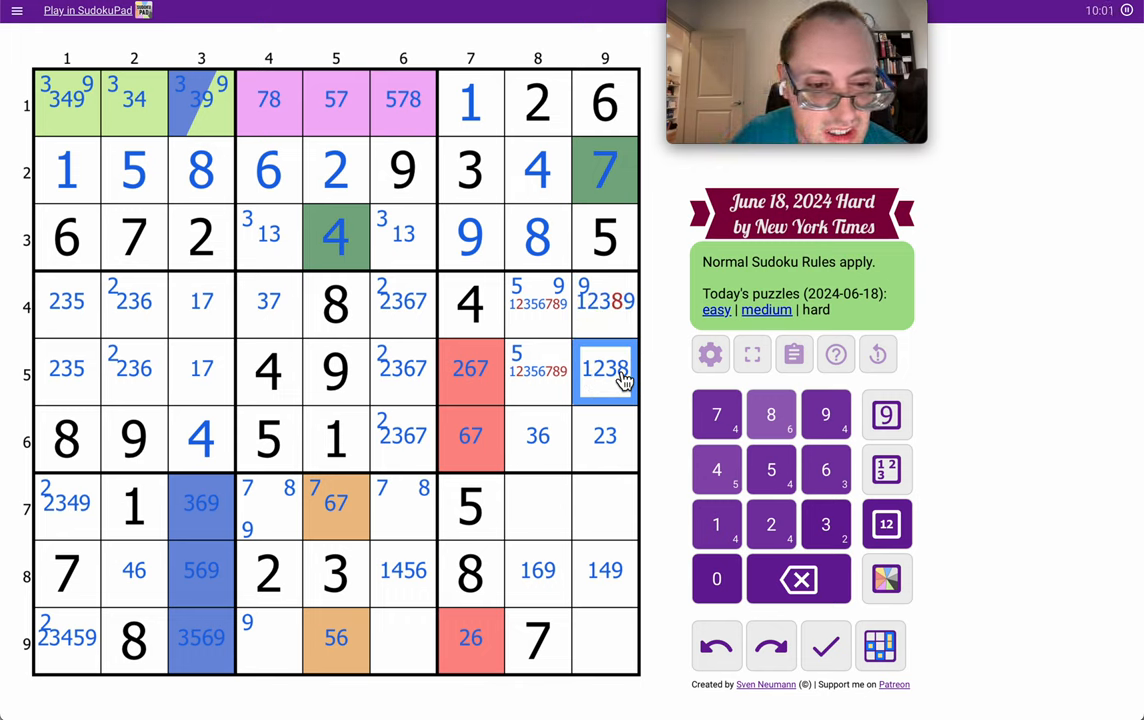
click(537, 370)
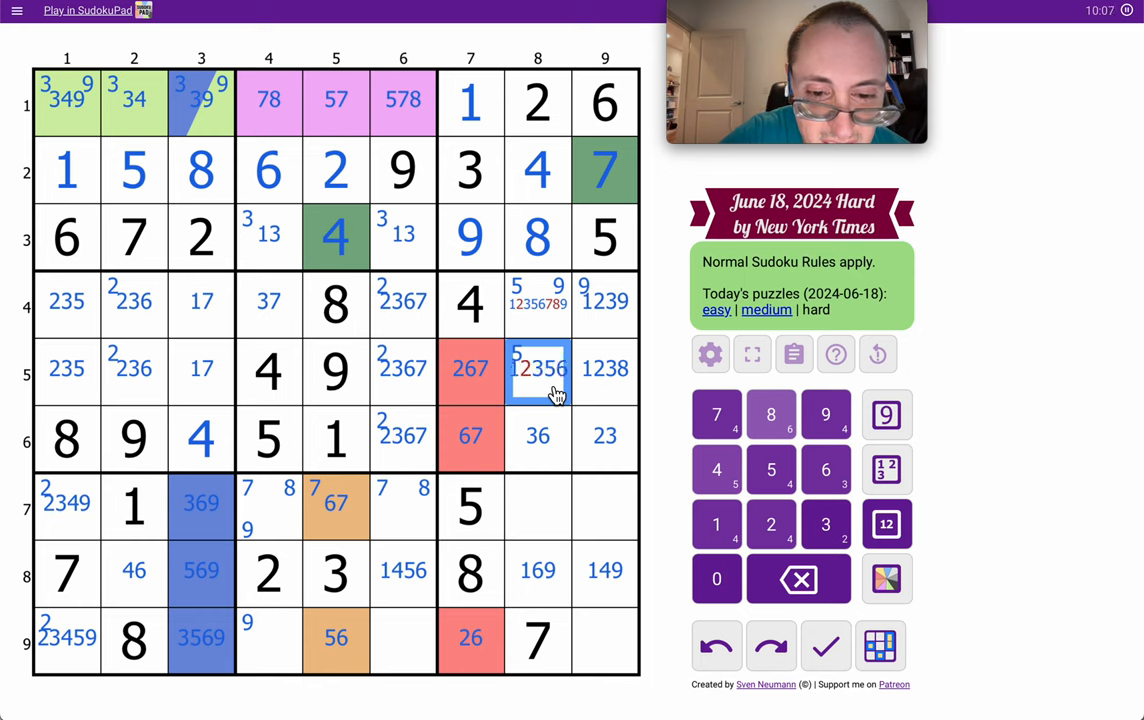
Step: Trim r5c8 to 1356 and r4c8 to 13569, and pencil 369 into r7c8
click(771, 524)
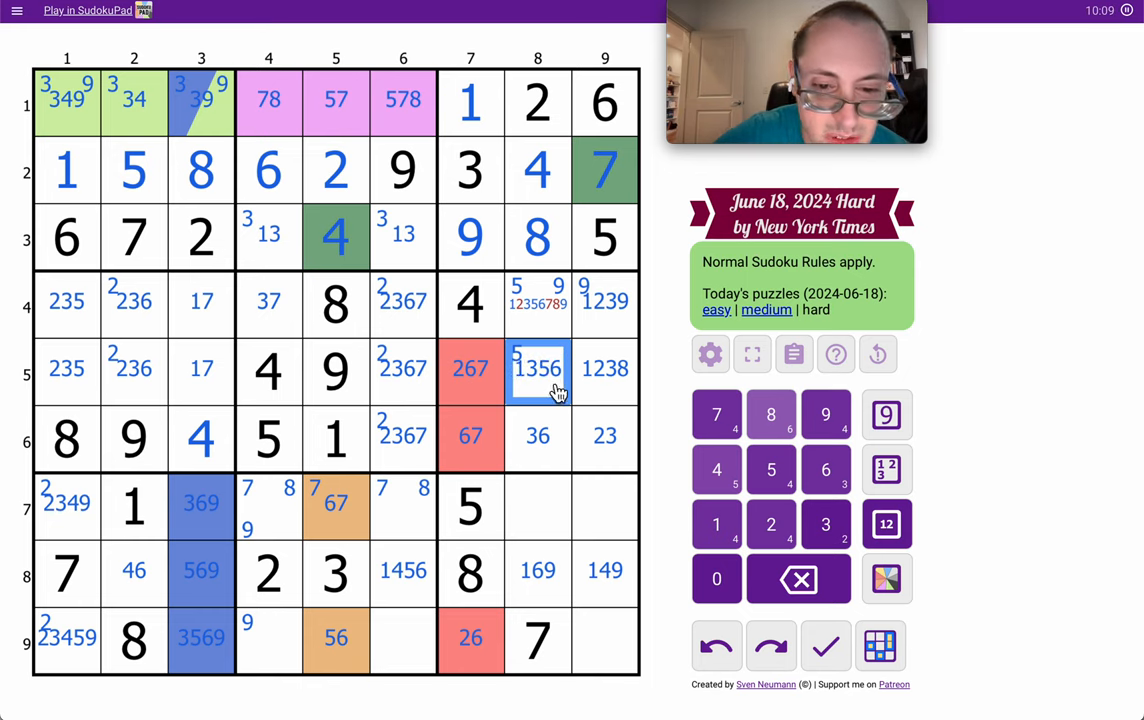
click(537, 304)
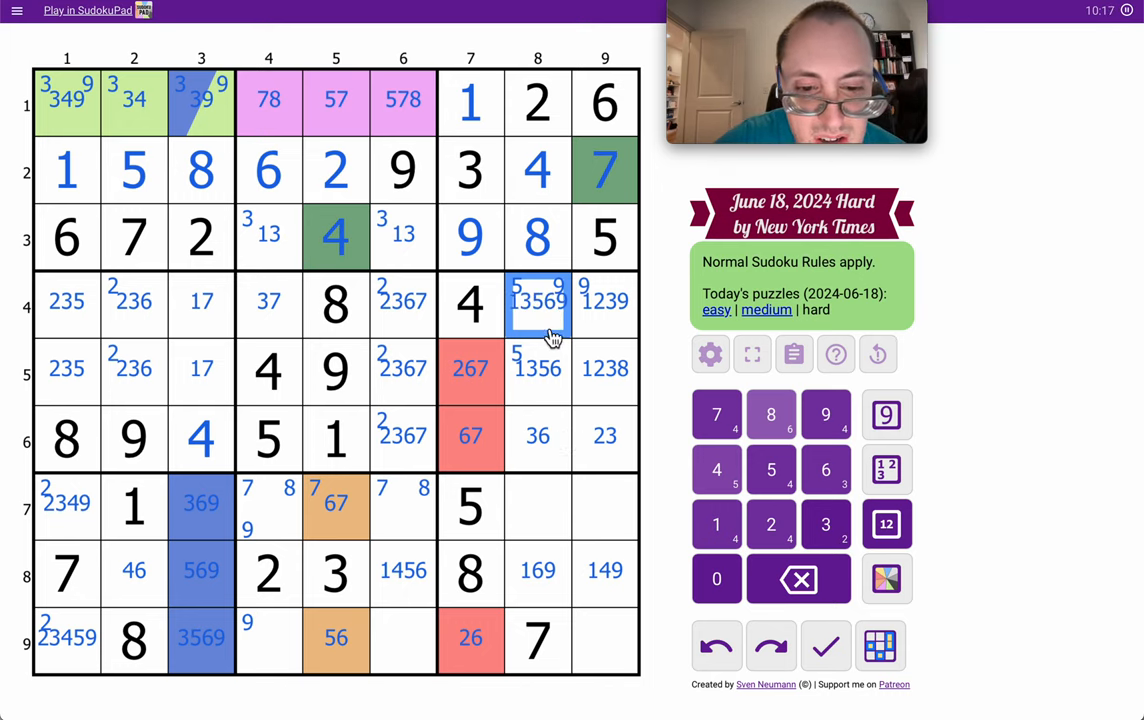
click(537, 571)
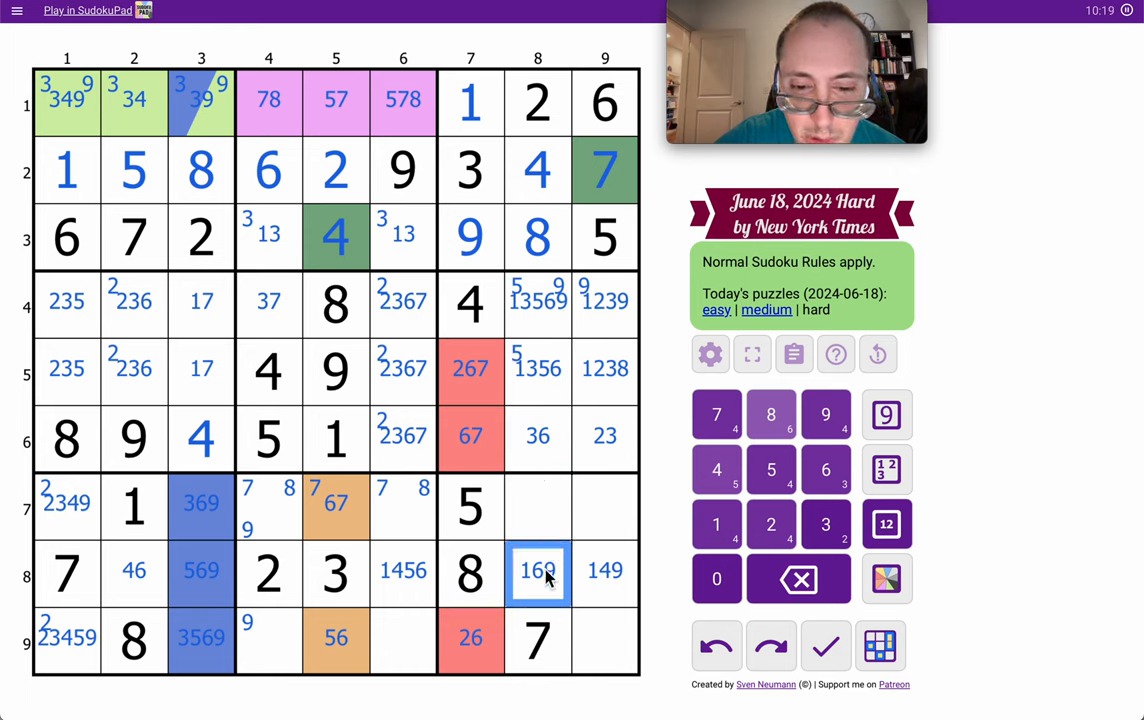
click(537, 505)
text(369)
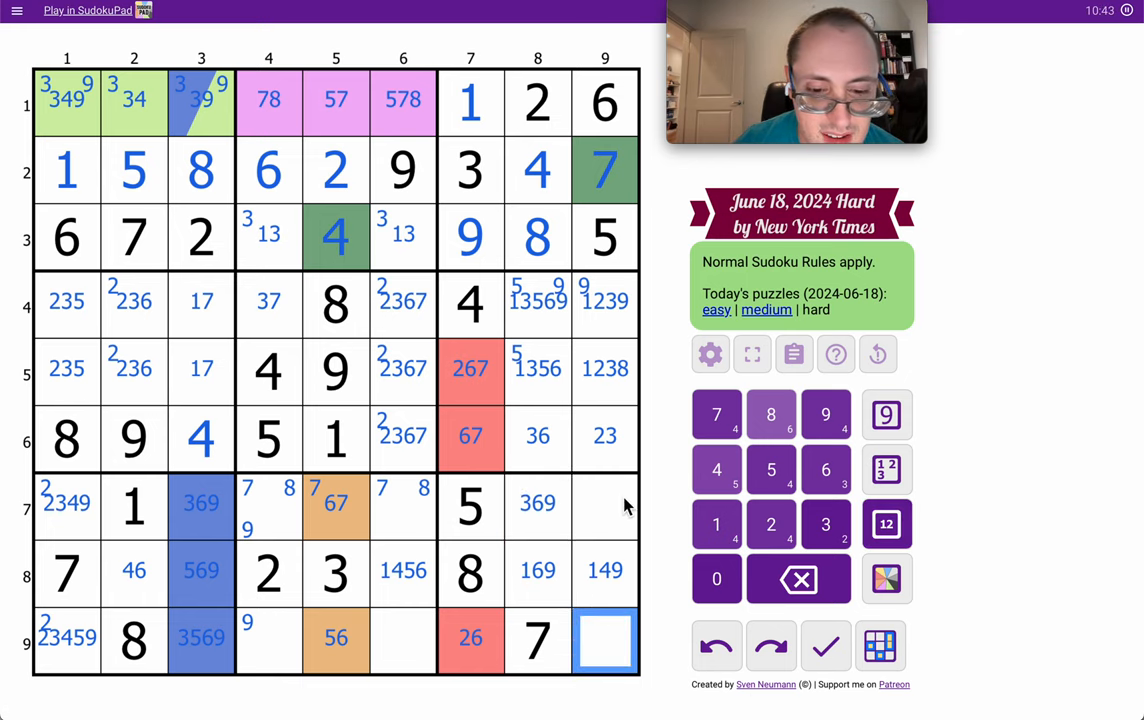
Step: Pencil r7c9/r9c9 as 2349/12349, r7c4/r9c4 as 789/19, r7c6/r9c6 as 4678/1456
click(605, 503)
text(123469)
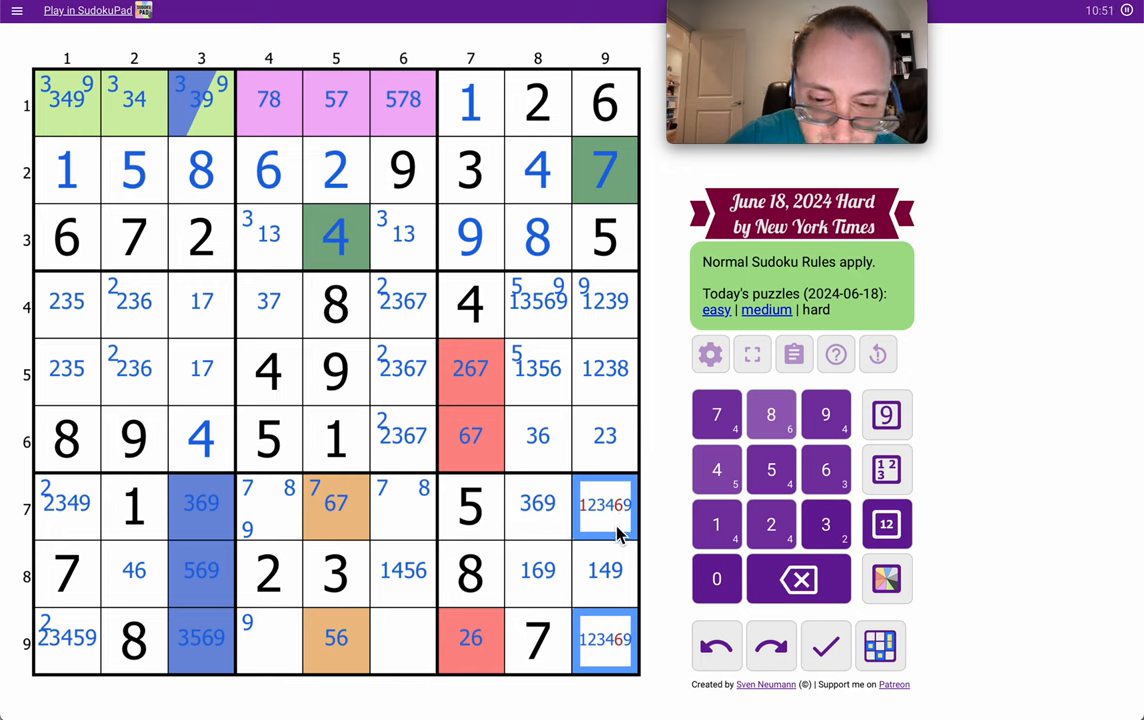
click(825, 469)
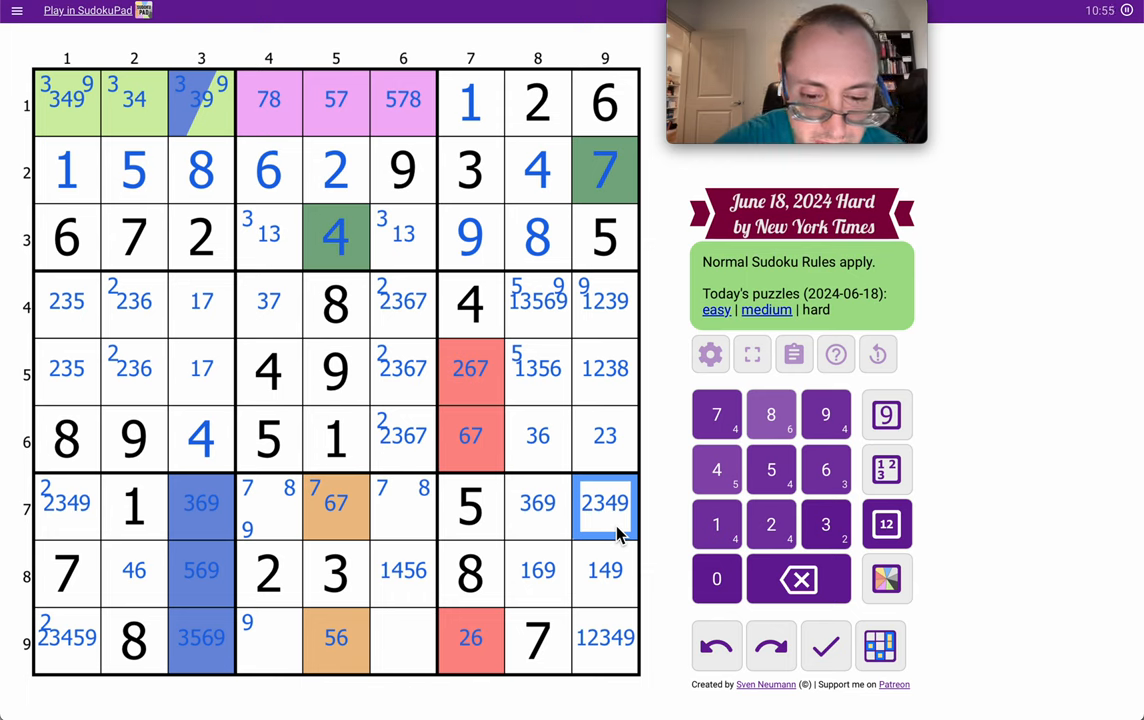
click(403, 503)
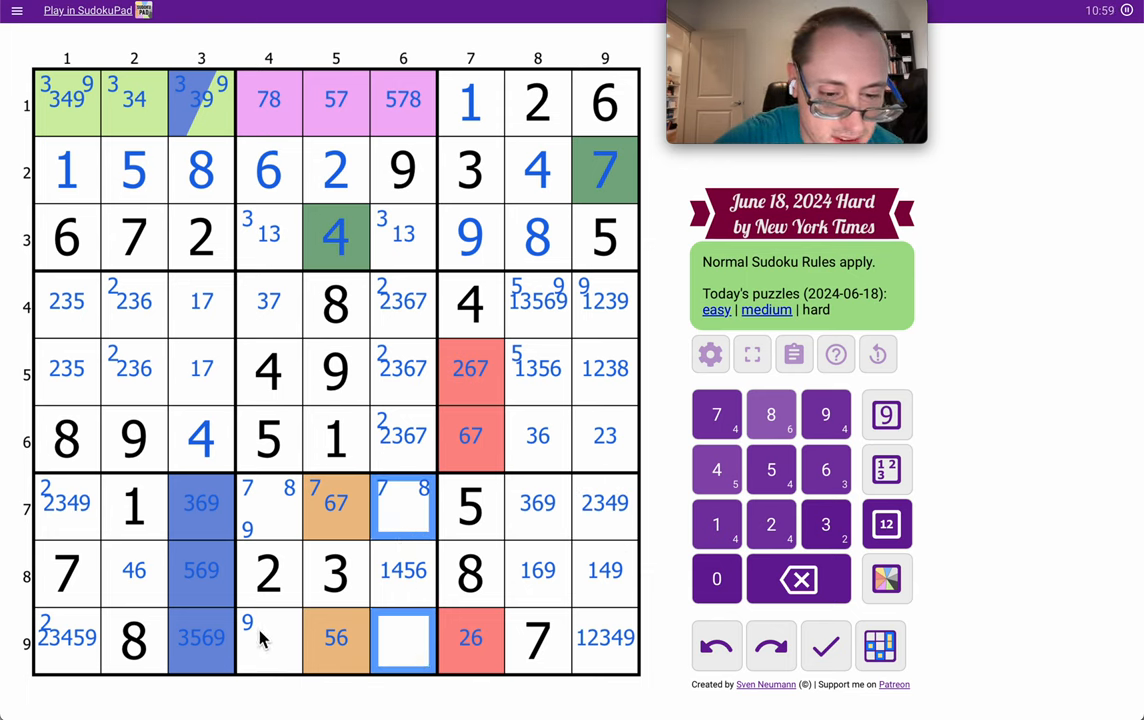
click(268, 502)
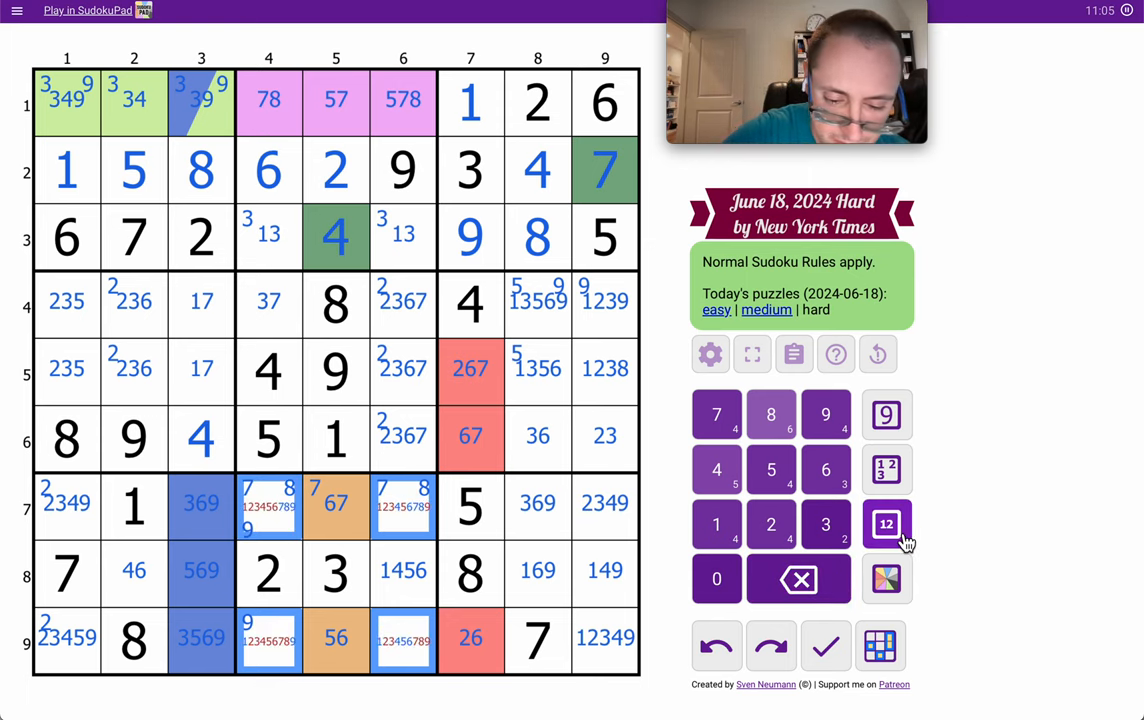
click(887, 524)
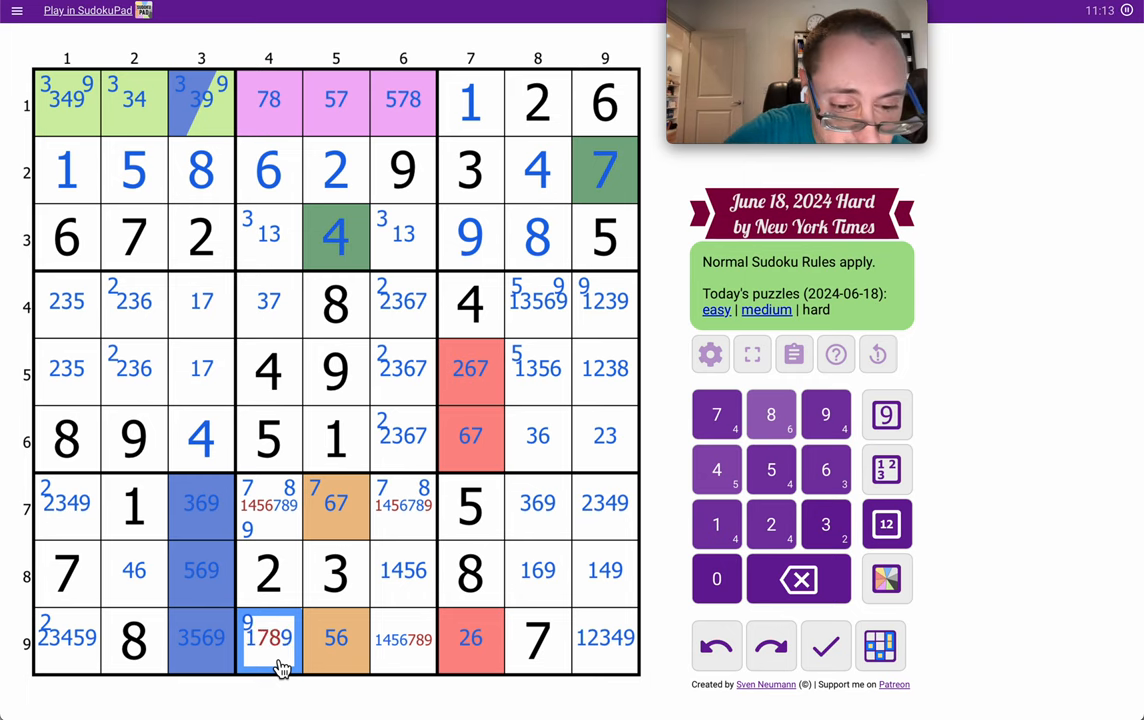
click(268, 505)
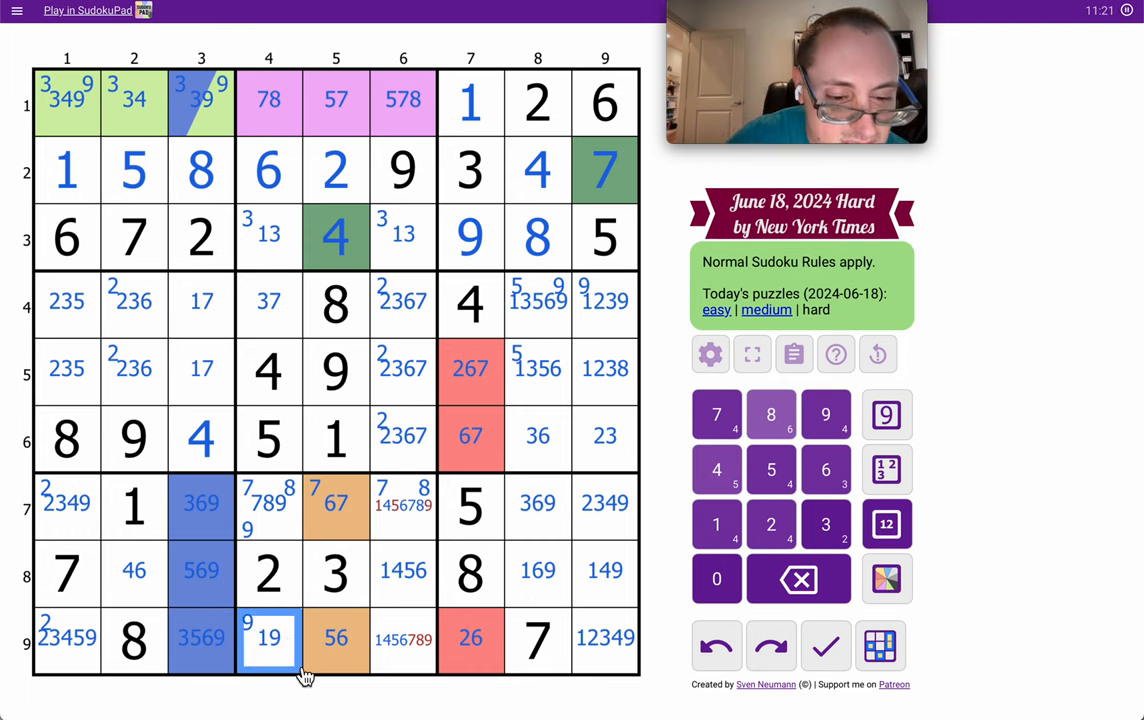
click(403, 503)
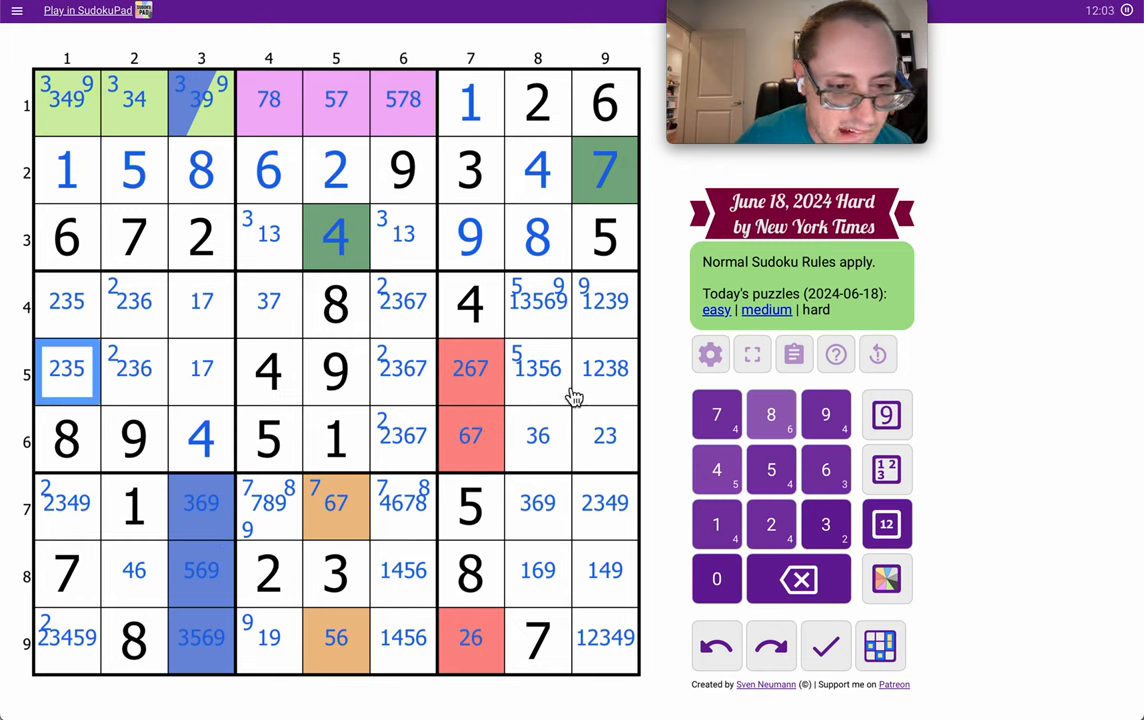
Step: Place a green-shaded 8 in r5c9 and add yellow to r7c5 and r9c5
click(200, 369)
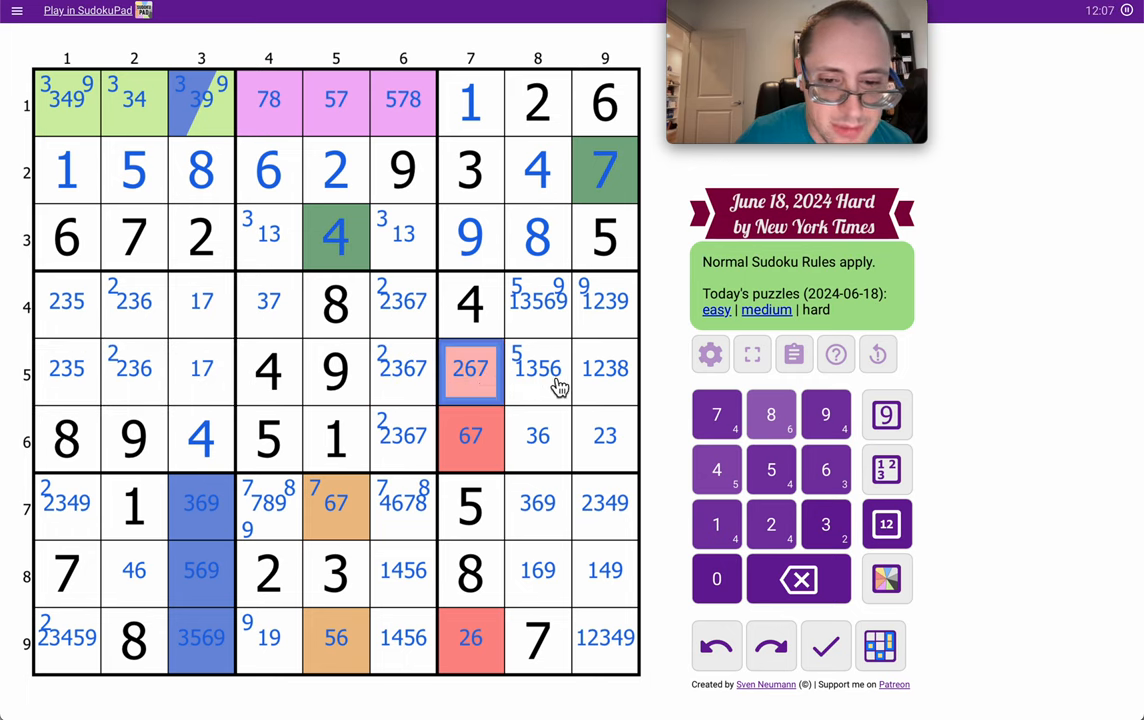
click(604, 369)
text(8)
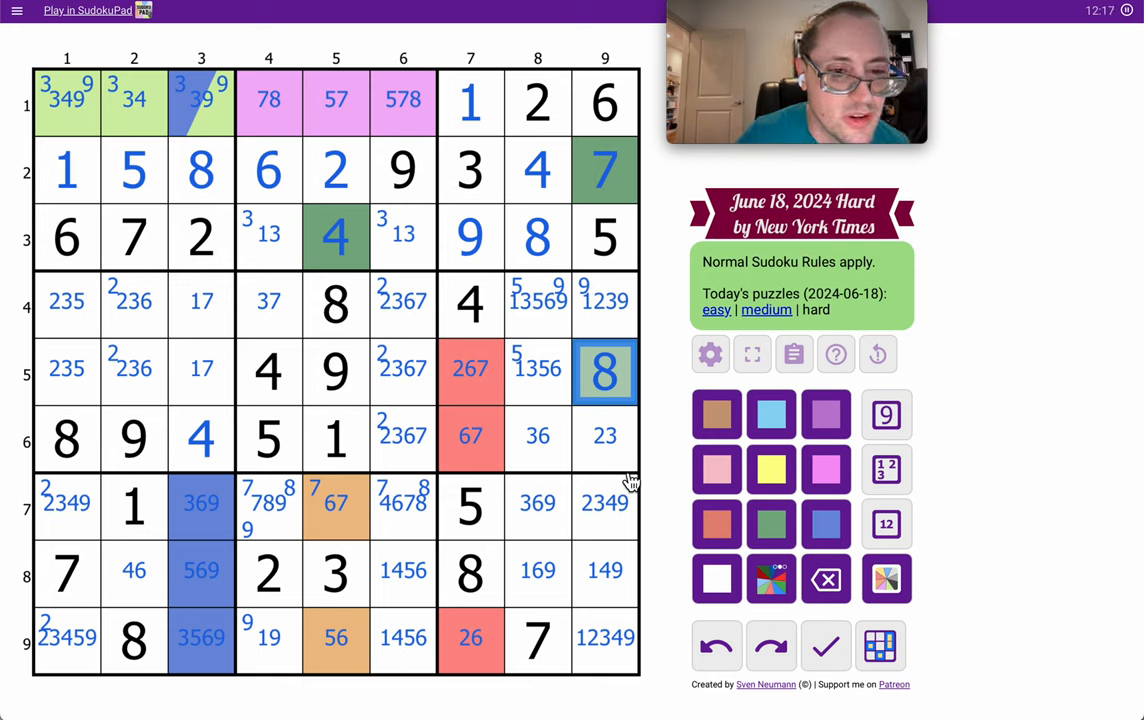
mouse_move(652, 507)
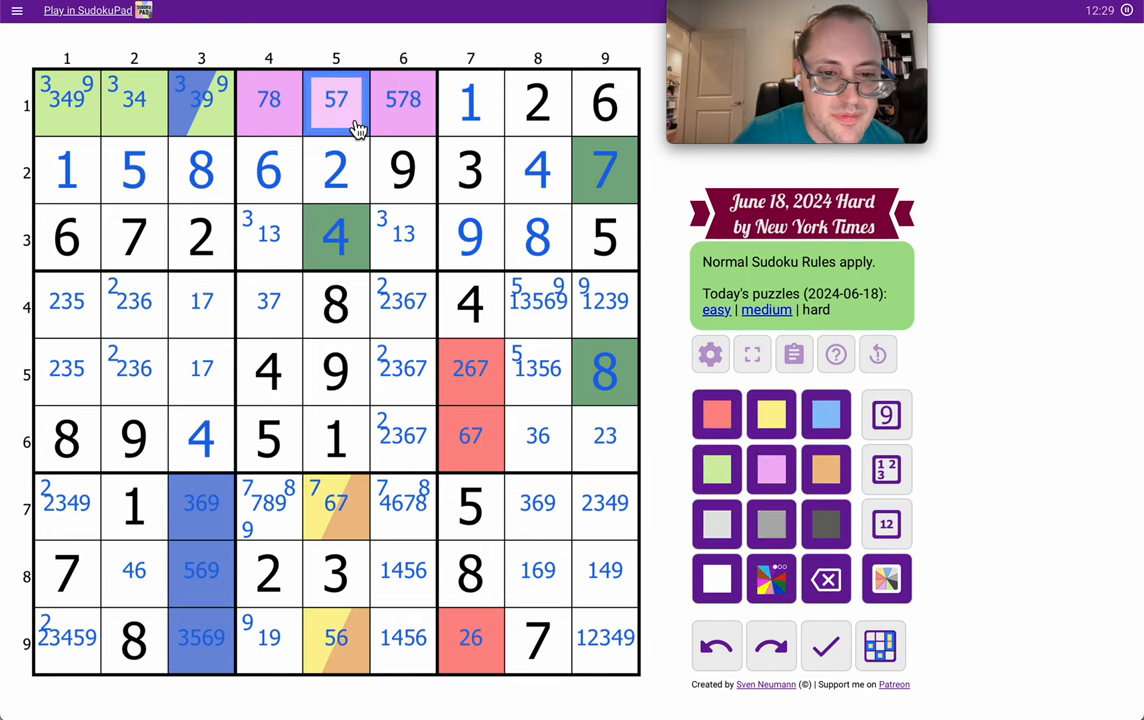
Step: Add yellow to r1c5; trim r4c1/r5c1 to 35, r7c1/r9c1 to 249, r1c1 to 49
click(771, 414)
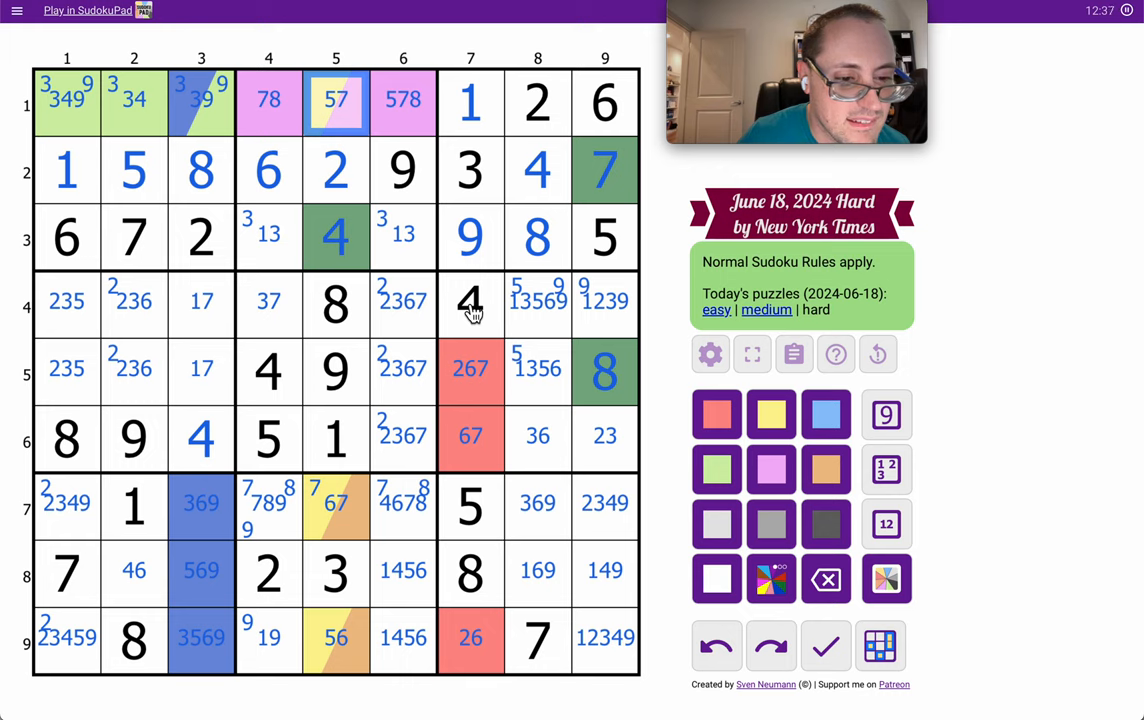
click(134, 370)
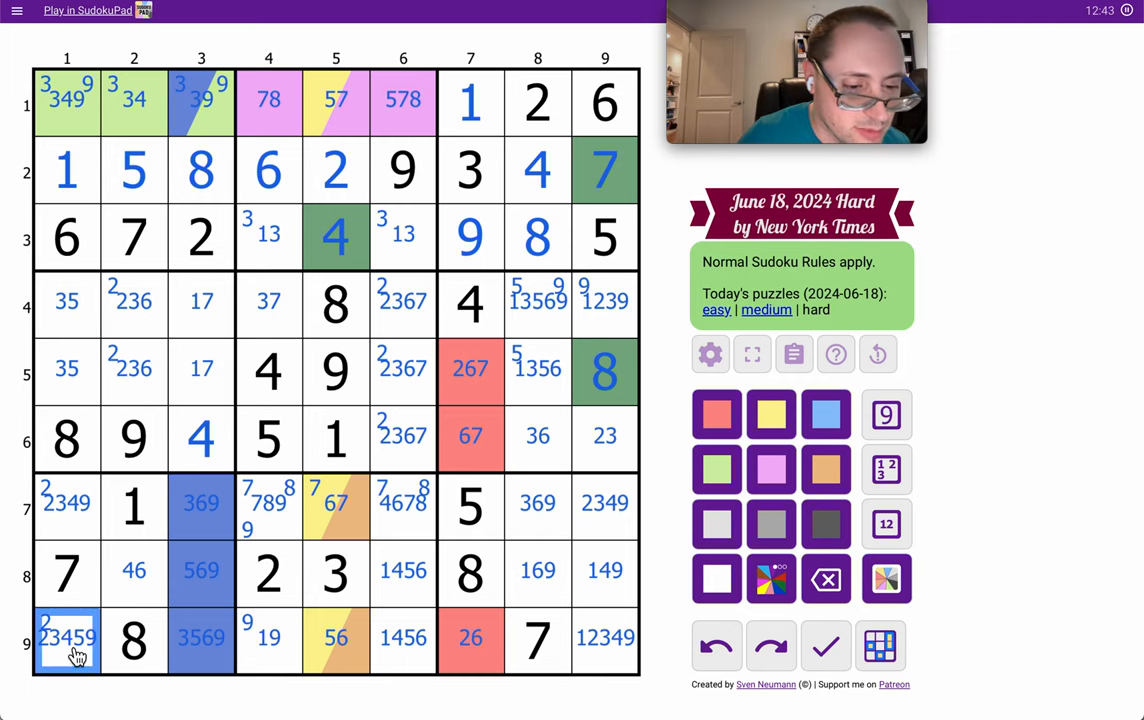
click(884, 523)
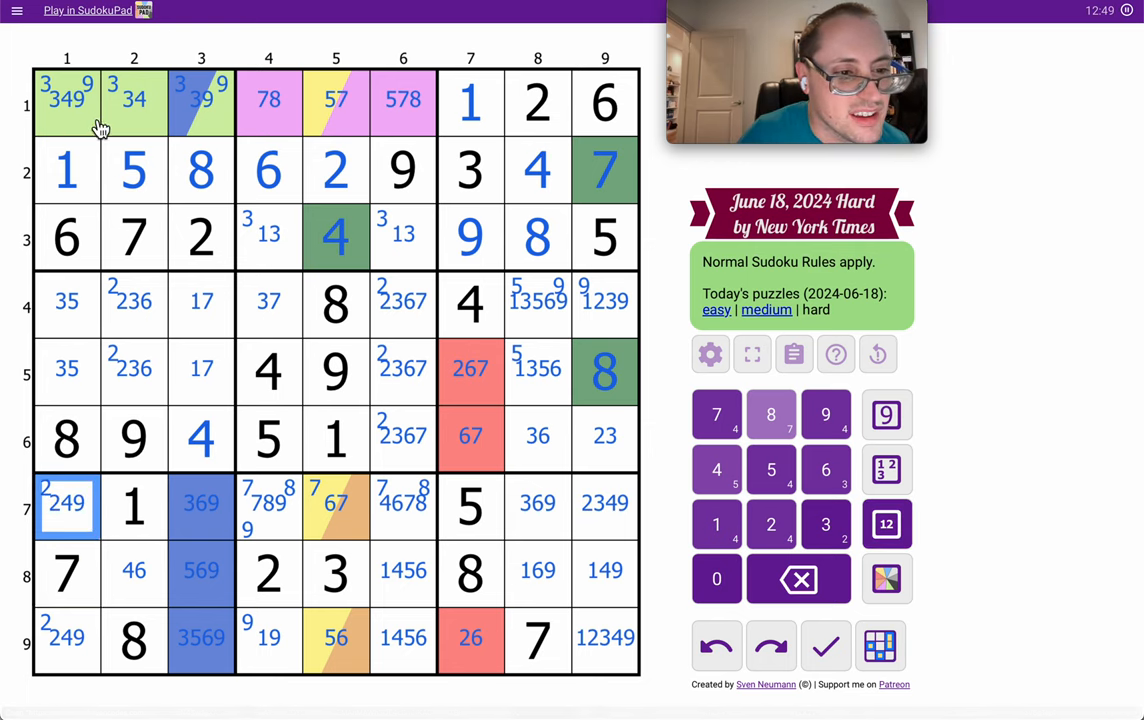
click(66, 98)
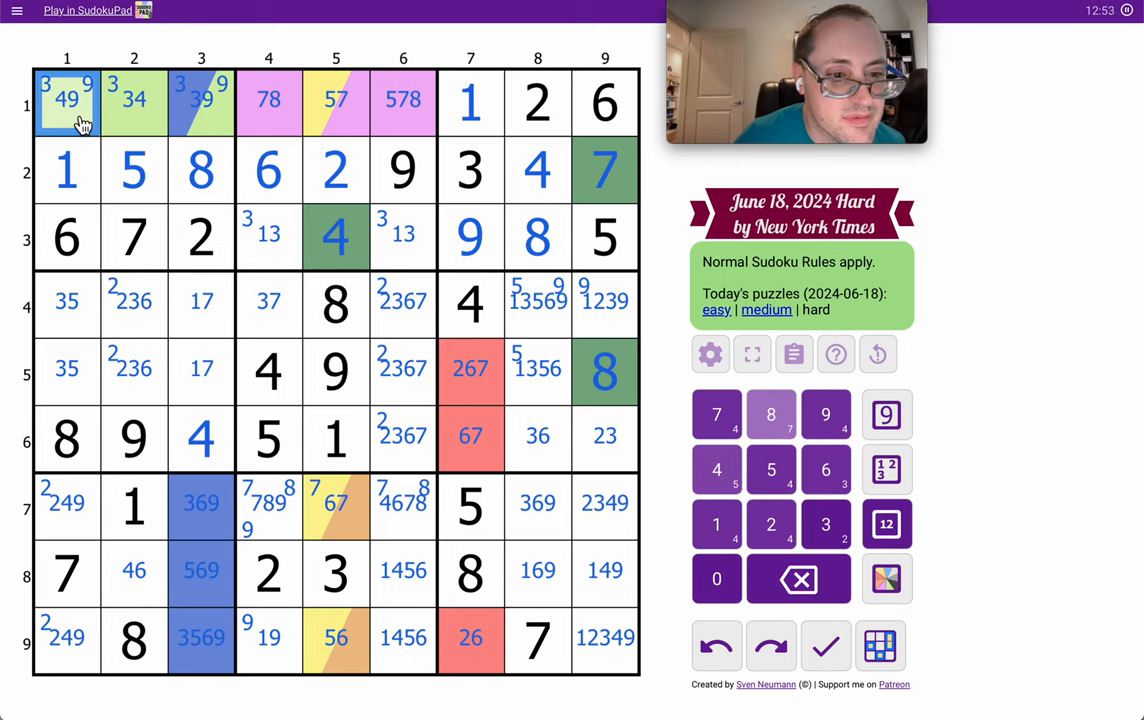
mouse_move(238, 238)
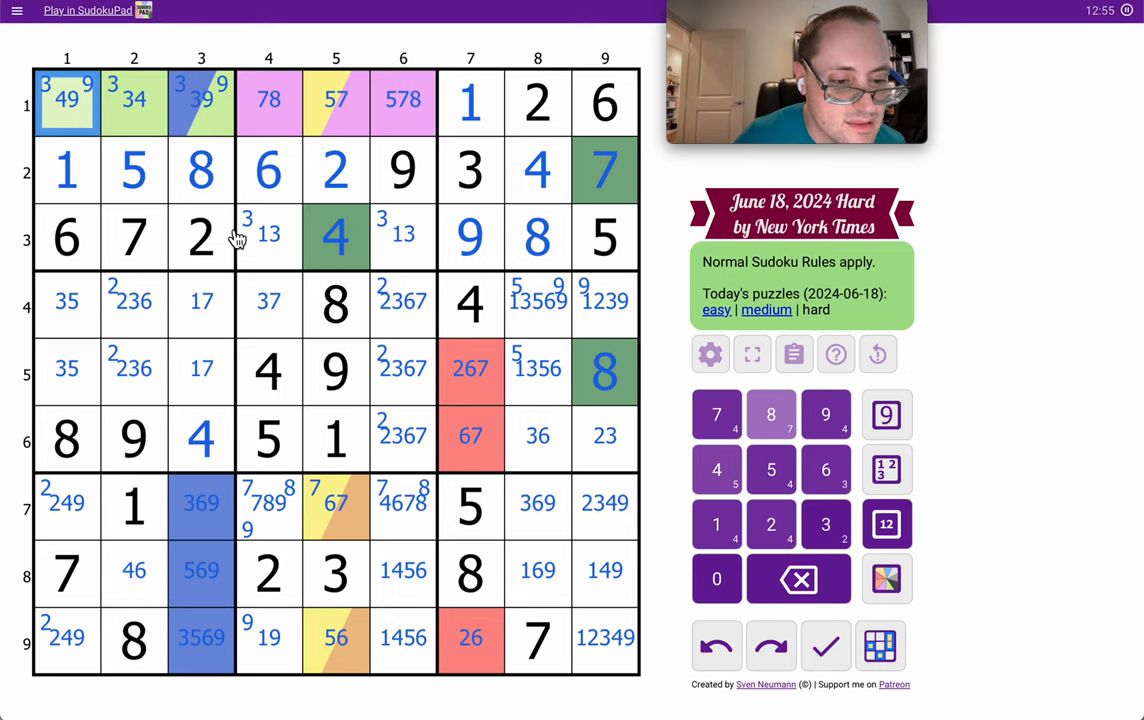
click(886, 578)
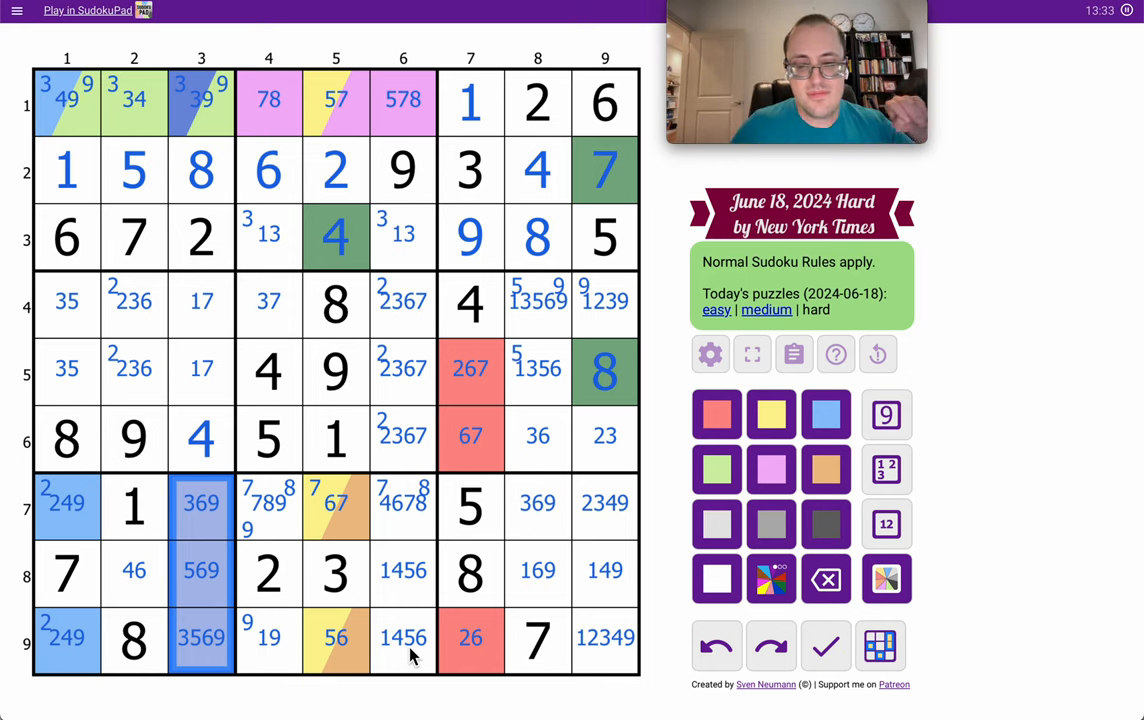
mouse_move(651, 555)
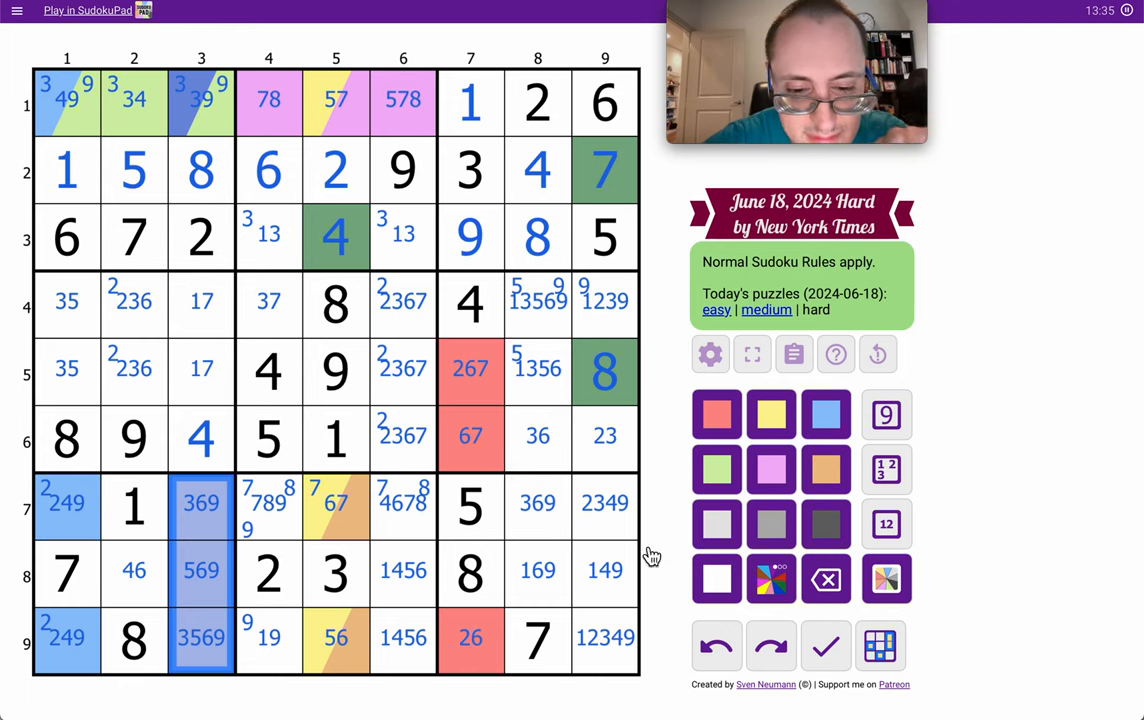
mouse_move(630, 597)
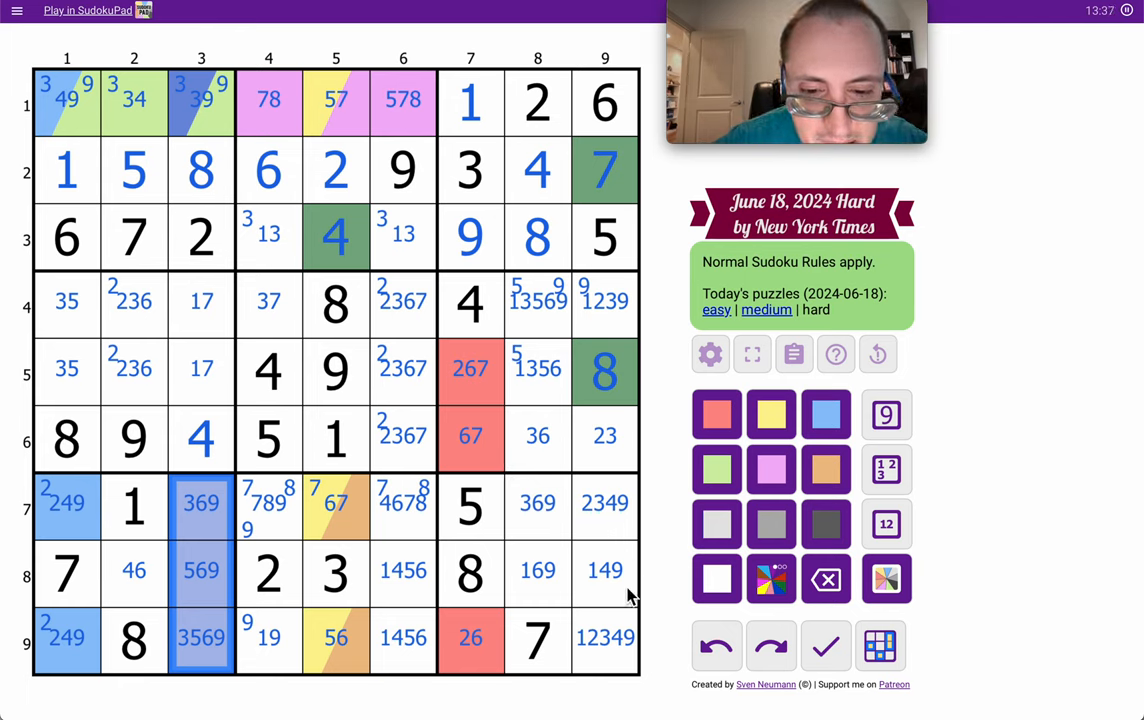
mouse_move(515, 630)
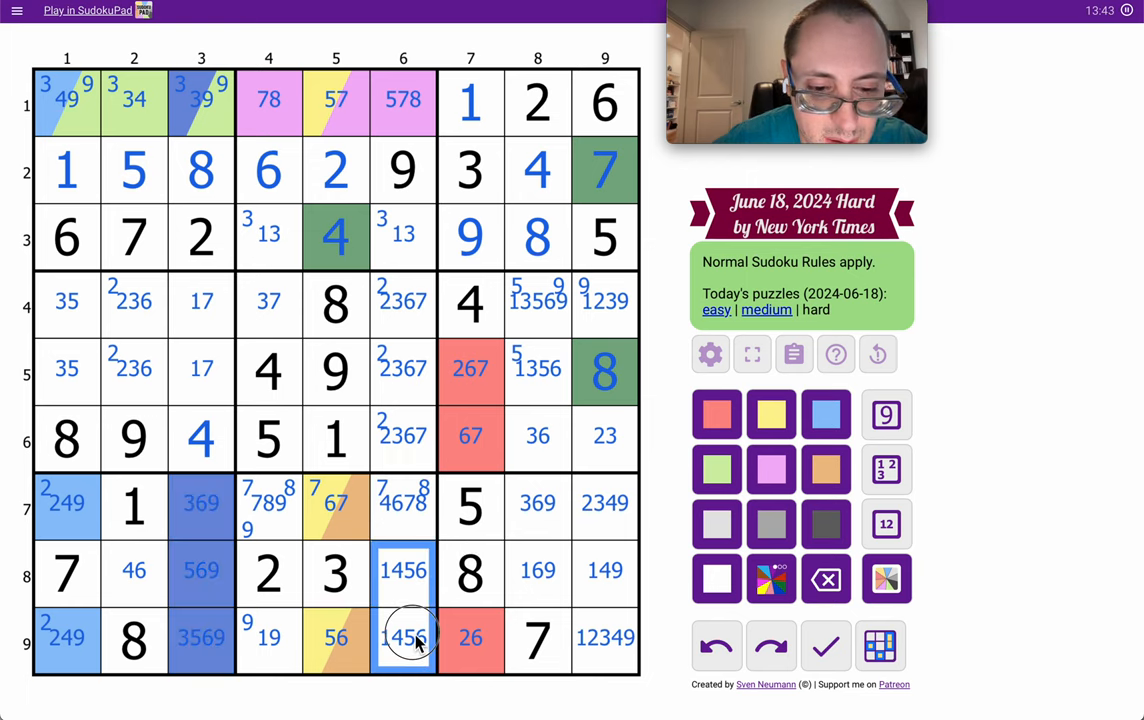
Step: Select r1c6 to examine its 578 candidates against column 6's 1456 pair
click(403, 100)
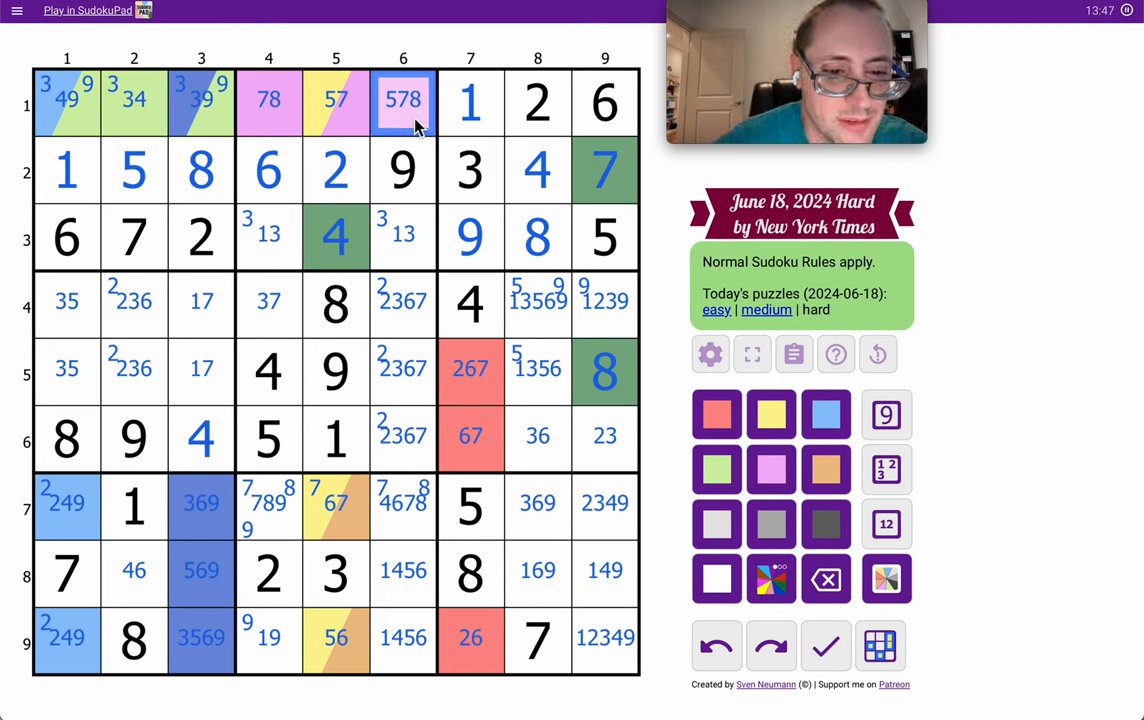
mouse_move(293, 155)
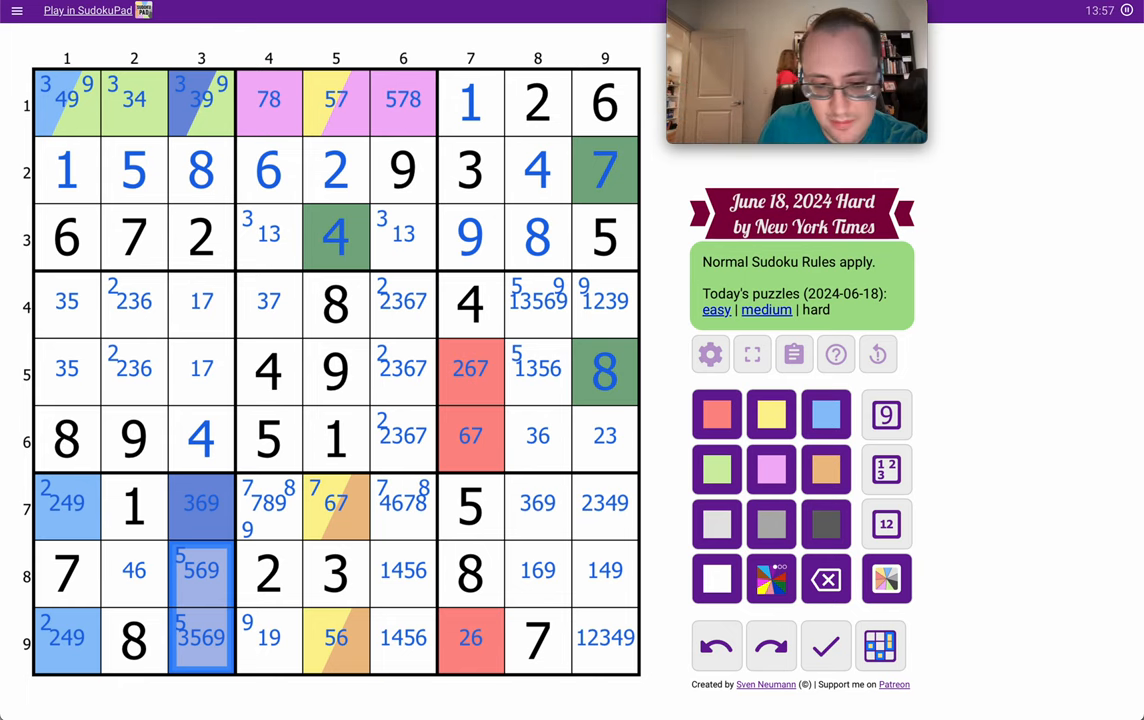
mouse_move(28, 707)
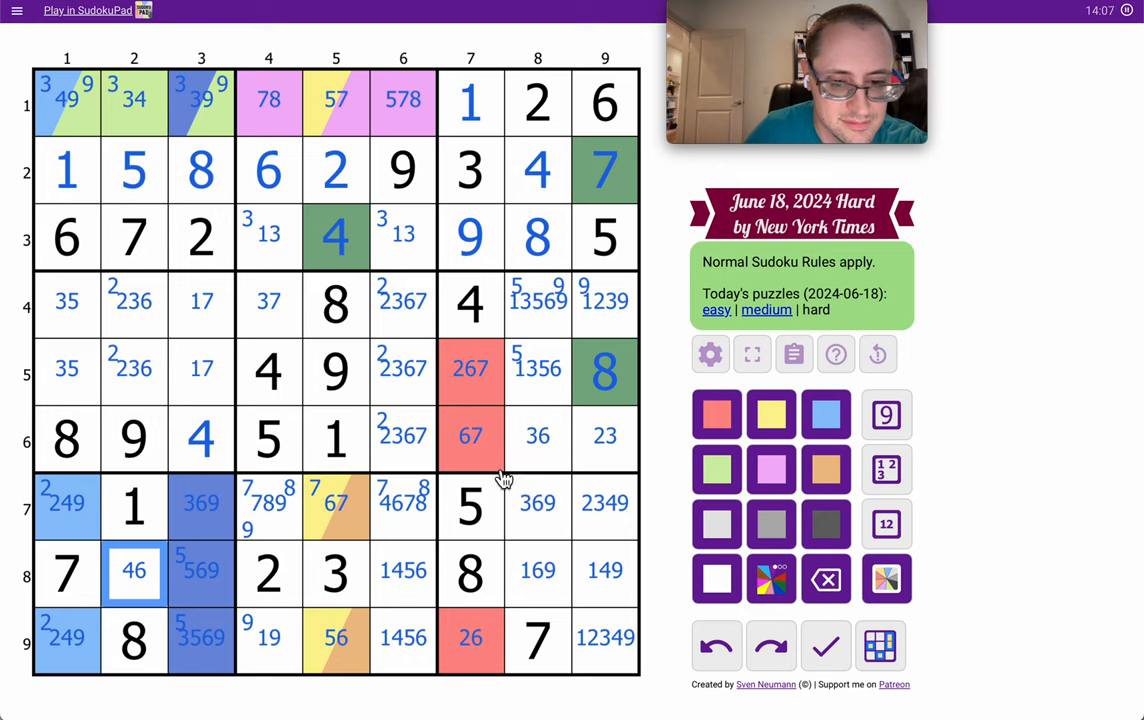
Step: Place 4, 3 and 9 in r1c1–r1c3 and mark 4 in column 9 rows 7–9
click(470, 437)
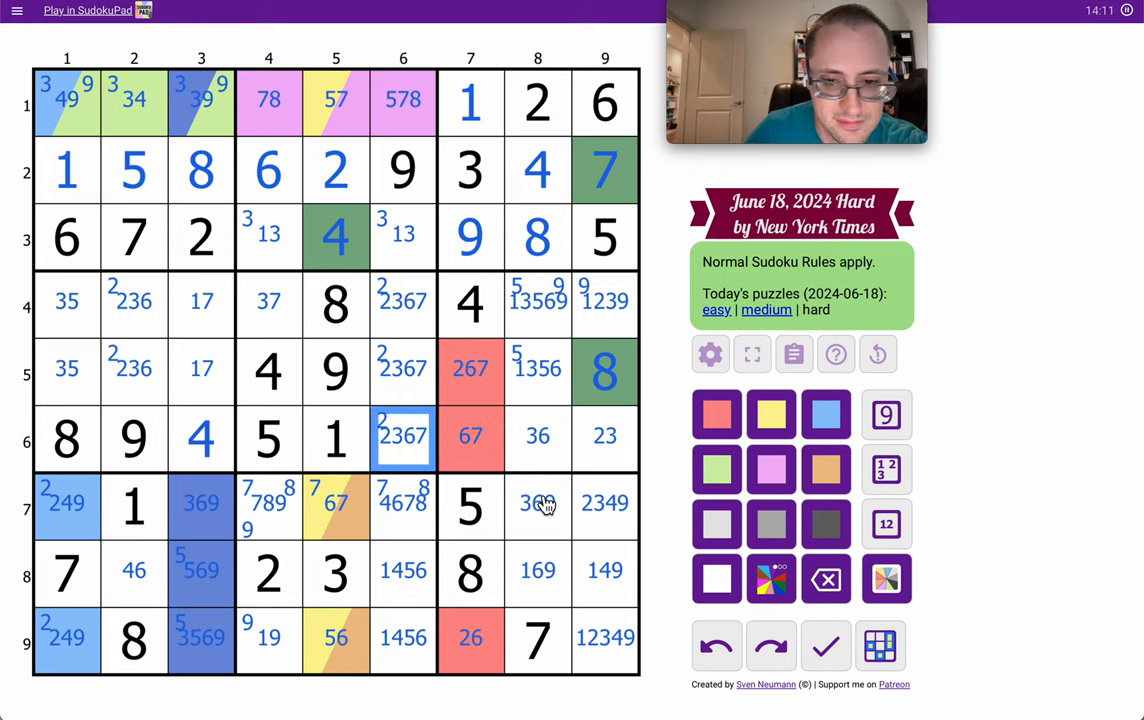
click(538, 503)
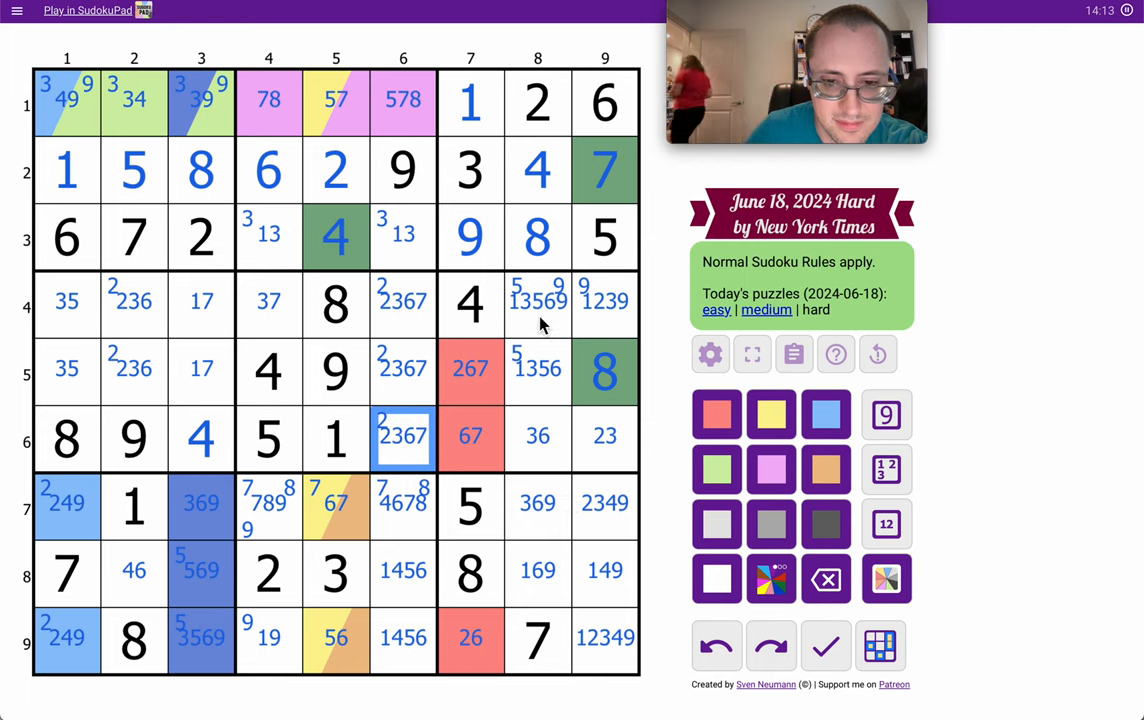
click(537, 368)
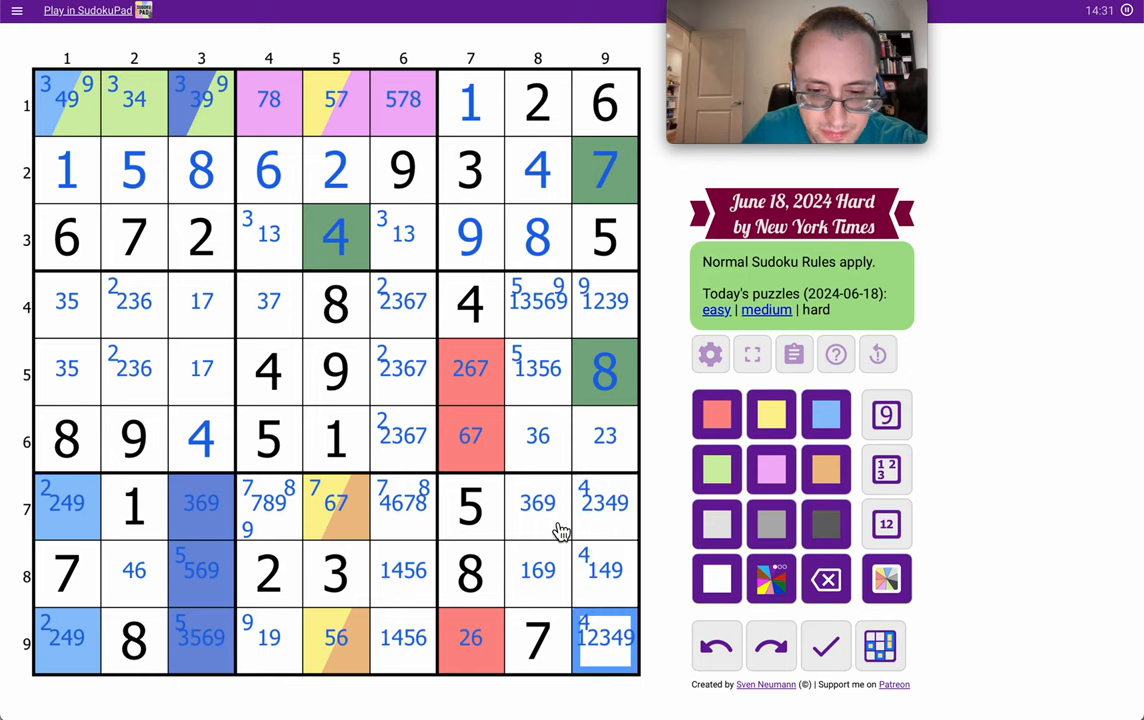
click(537, 502)
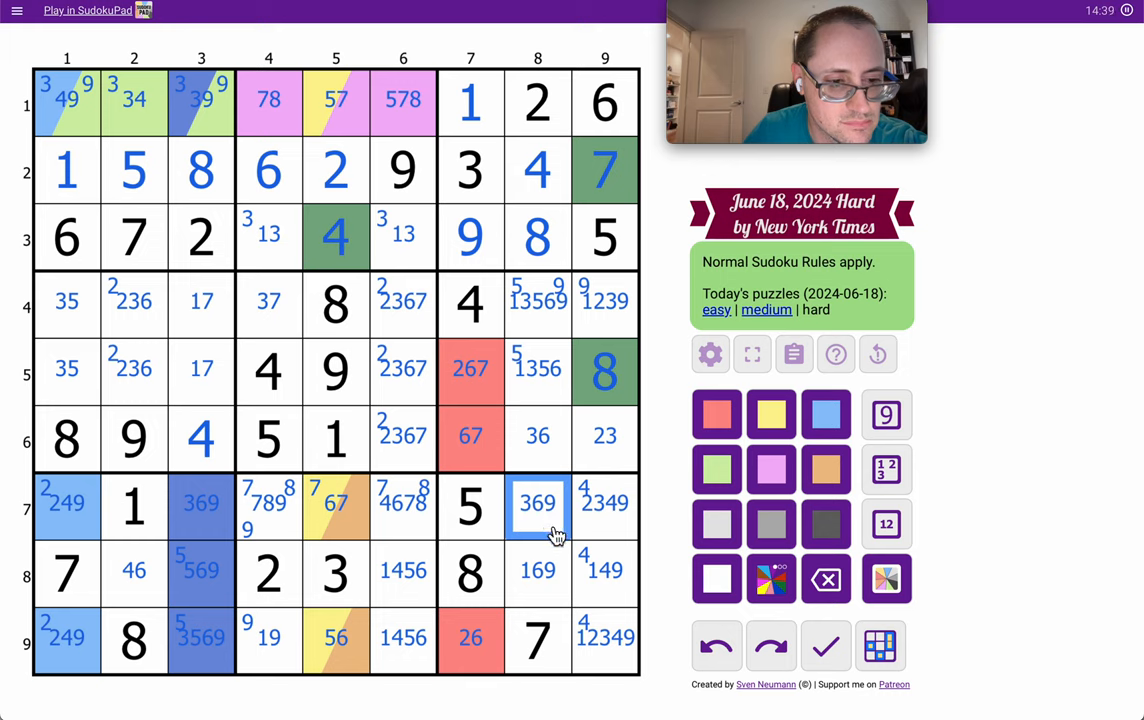
mouse_move(93, 330)
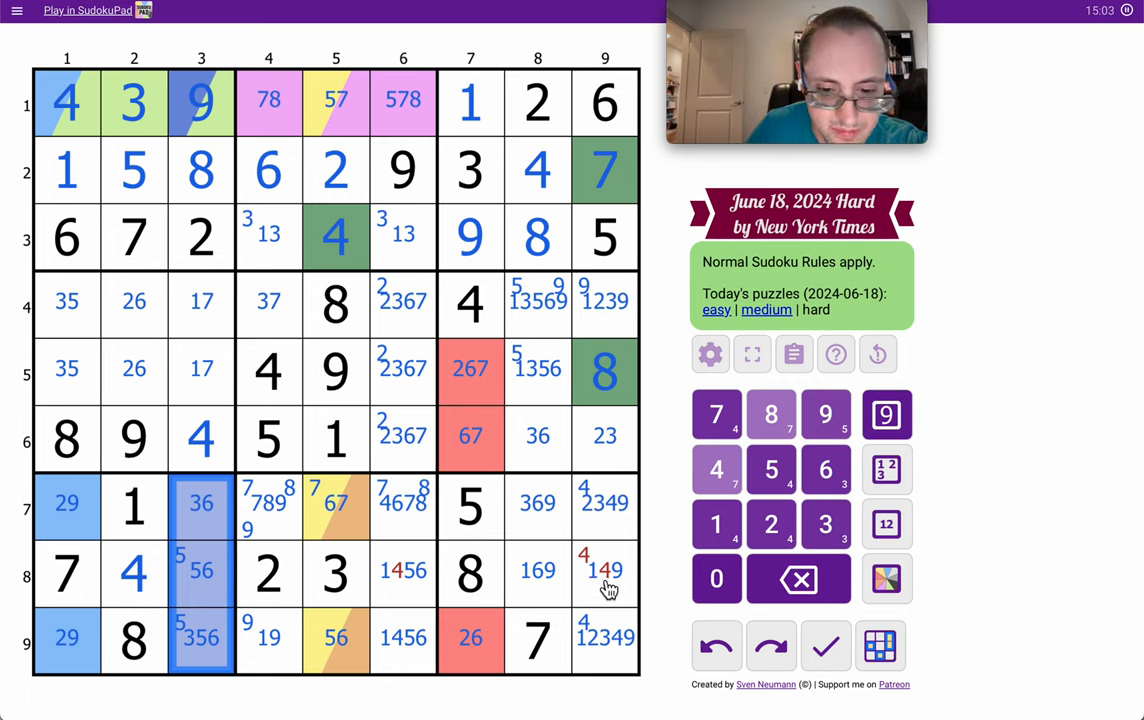
Step: Place 4 in r8c2, clearing 4 from r8c6 and r8c9 and corner-marking 9 in row 8
click(604, 571)
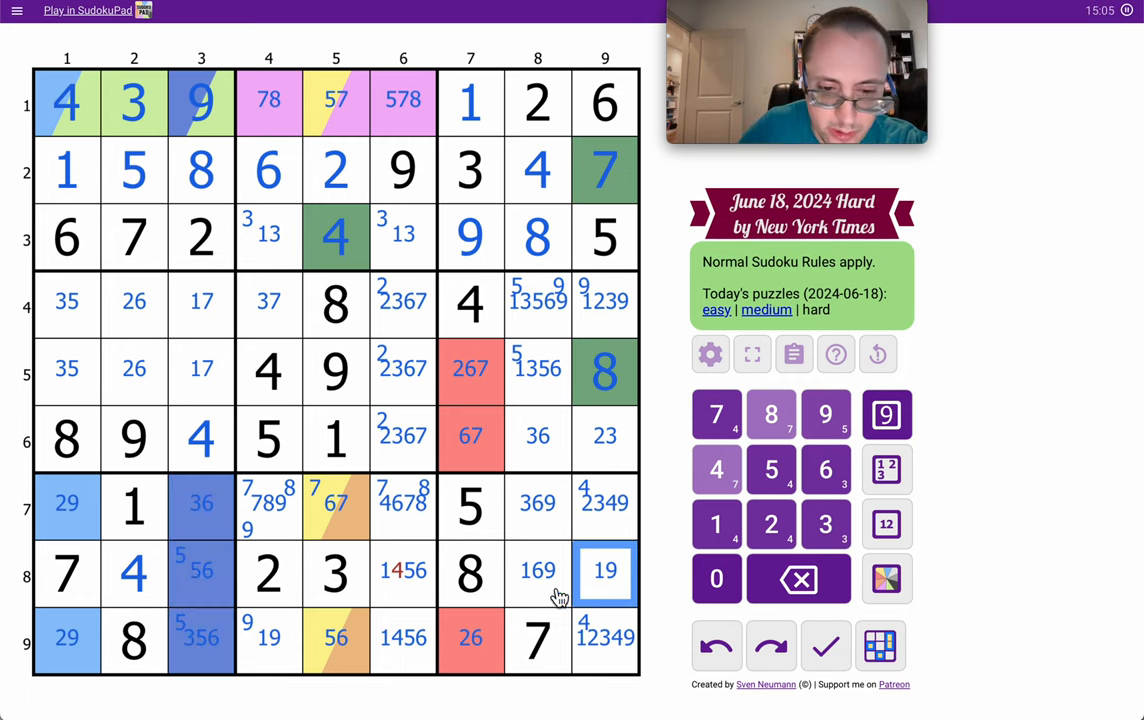
click(402, 571)
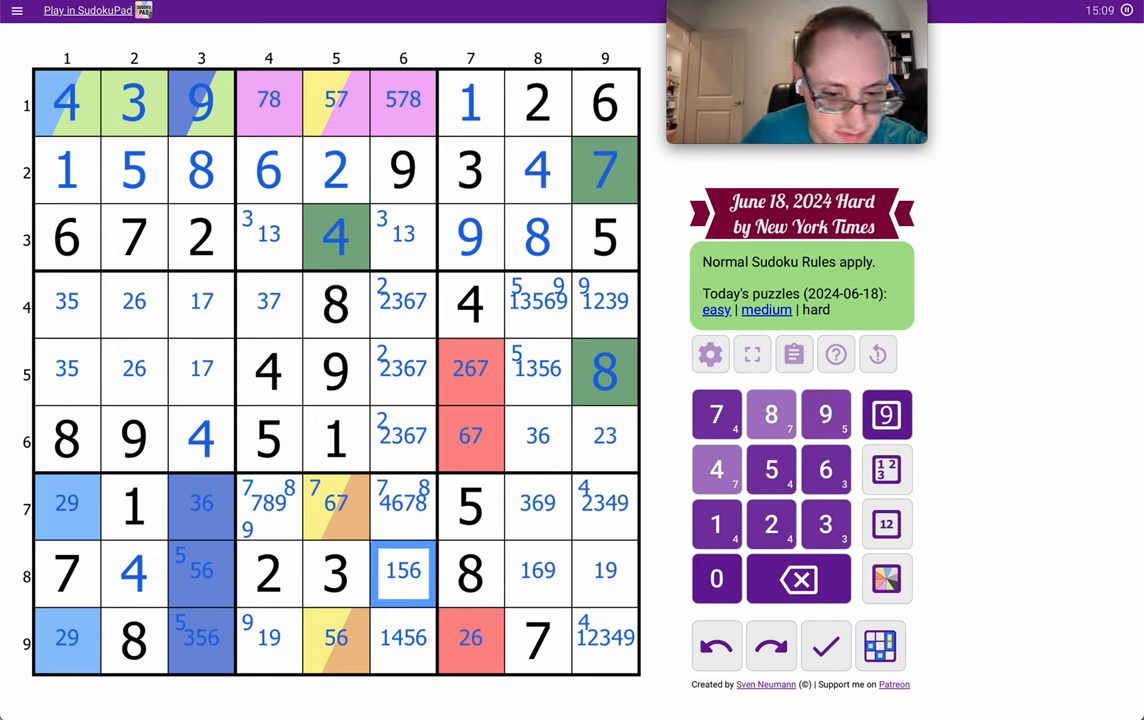
click(200, 573)
text(9 )
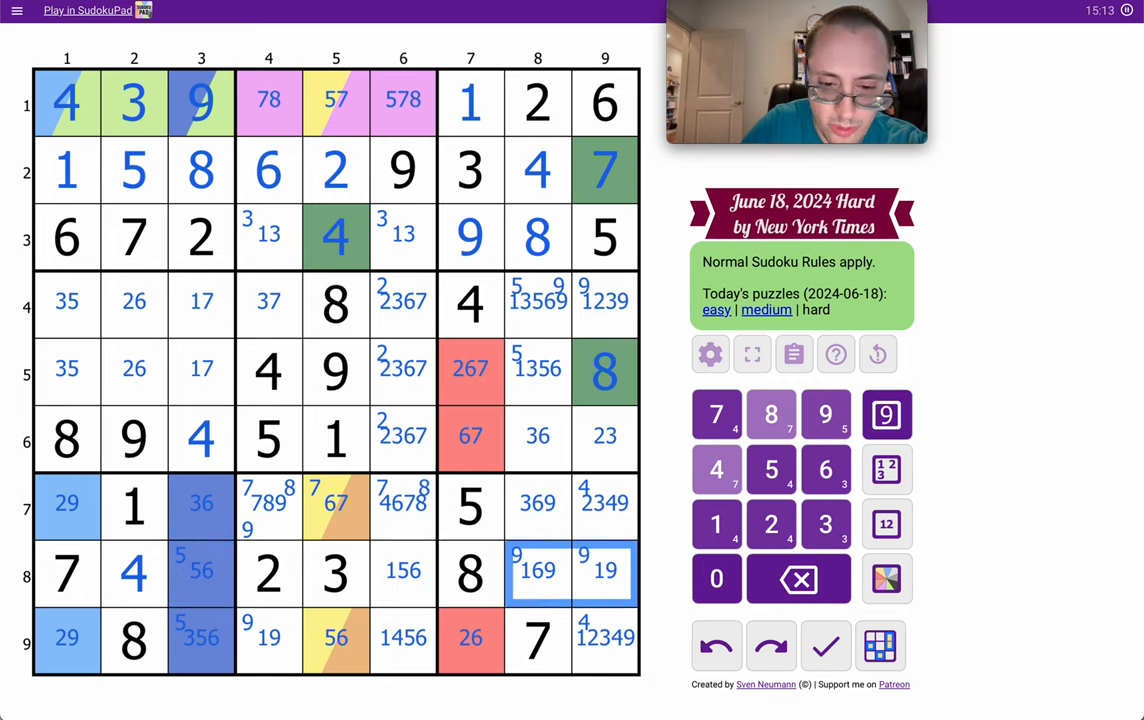
click(605, 503)
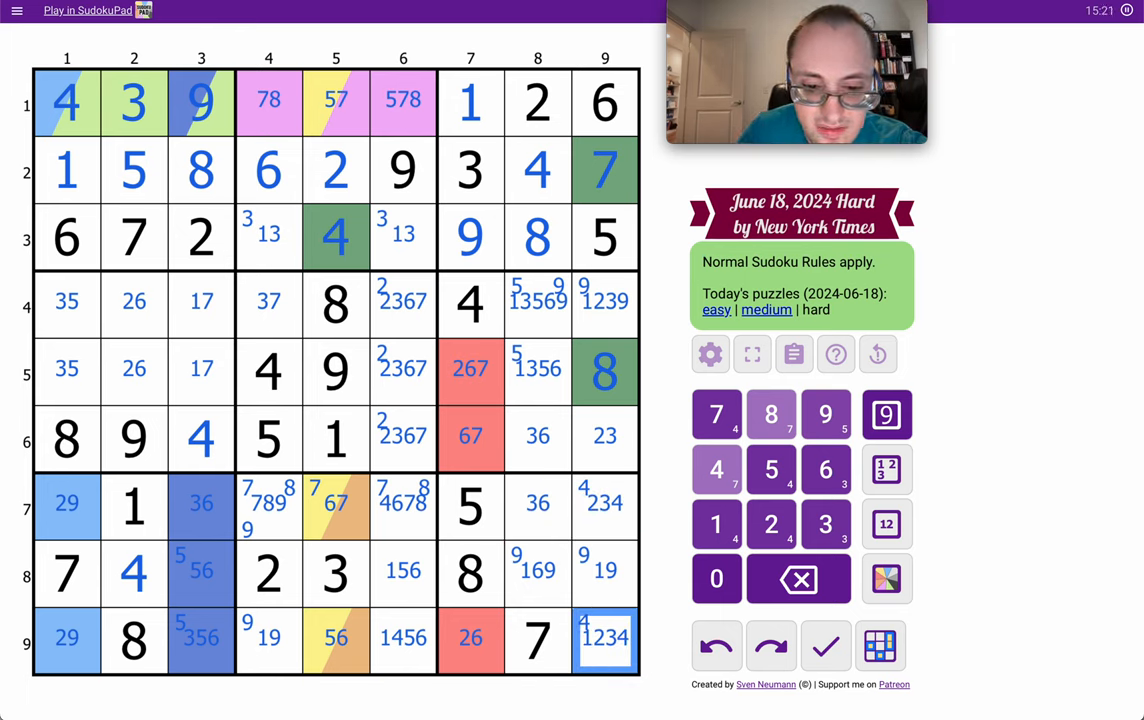
Step: Trim column 8 to 159, 15 and 19, r8c6 to 56 and r9c9 to 234
click(537, 503)
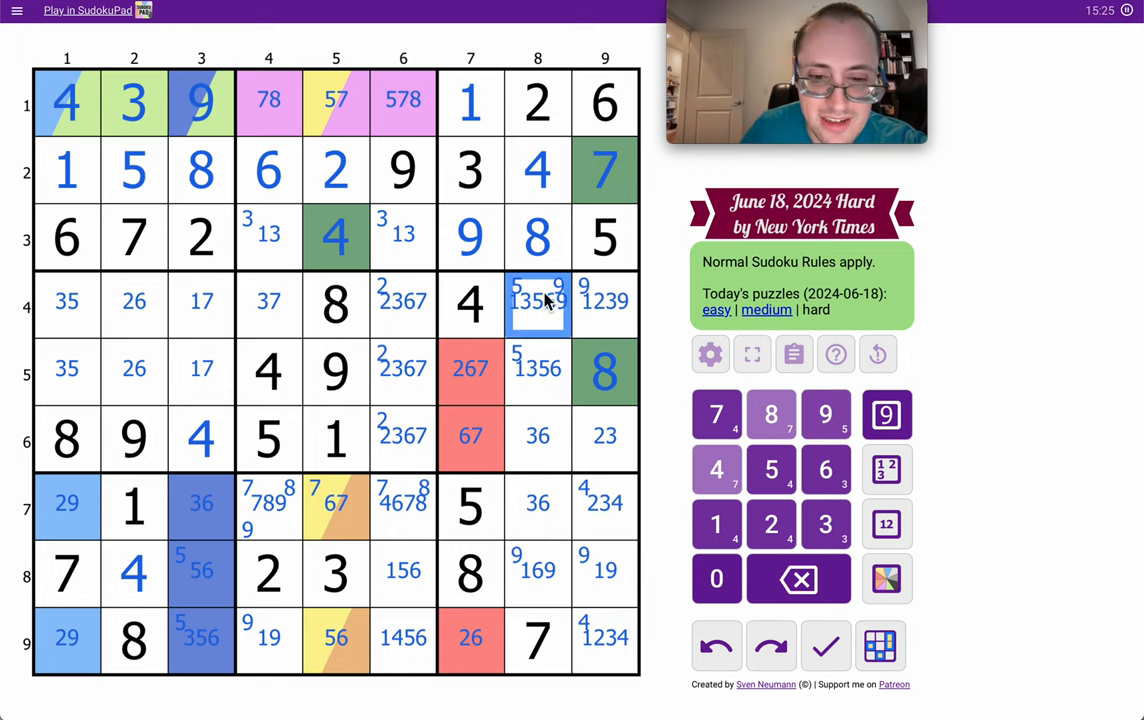
click(886, 524)
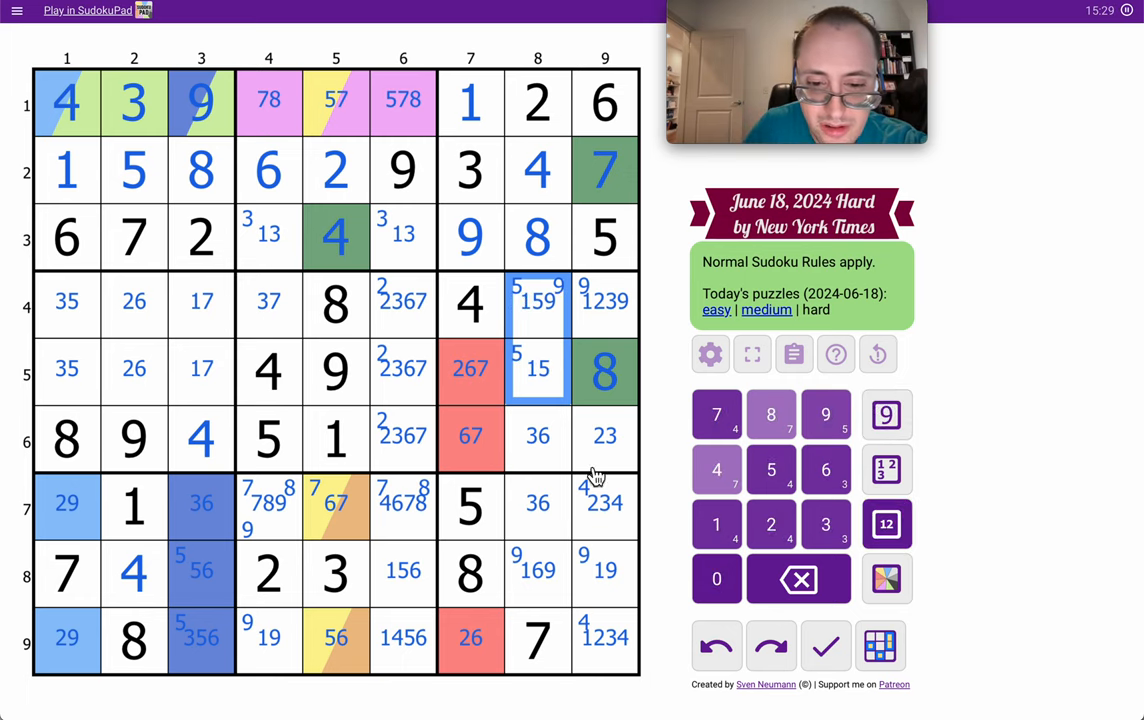
click(537, 571)
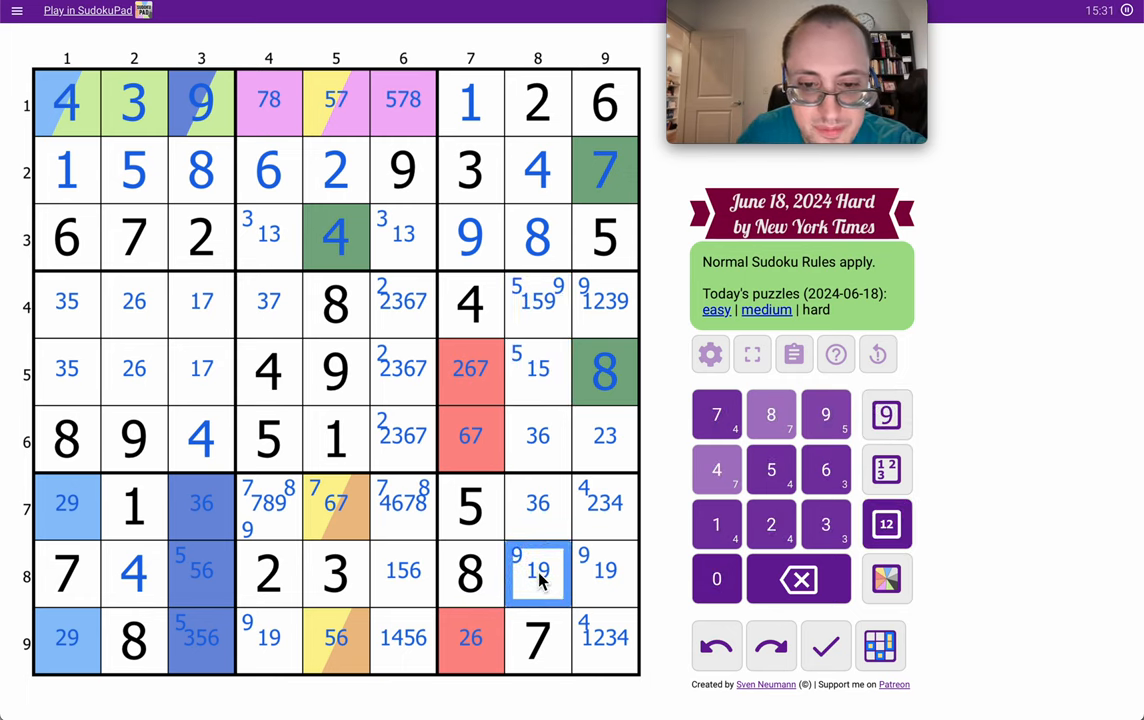
click(604, 571)
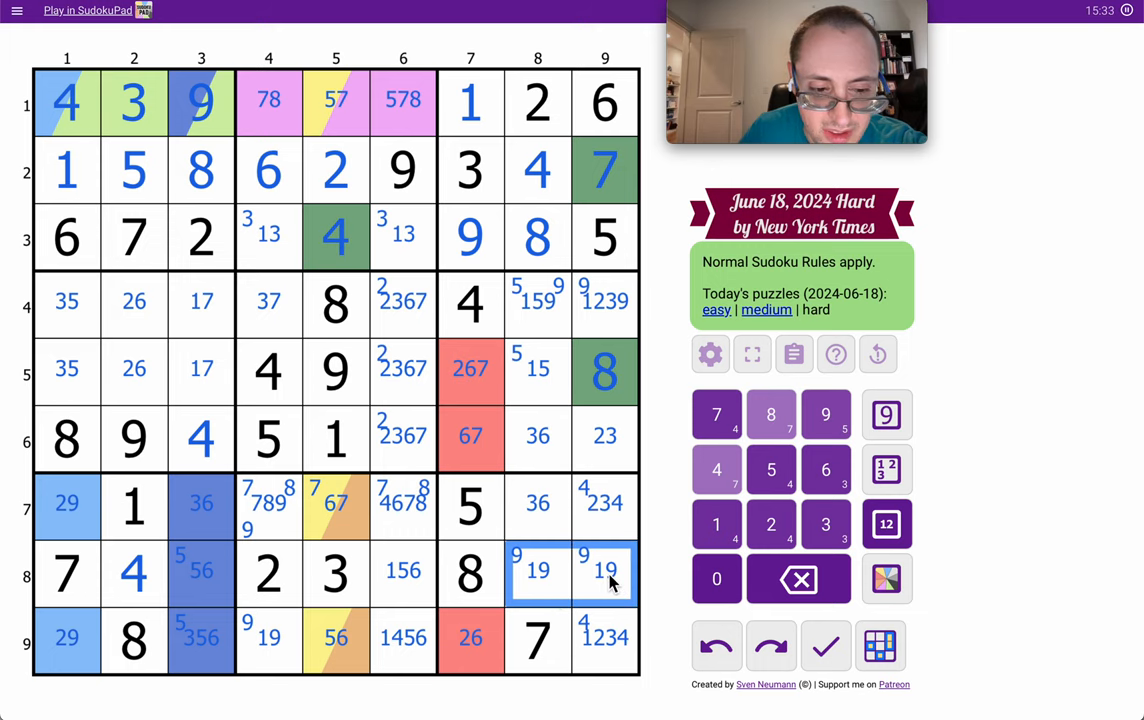
click(402, 573)
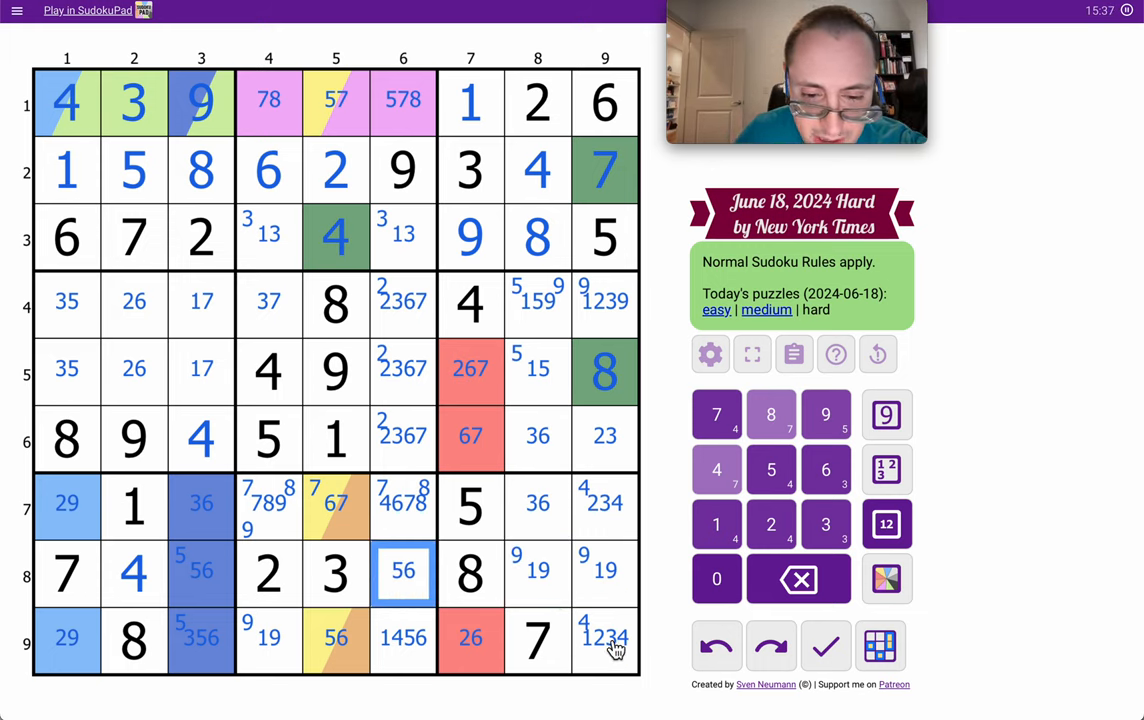
click(604, 638)
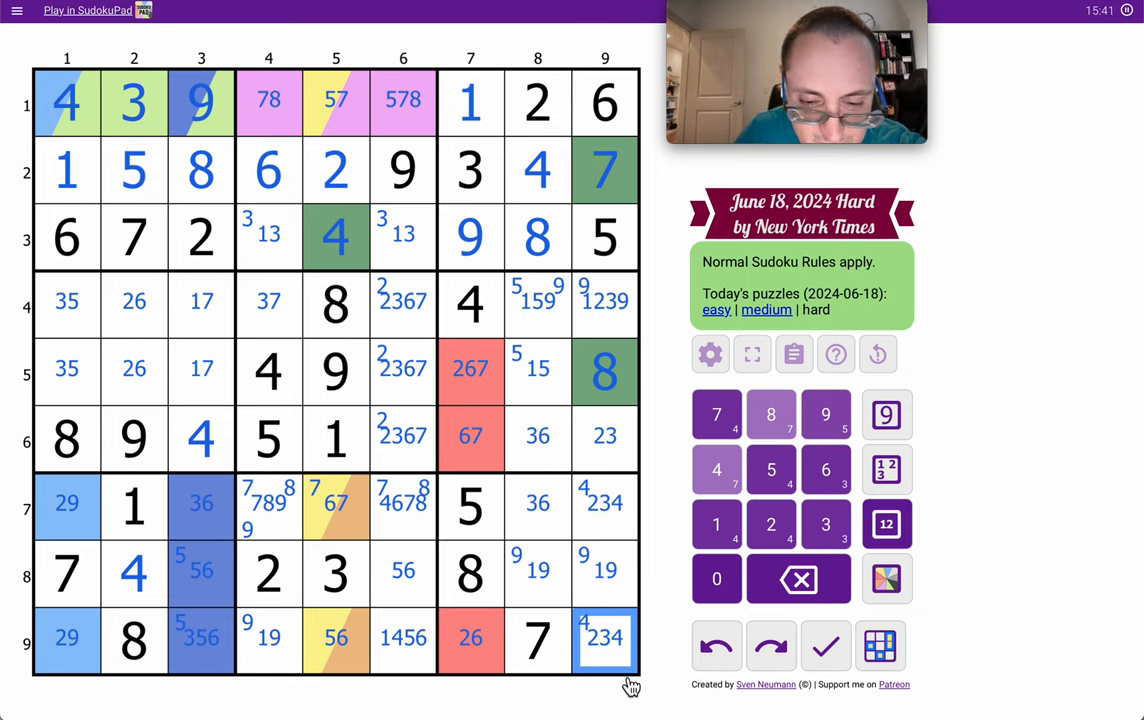
click(537, 505)
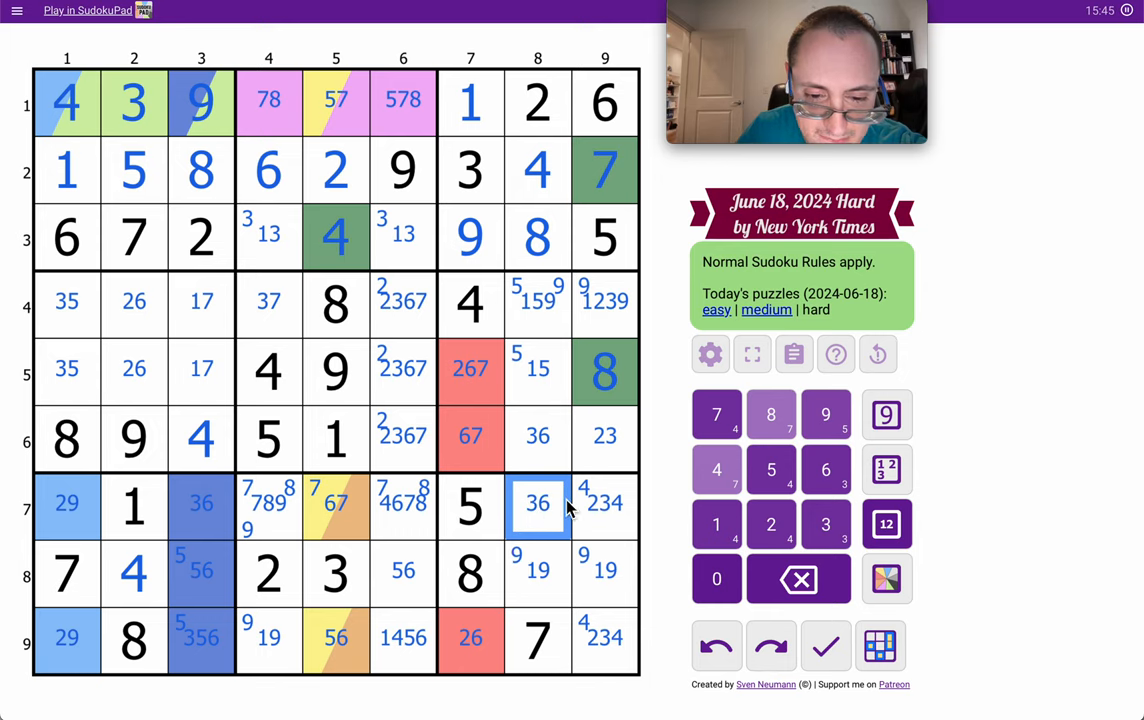
mouse_move(585, 518)
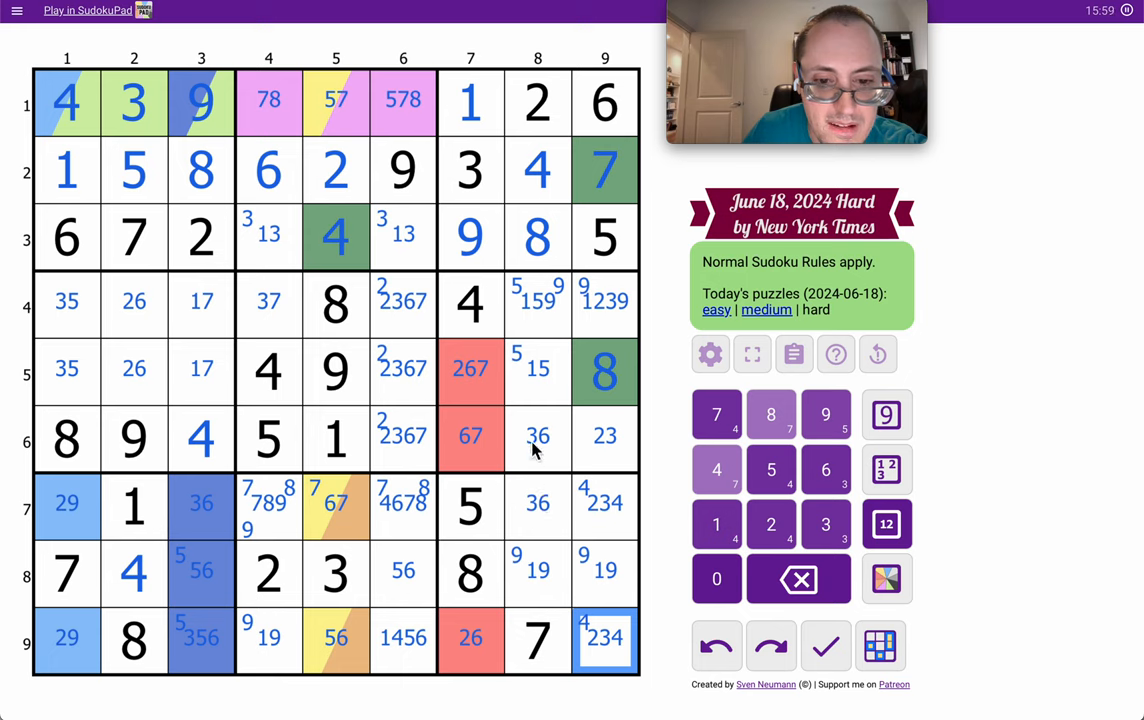
mouse_move(265, 333)
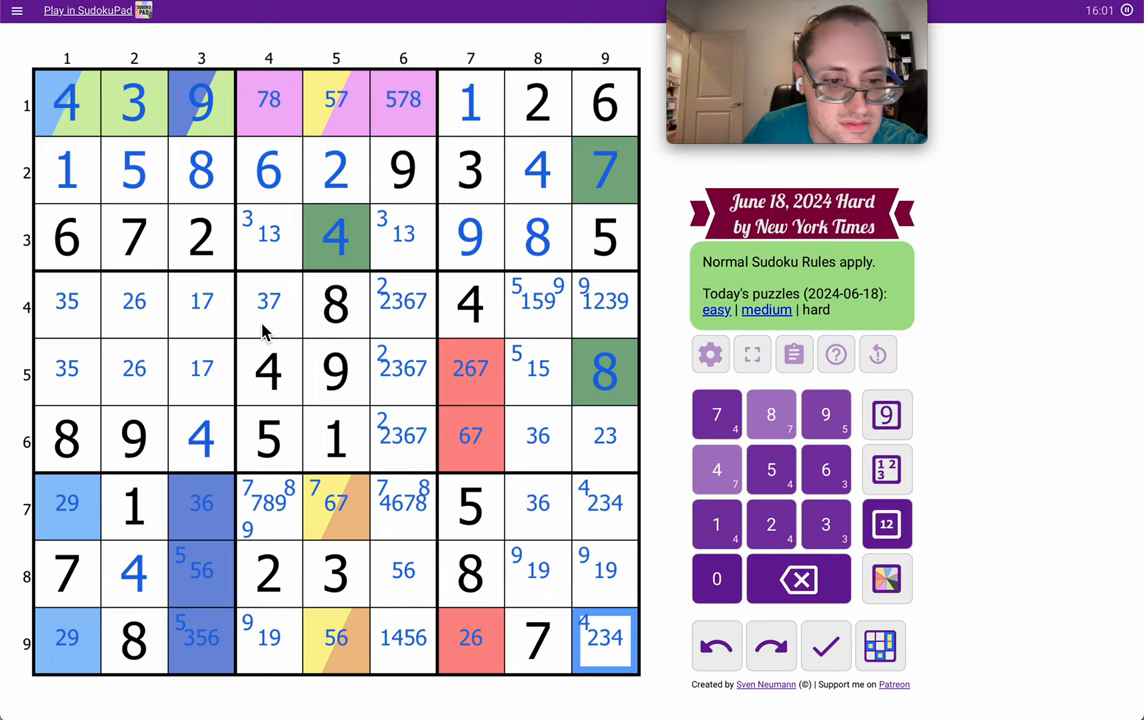
Step: Trim r9c6 to candidates 1 and 4 and r7c6 to 478, and place 7 in r7c5
click(201, 302)
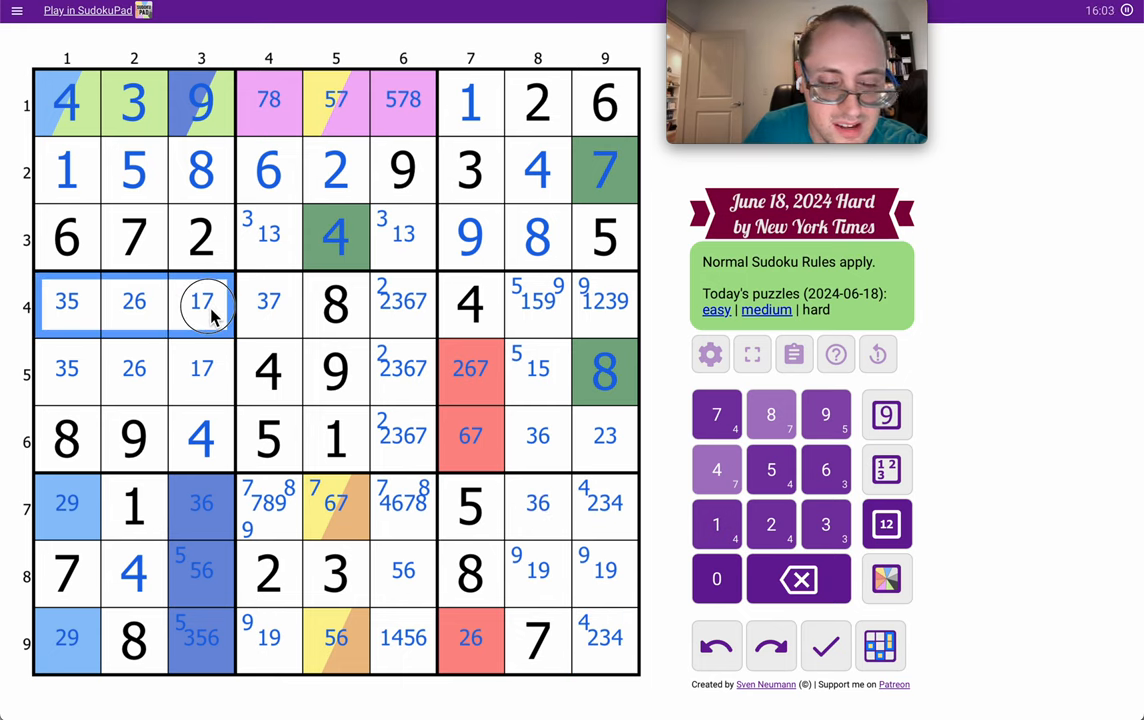
click(268, 302)
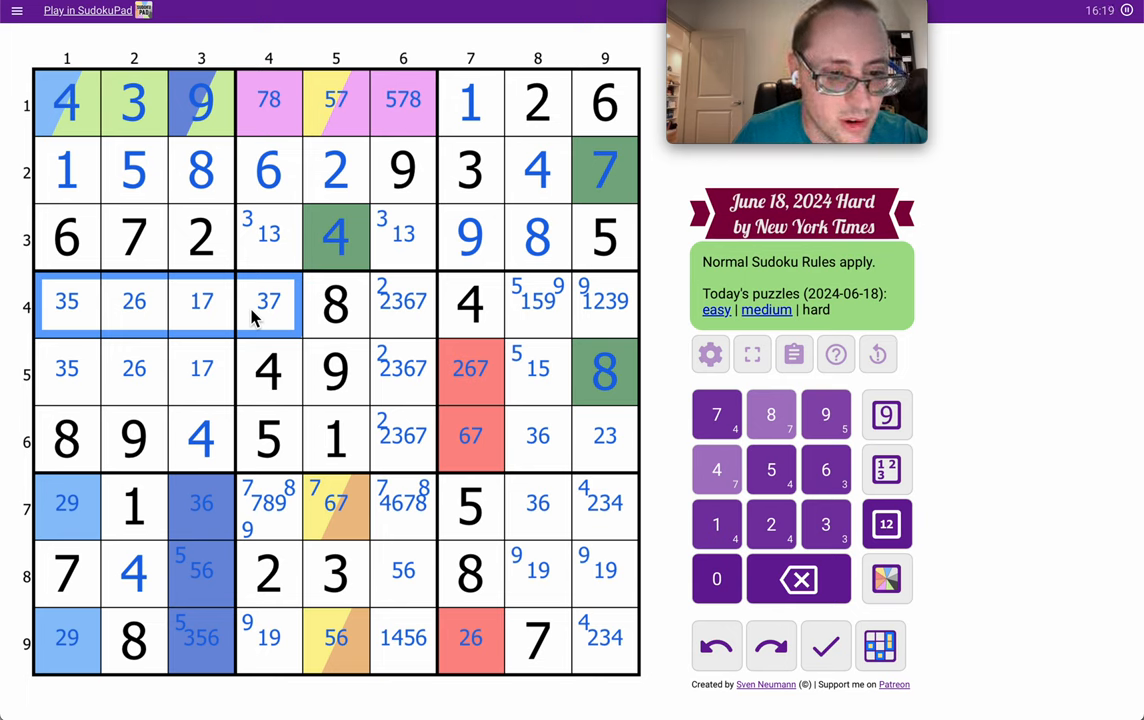
click(268, 503)
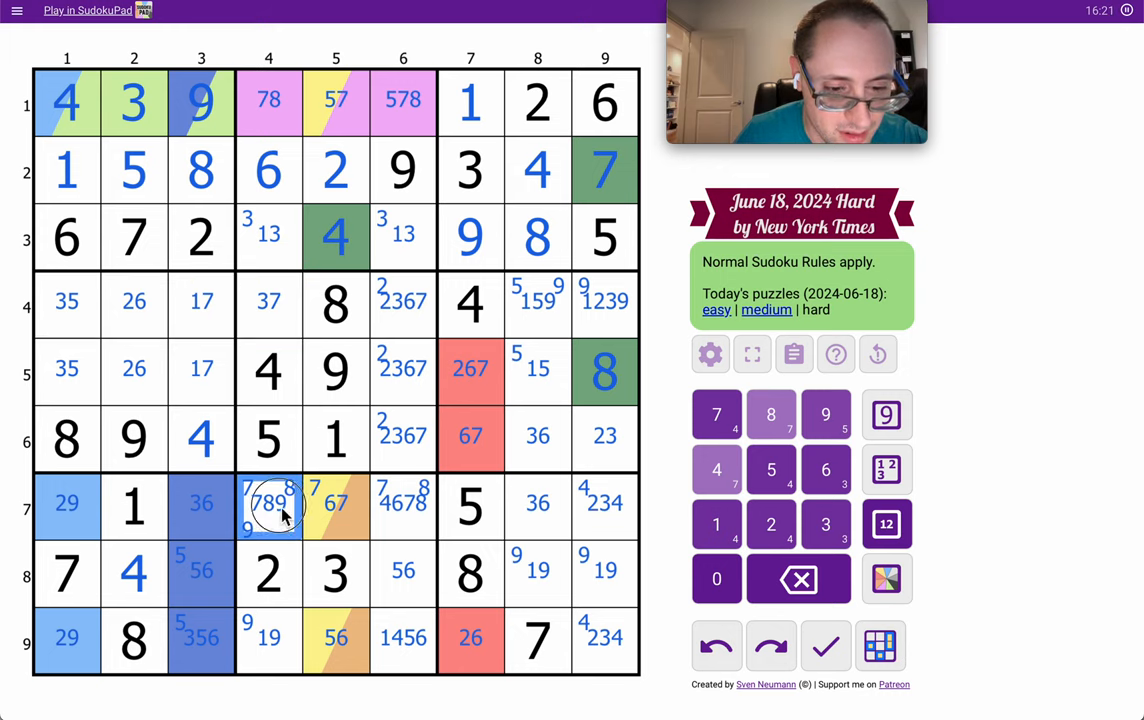
click(268, 638)
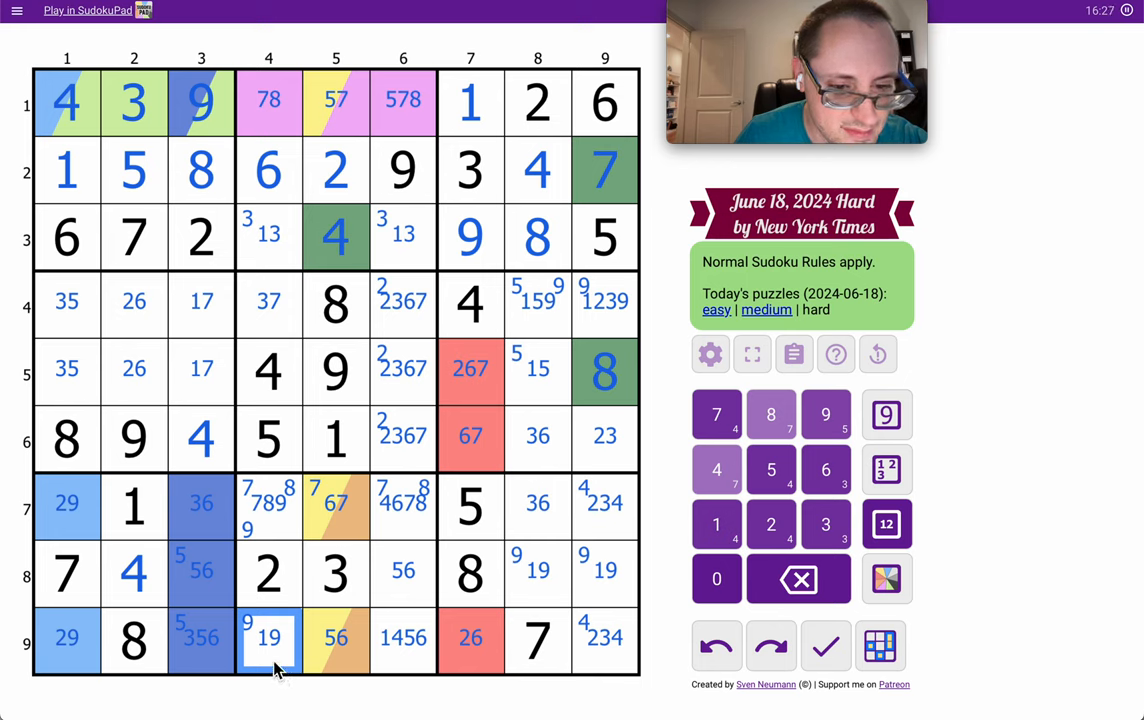
mouse_move(372, 712)
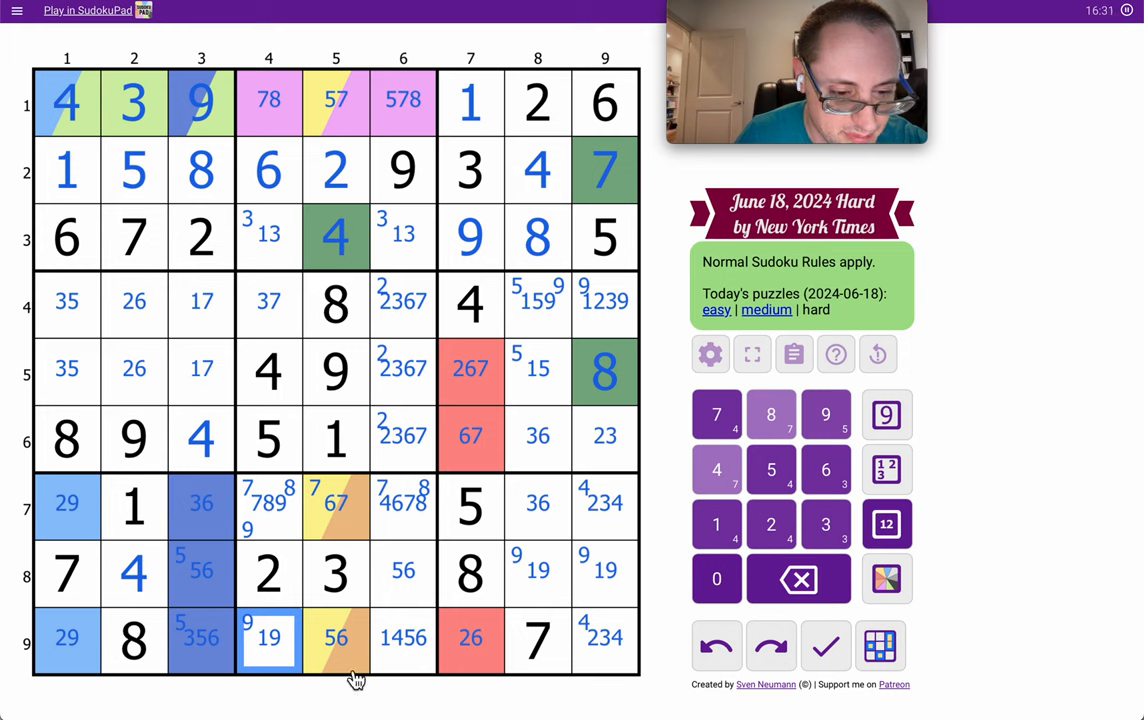
click(402, 571)
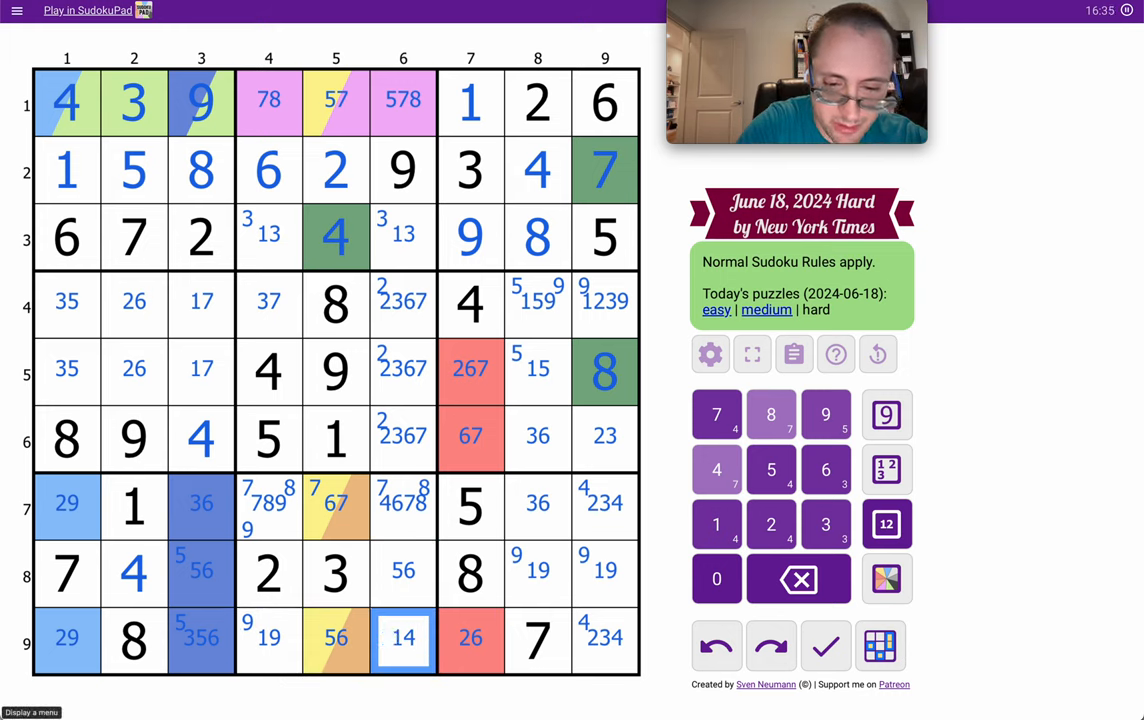
click(403, 503)
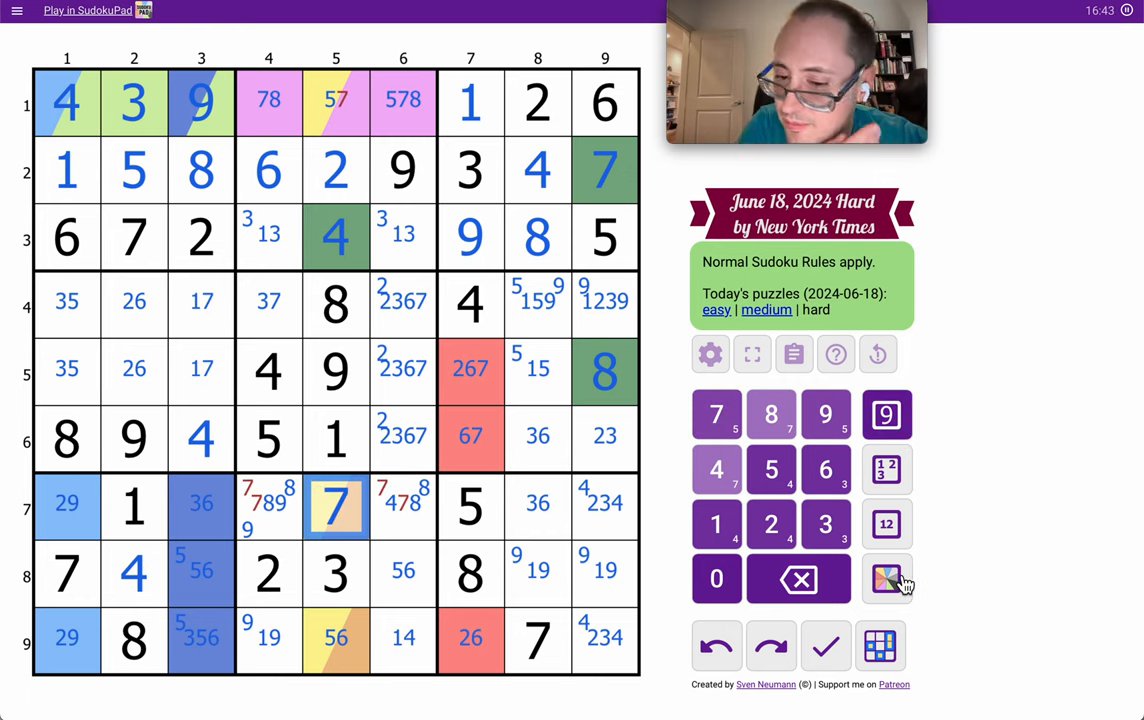
mouse_move(886, 579)
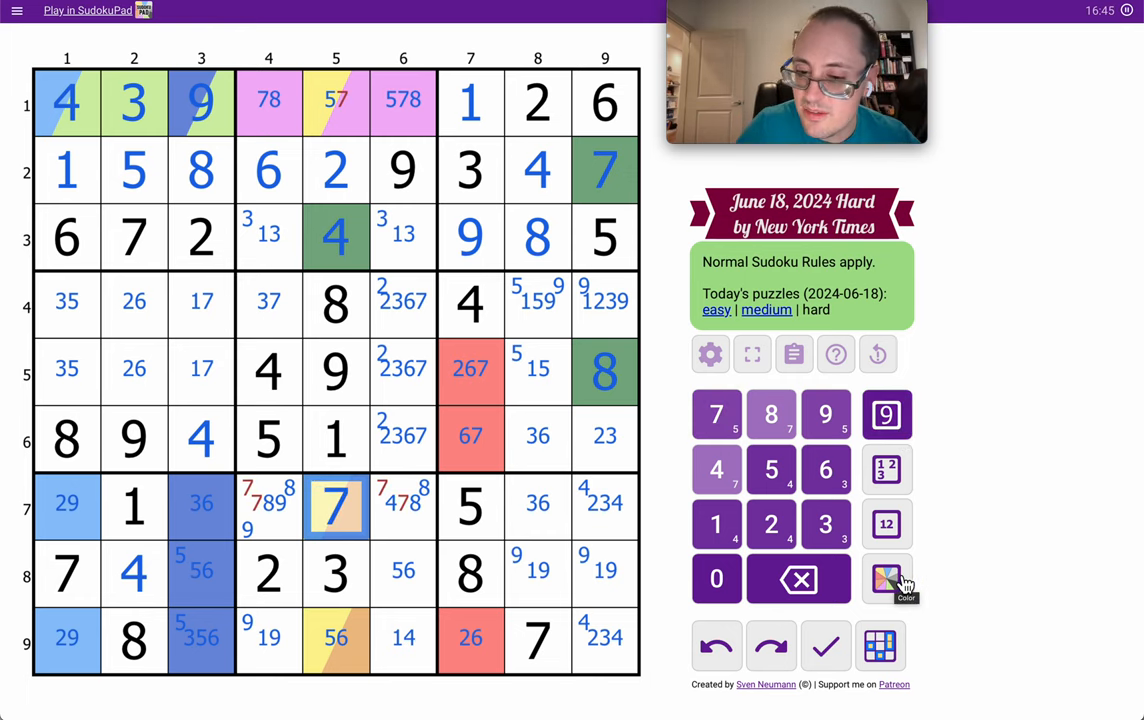
Step: Shade r7c5 green, trim r7c6 to 48 and r1c6 to 78, and place 5s in r1c5 and r8c6 and 6 in r9c5
click(886, 578)
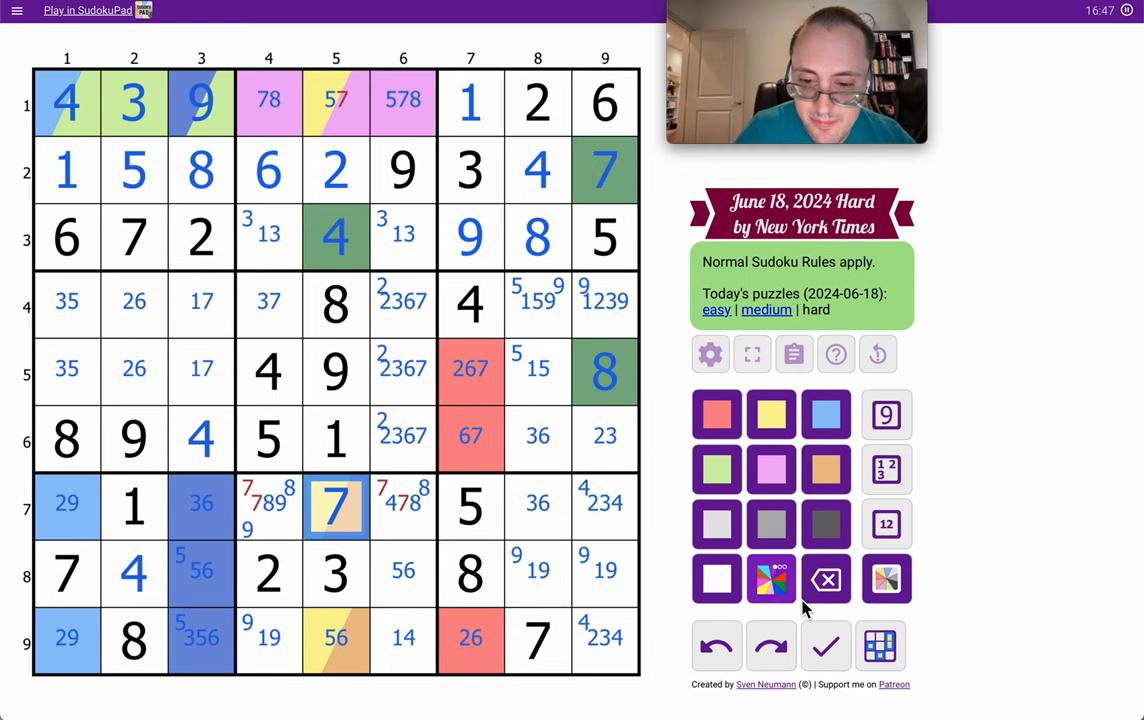
click(771, 579)
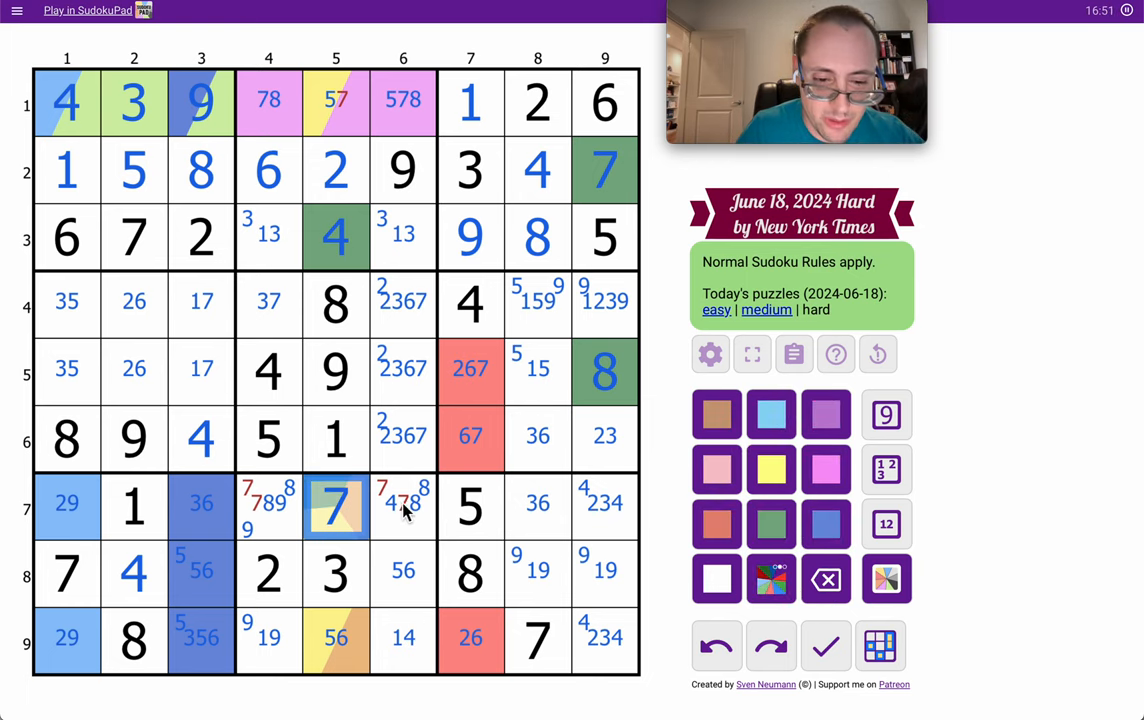
click(402, 505)
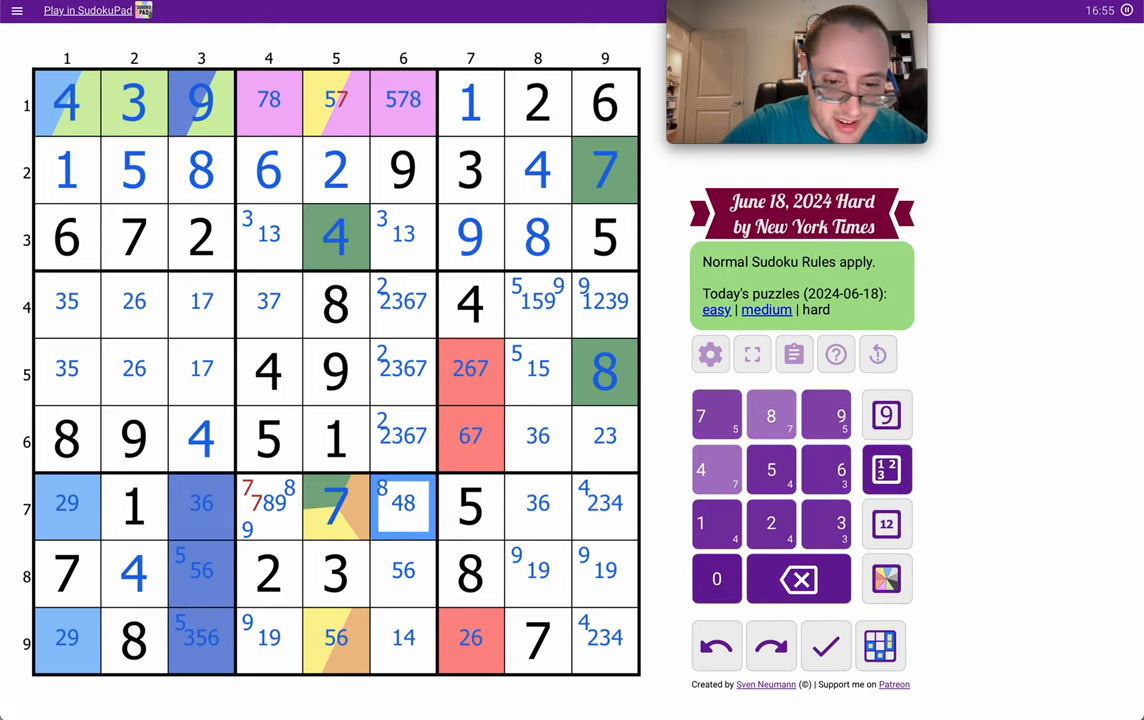
click(885, 578)
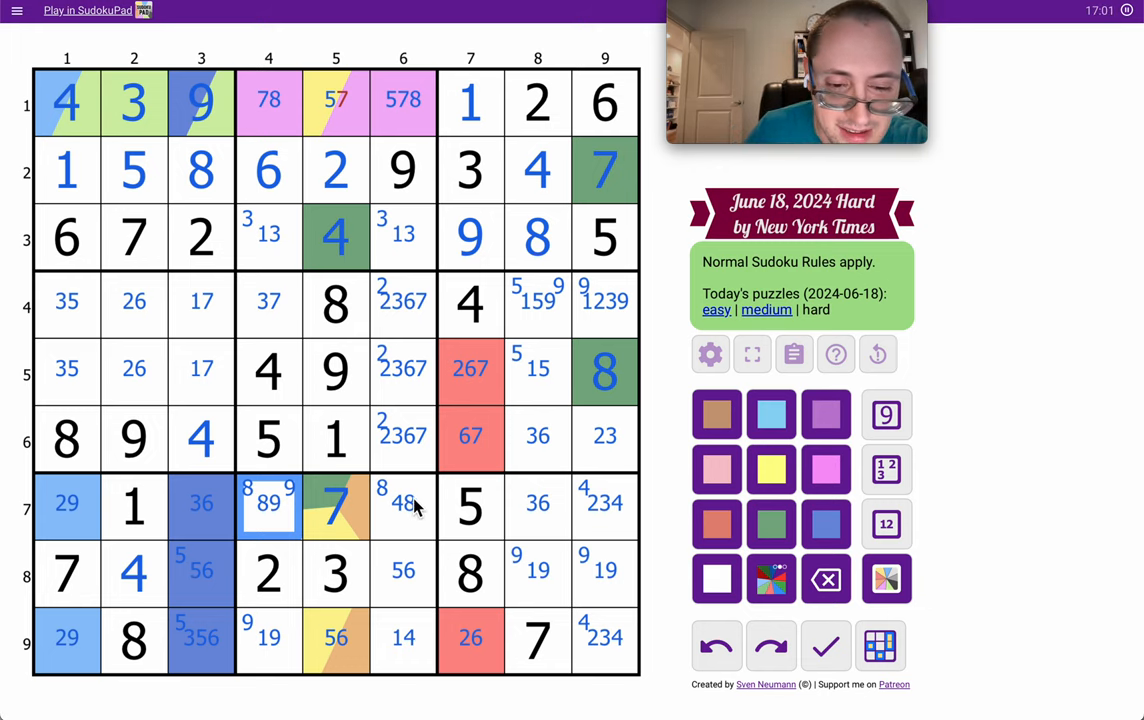
click(268, 638)
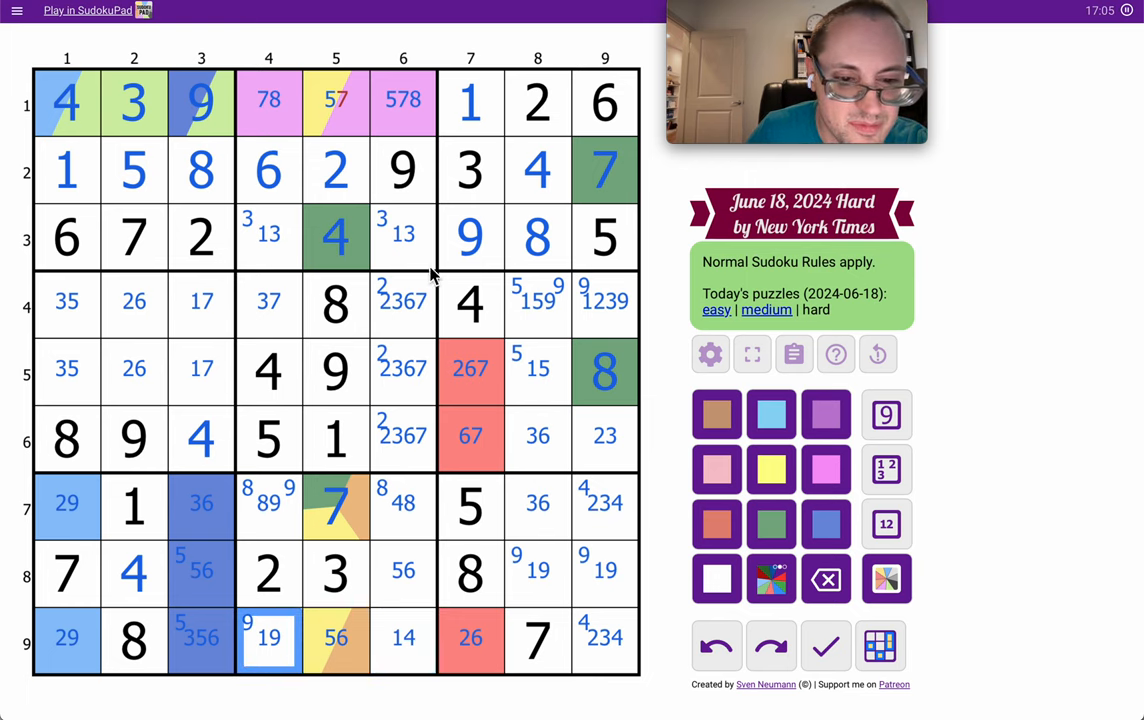
click(335, 100)
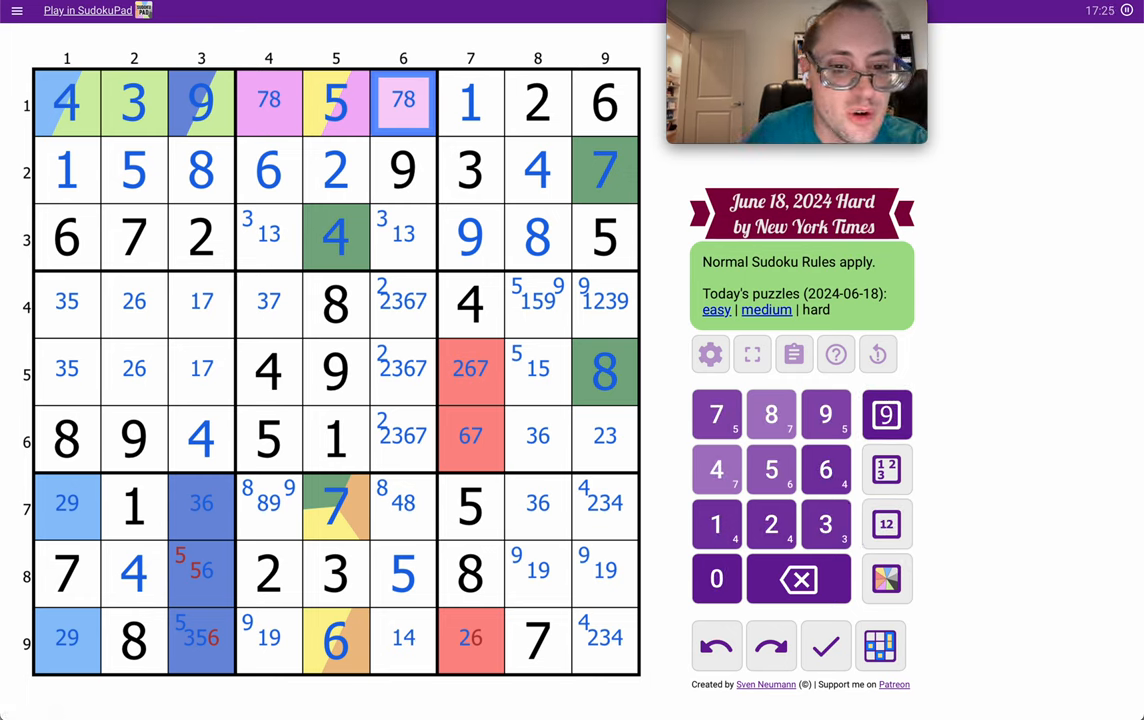
Step: Place 2 in r9c7 and clear 2 from the candidates in column 9 and r5c7
click(470, 638)
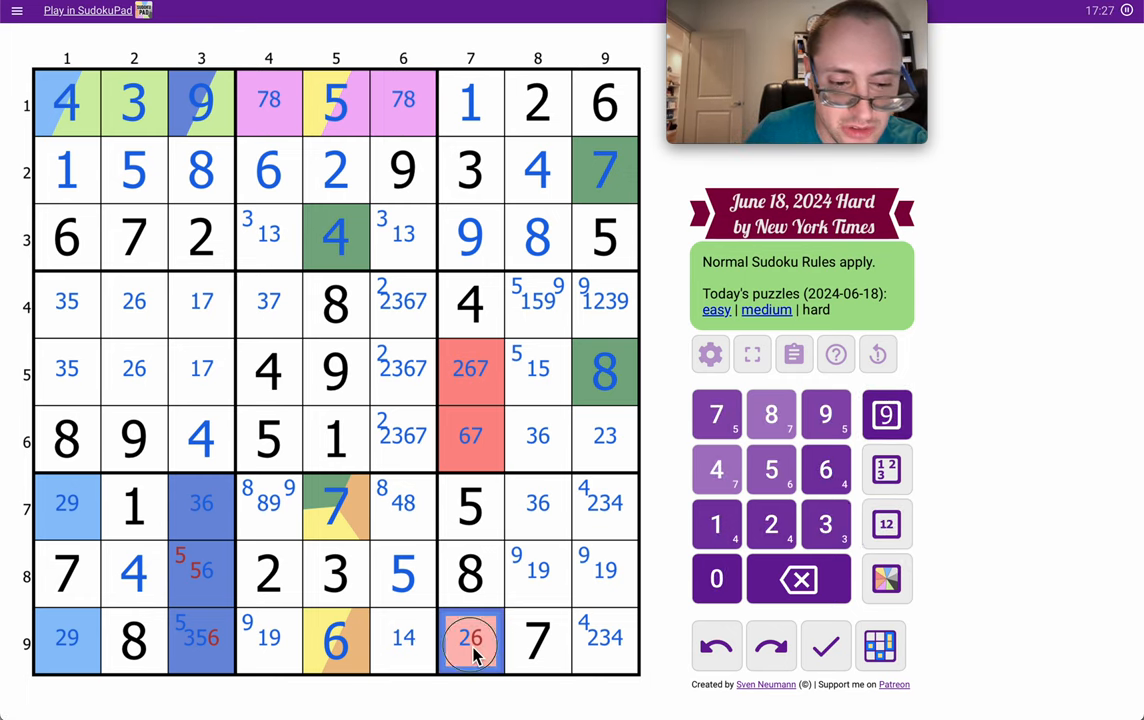
click(771, 524)
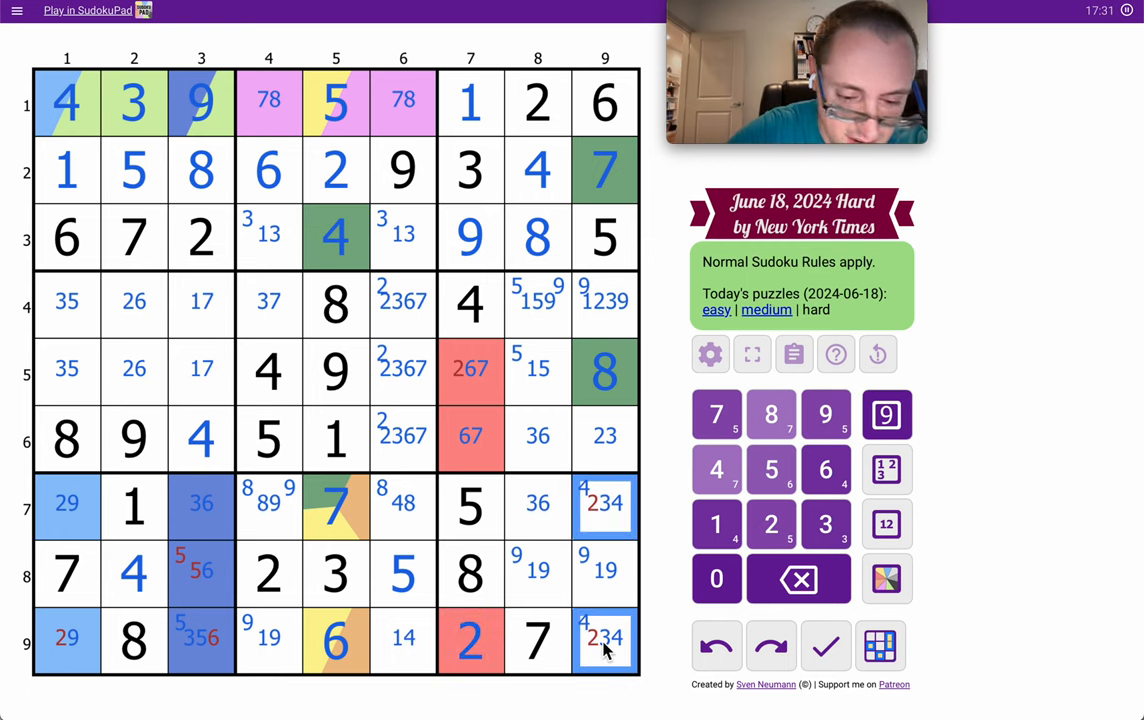
click(604, 436)
text(2)
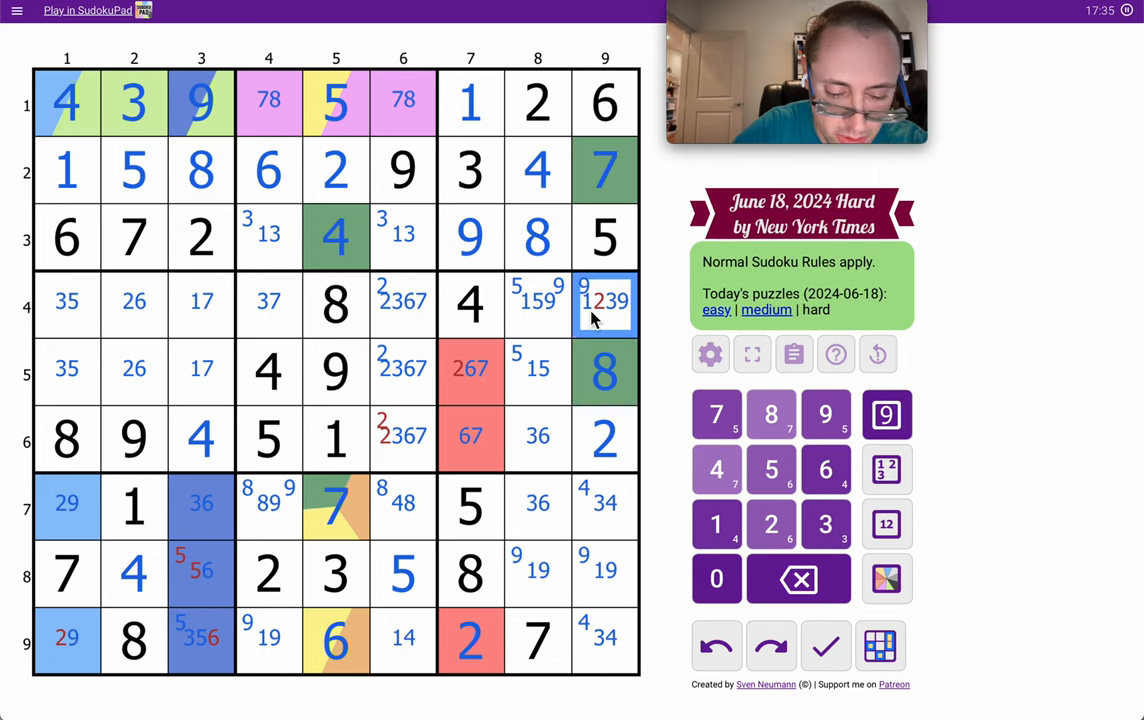
click(470, 371)
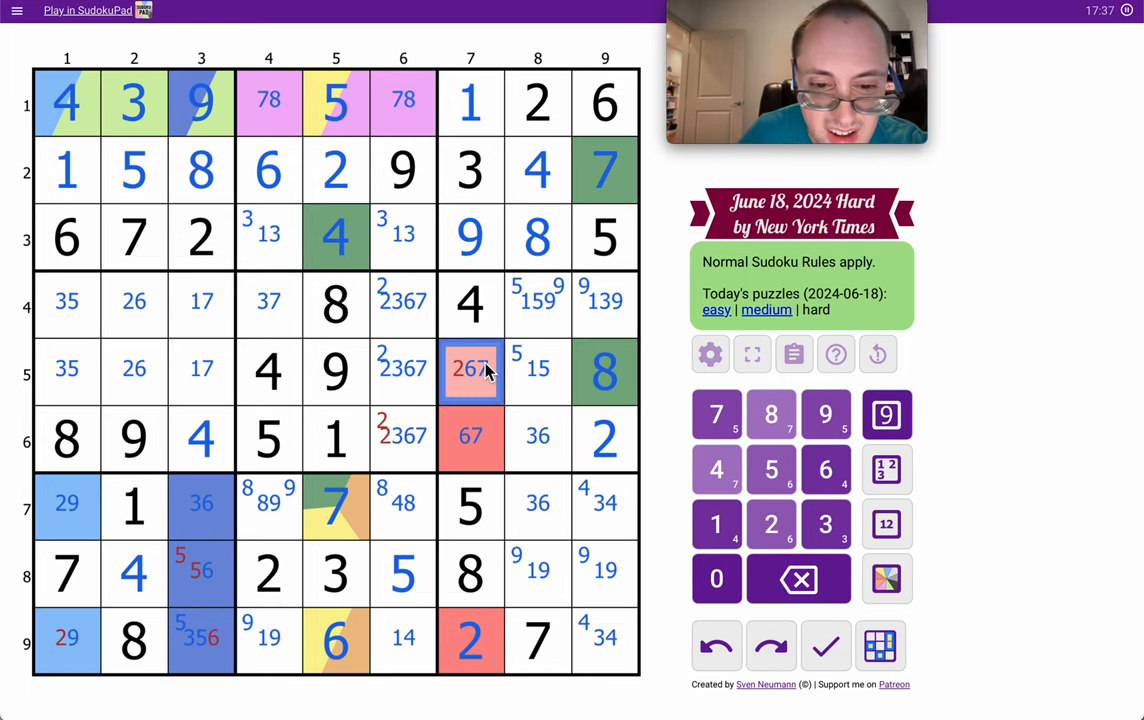
click(470, 369)
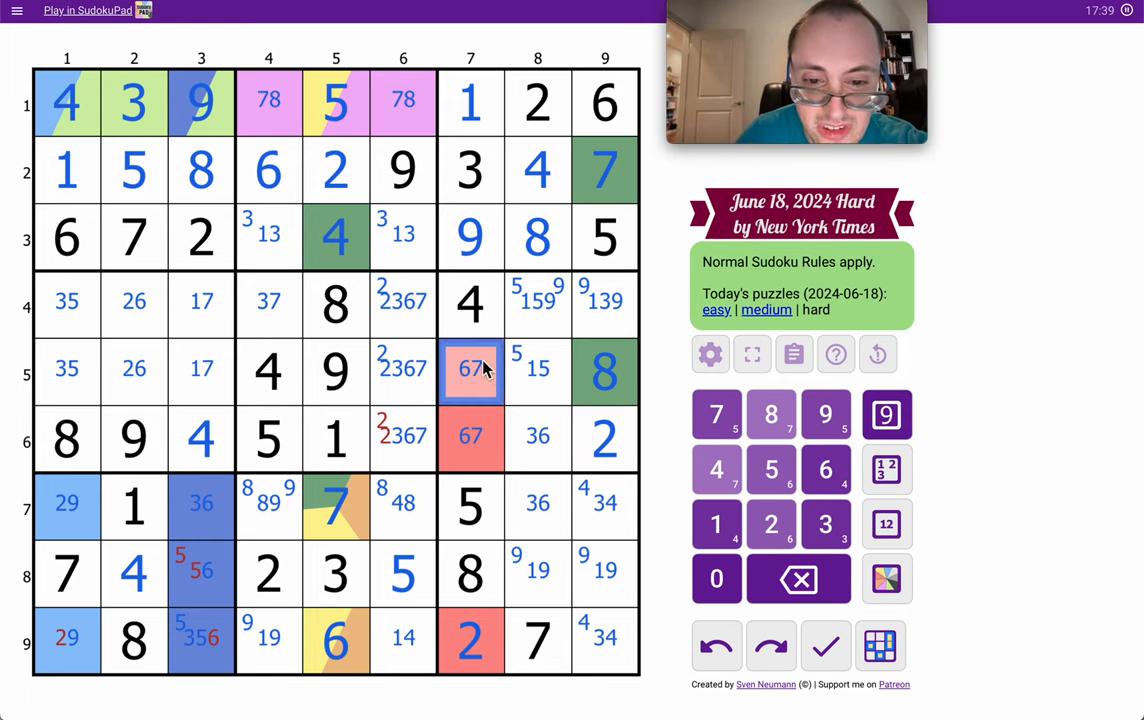
Step: Place 3 in r6c8, 6 in r7c8 and 2 in r7c1
click(537, 436)
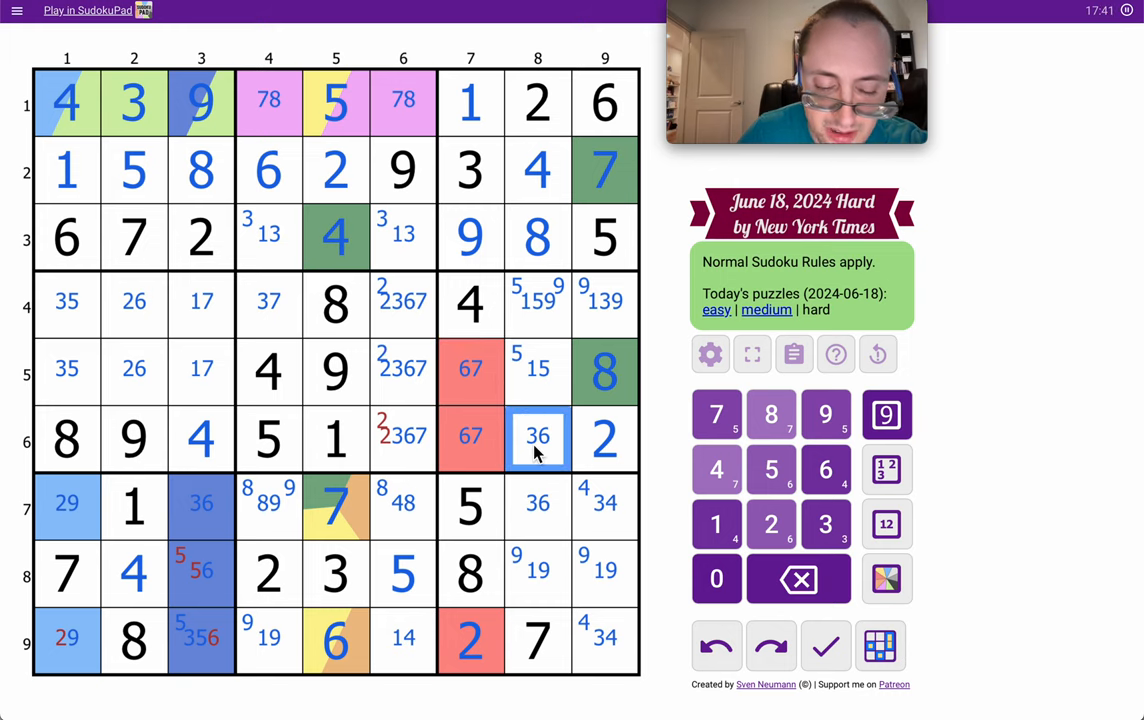
click(537, 505)
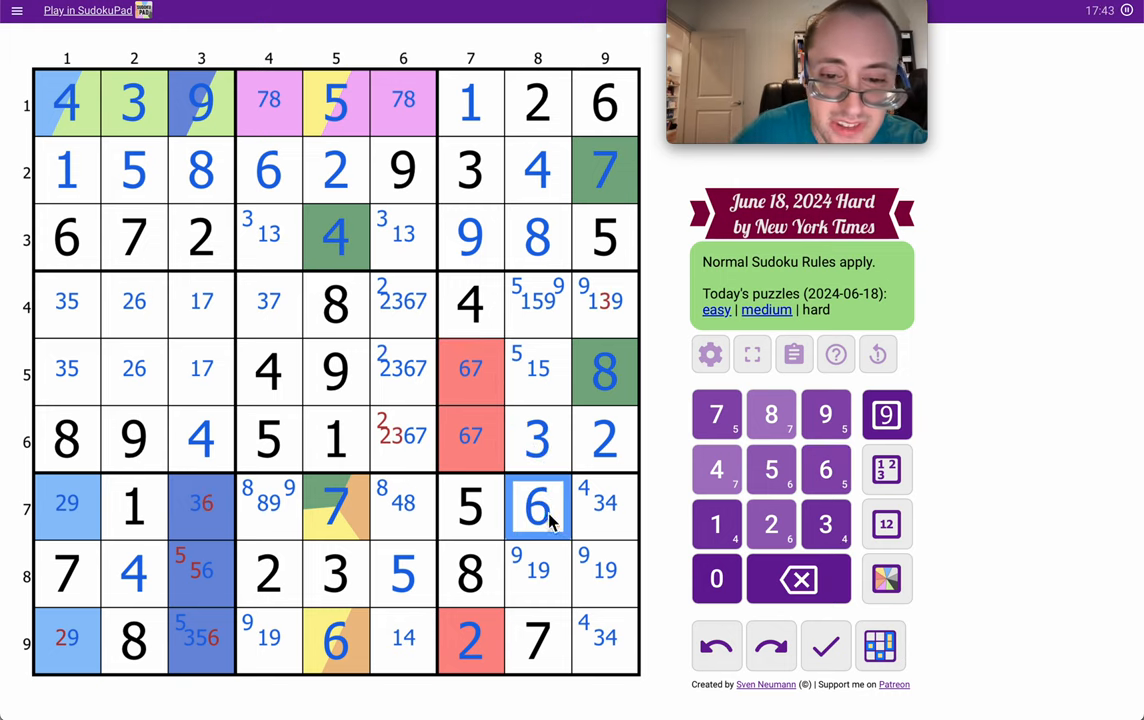
click(605, 303)
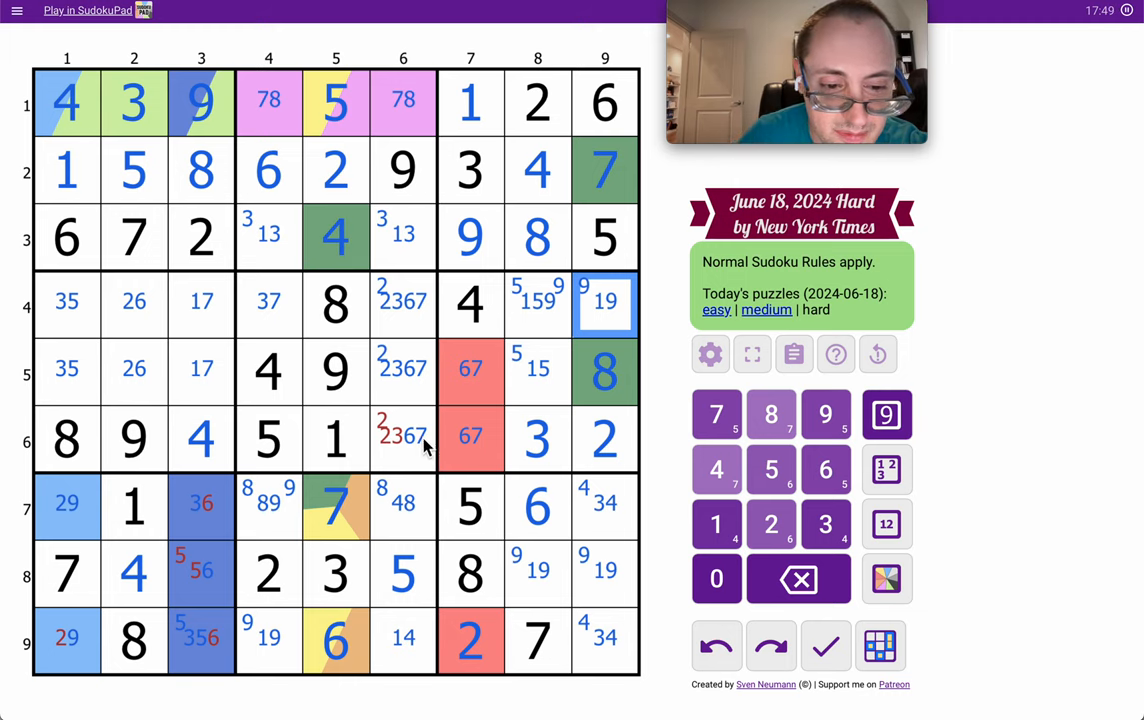
click(402, 437)
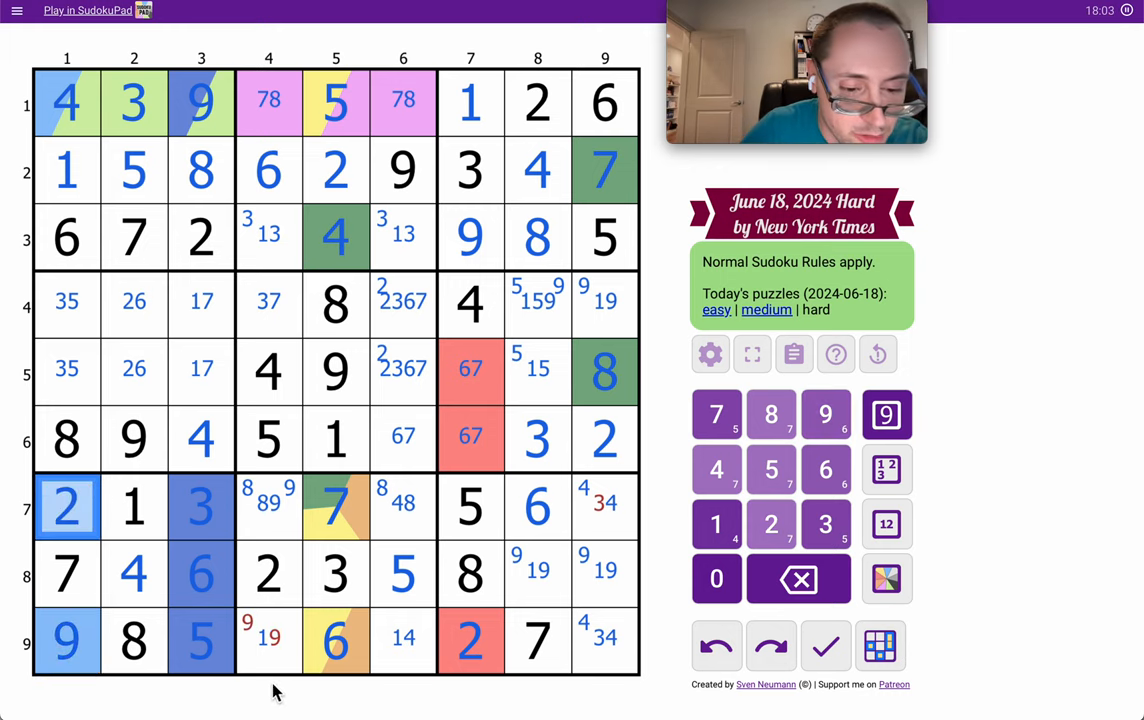
Step: Enter the final digits, including 6 in r5c7, and dismiss the Congrats dialog
click(403, 640)
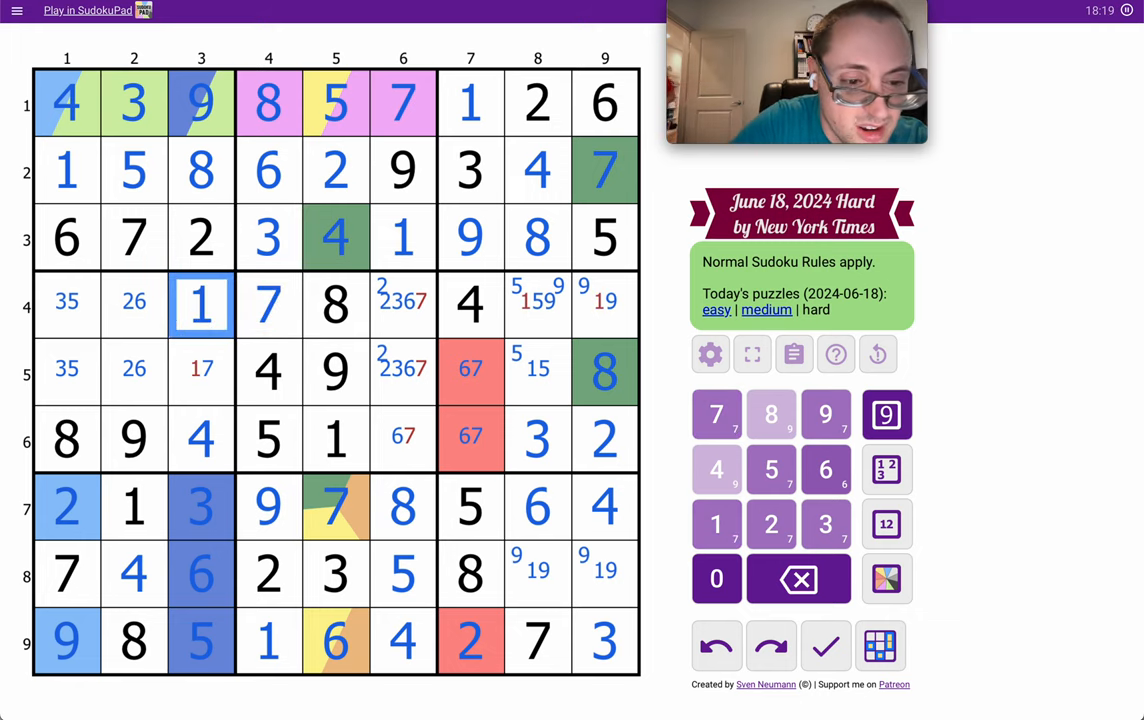
click(403, 438)
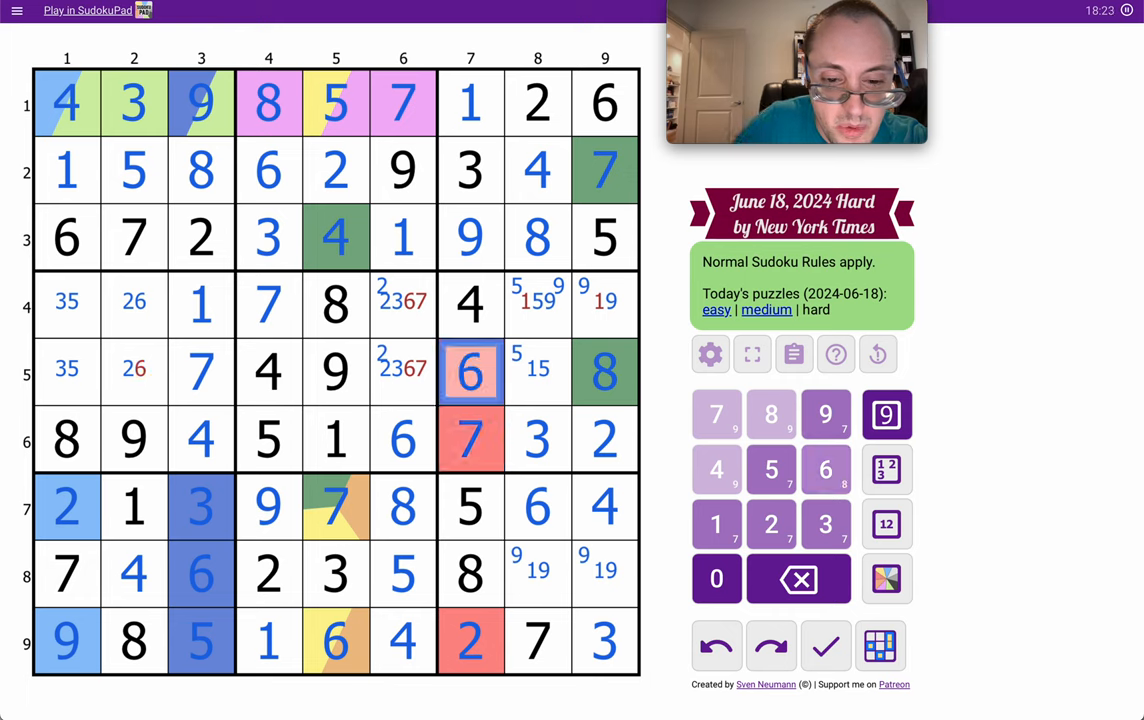
click(335, 302)
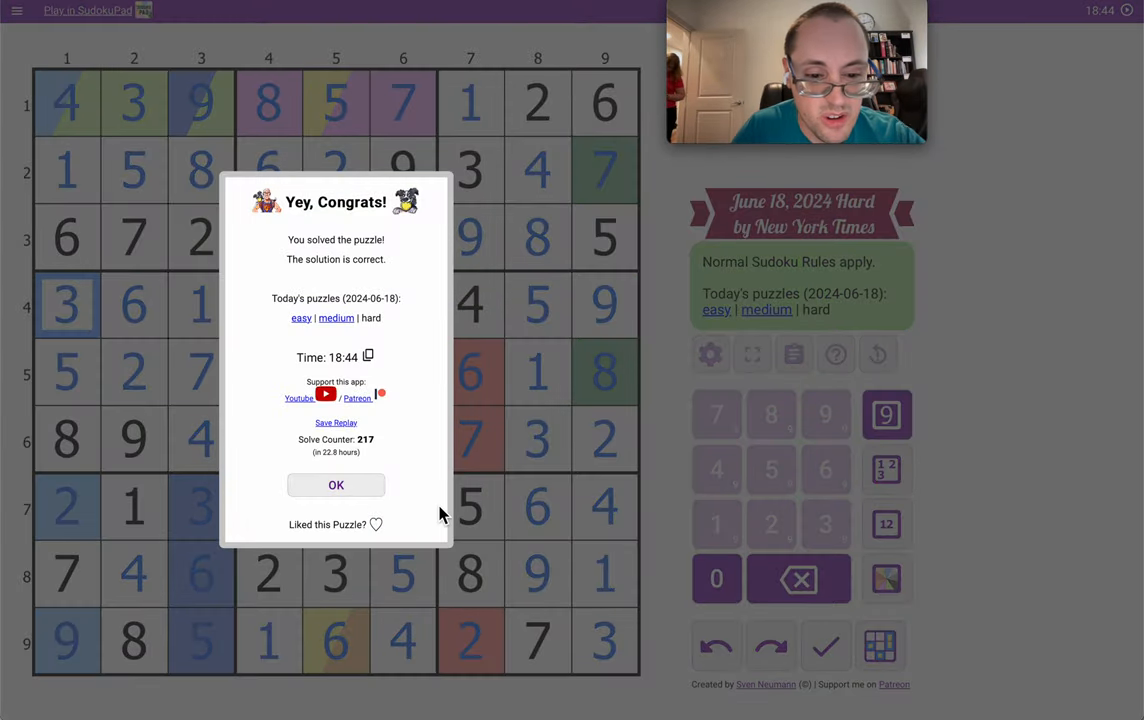
click(336, 485)
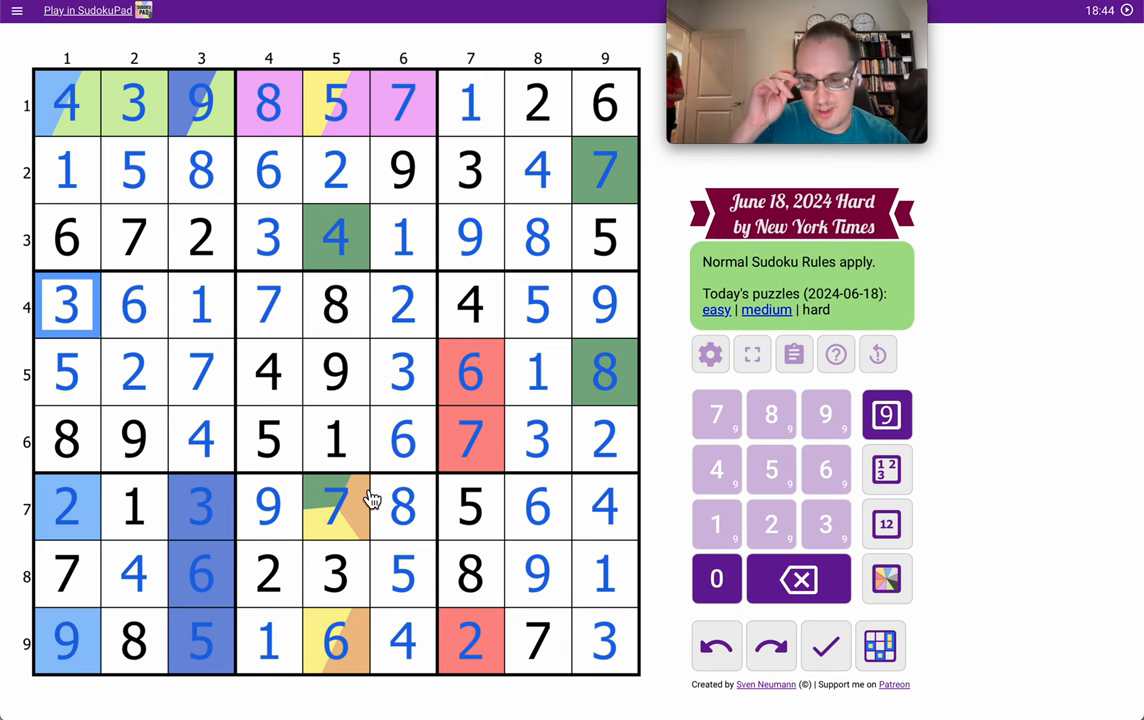